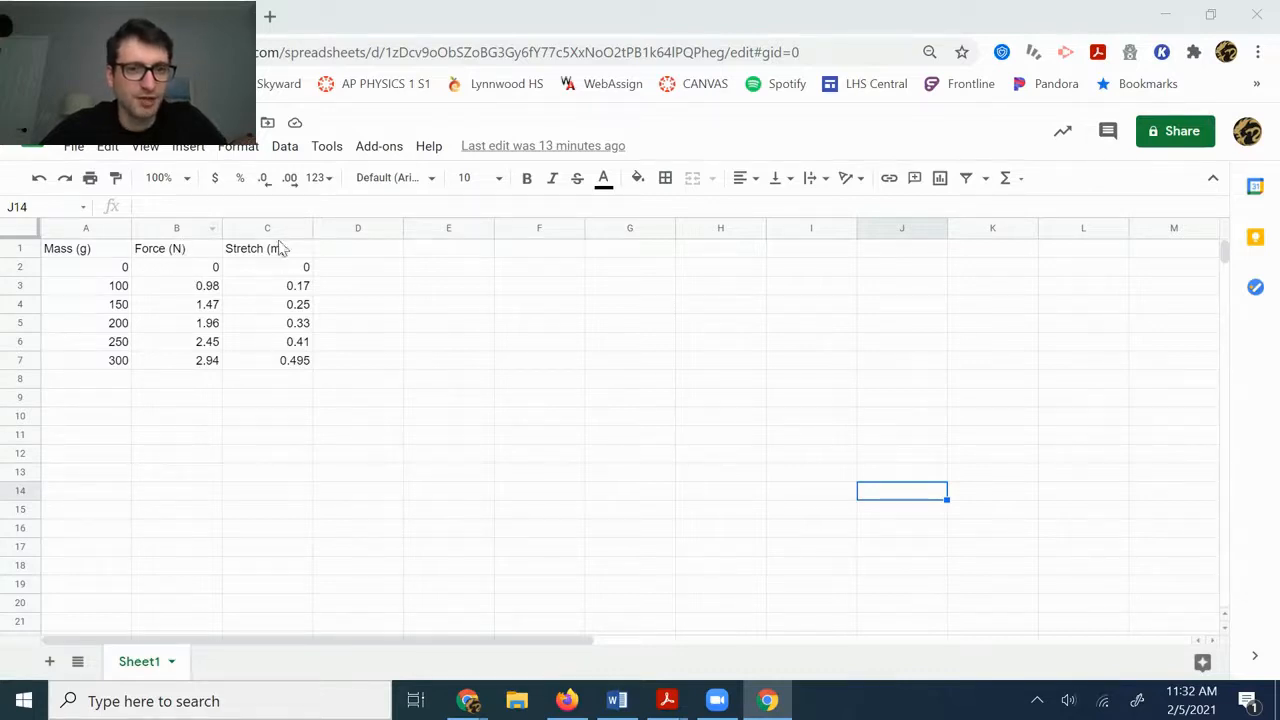
{"action": "mouse_move", "coordinate": [240, 280]}
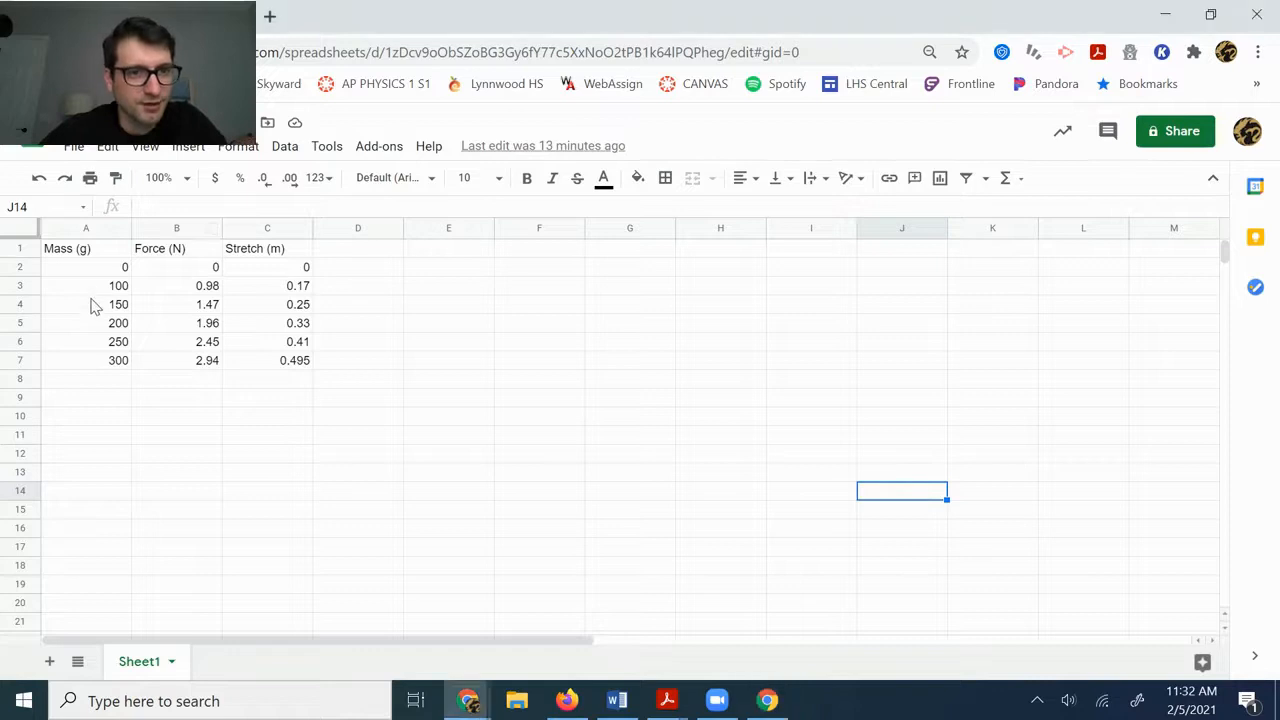
Select the Force and Stretch columns with their headers, B1:C7, for charting
{"action": "left_click_drag", "start_coordinate": [118, 285], "coordinate": [118, 360]}
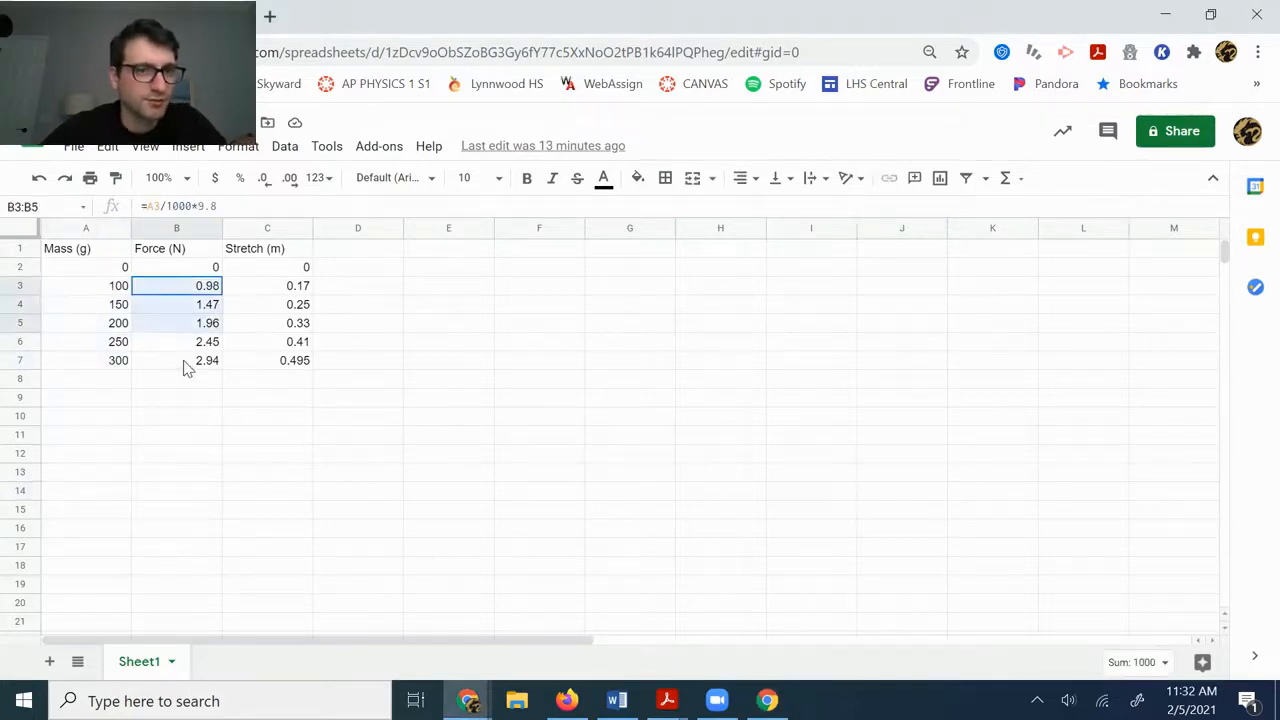
{"action": "left_click_drag", "start_coordinate": [176, 285], "coordinate": [176, 360]}
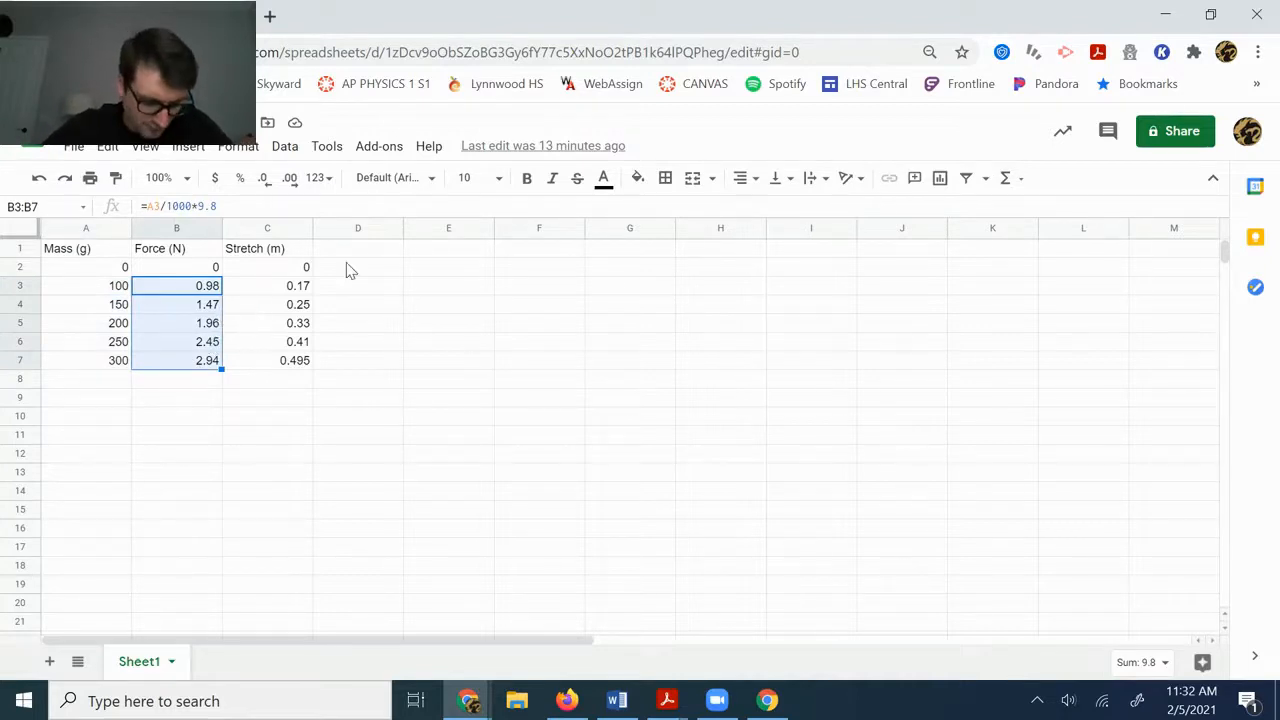
{"action": "mouse_move", "coordinate": [290, 305]}
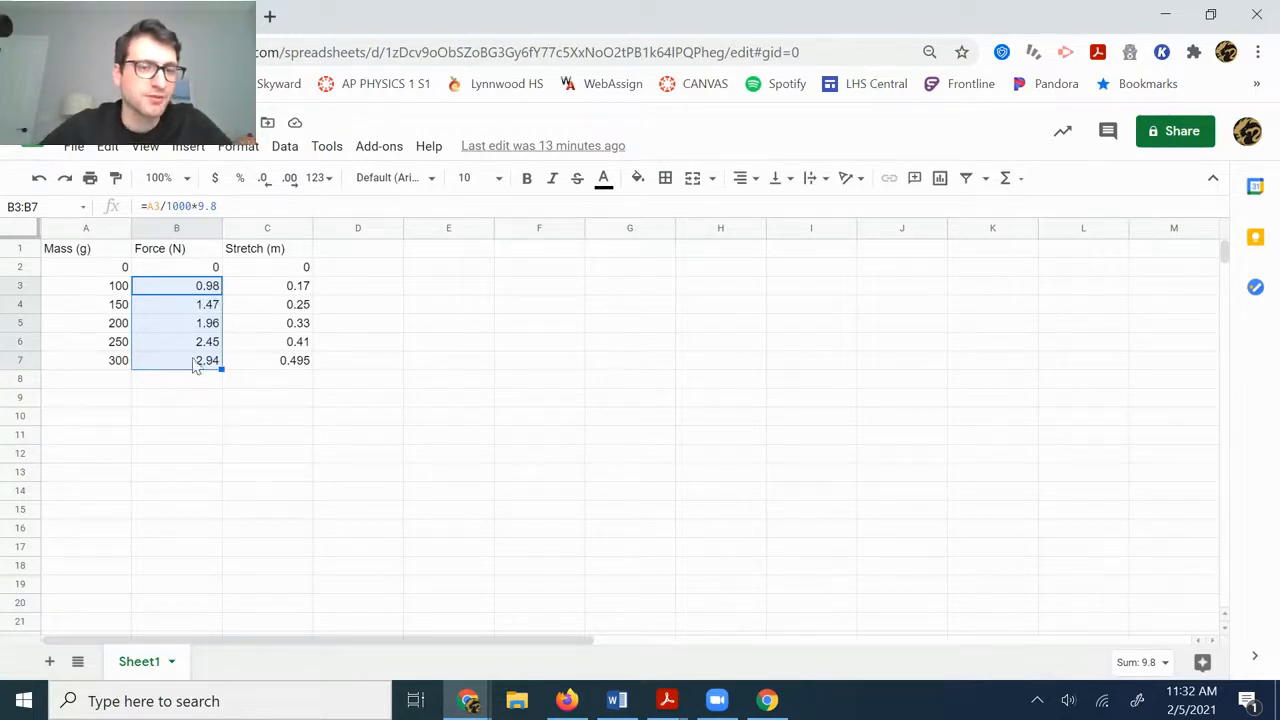
{"action": "left_click", "coordinate": [267, 360]}
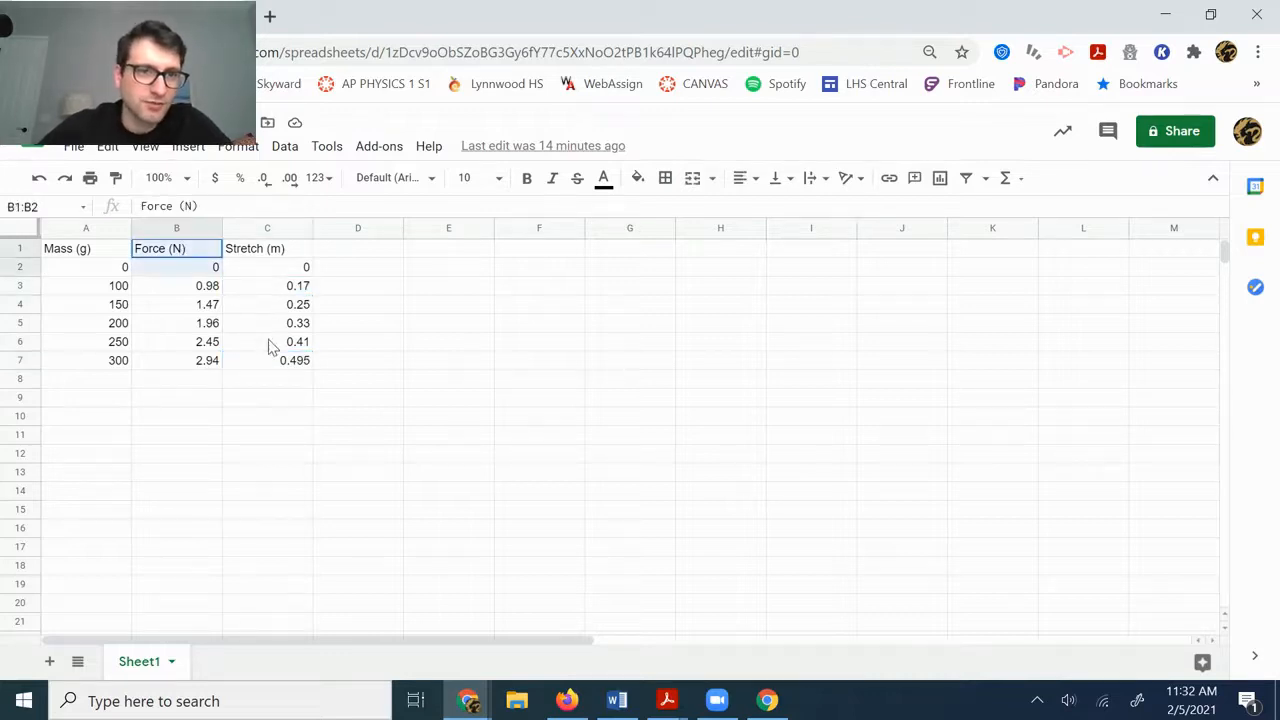
{"action": "left_click_drag", "start_coordinate": [176, 248], "coordinate": [267, 360]}
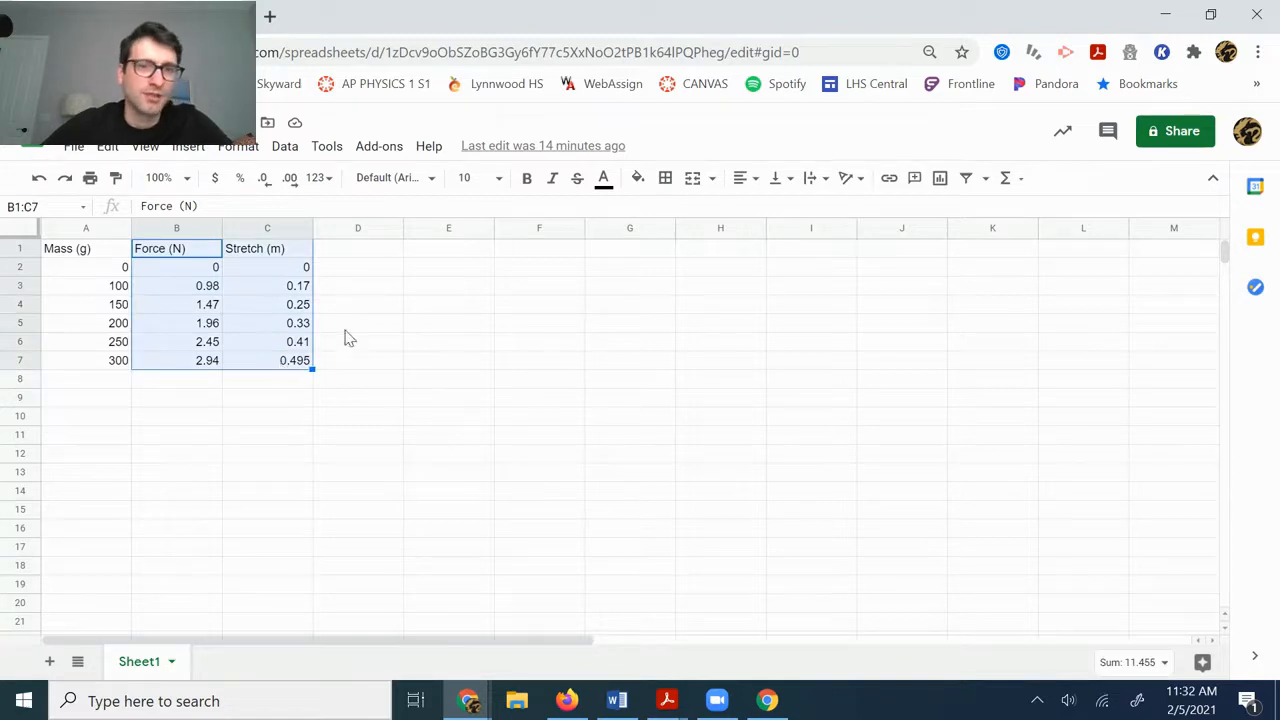
{"action": "mouse_move", "coordinate": [325, 414]}
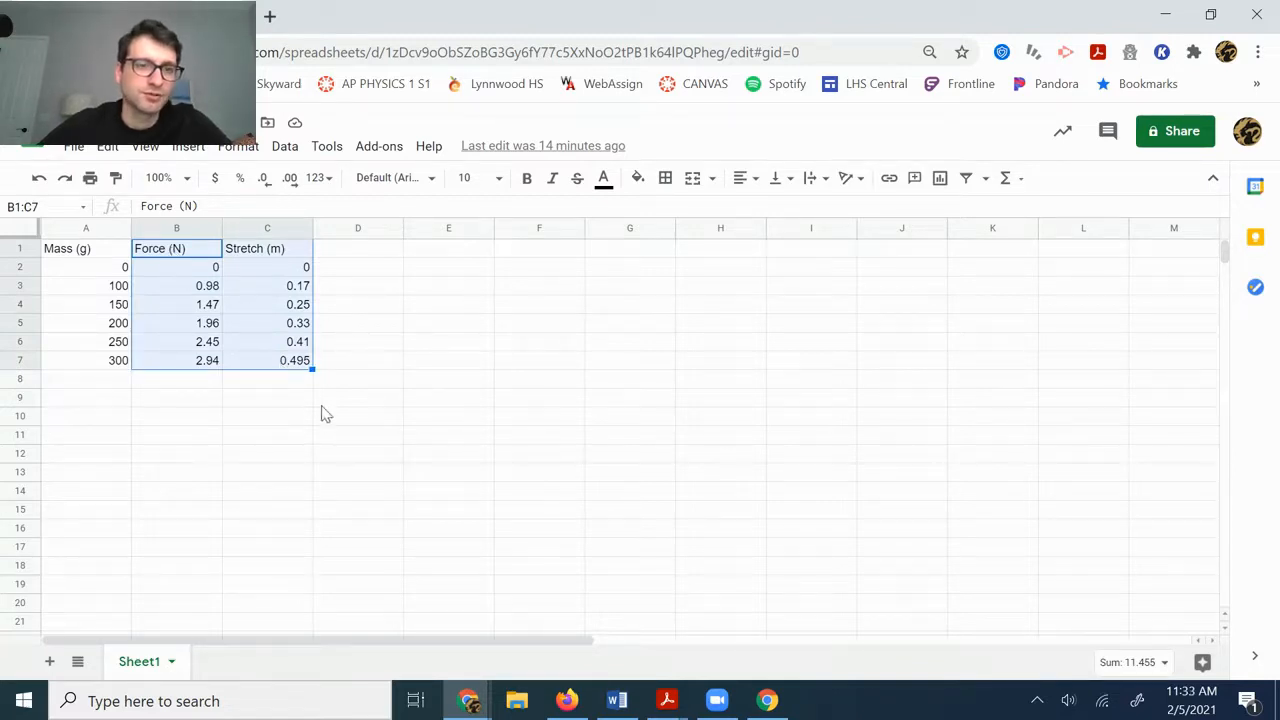
{"action": "mouse_move", "coordinate": [288, 365]}
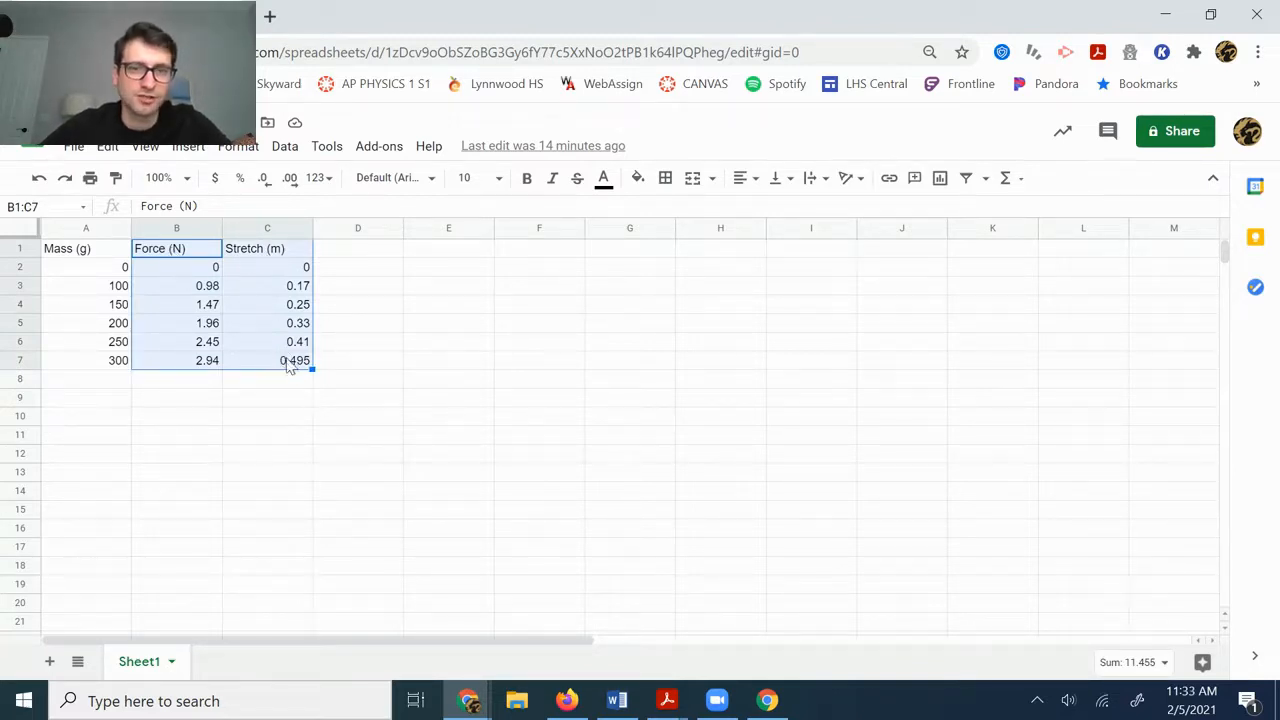
{"action": "mouse_move", "coordinate": [939, 178]}
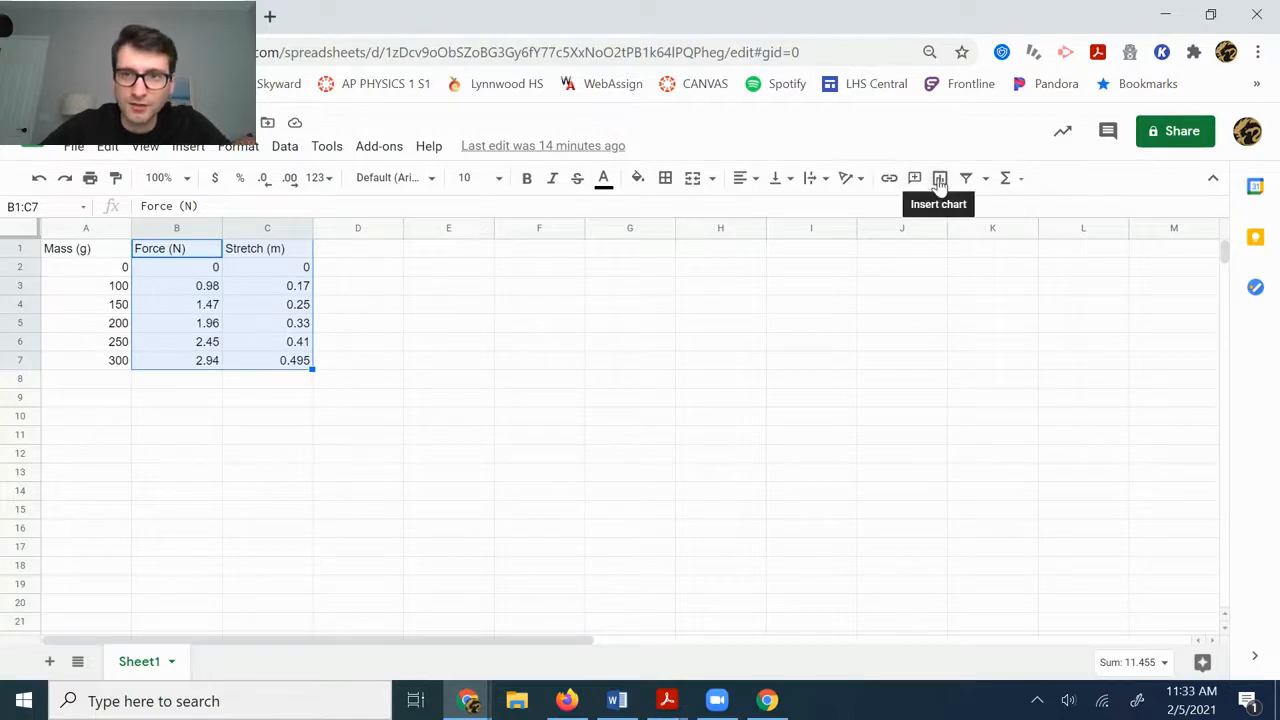
{"action": "mouse_move", "coordinate": [973, 188]}
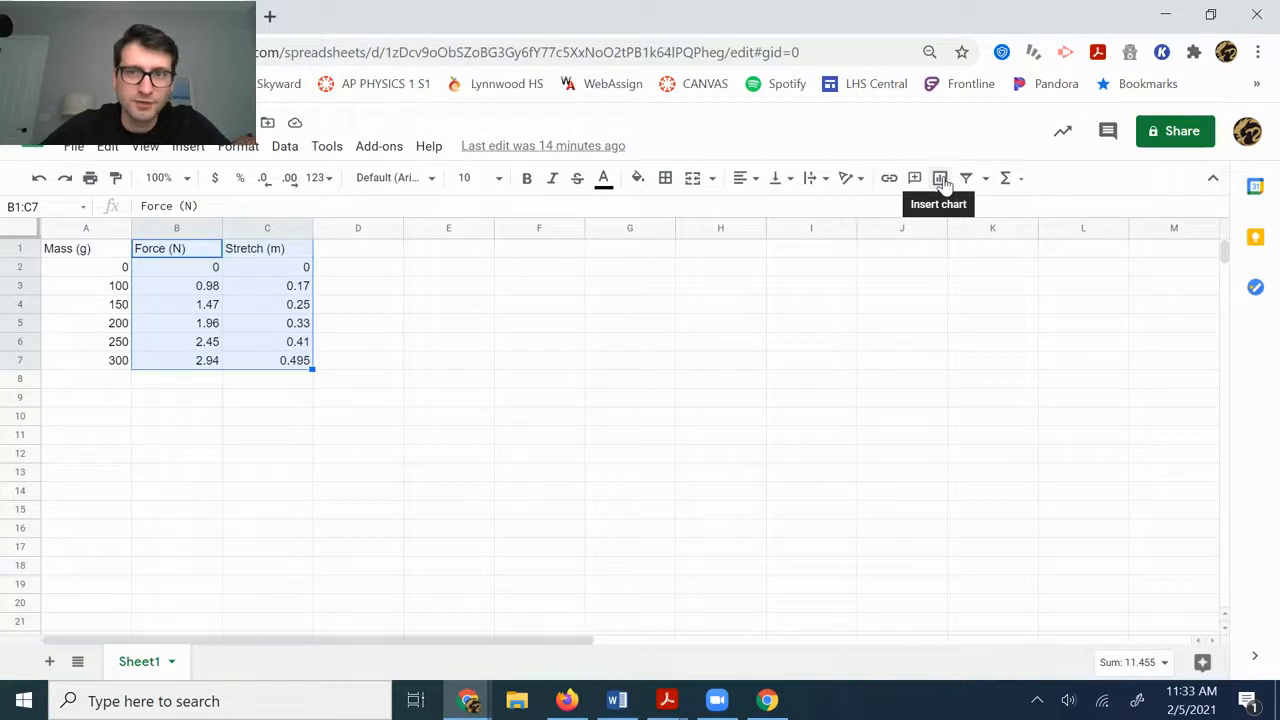
{"action": "mouse_move", "coordinate": [885, 268]}
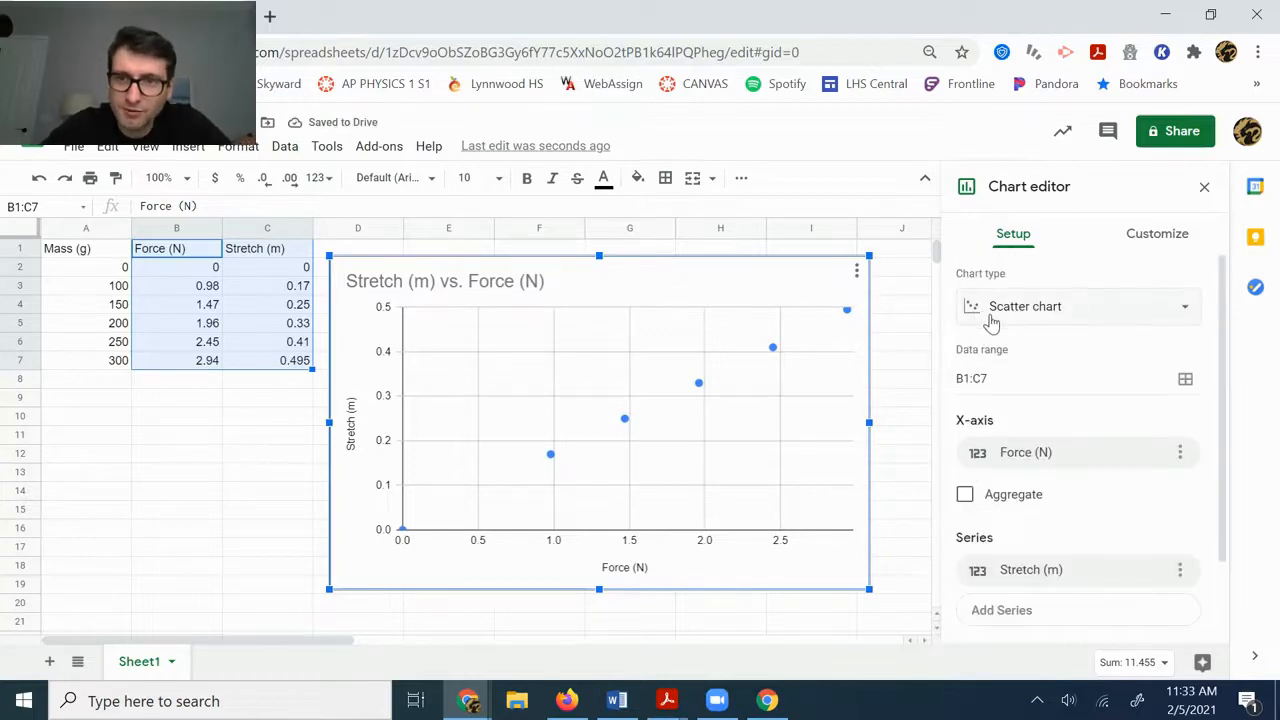
{"action": "mouse_move", "coordinate": [1030, 318]}
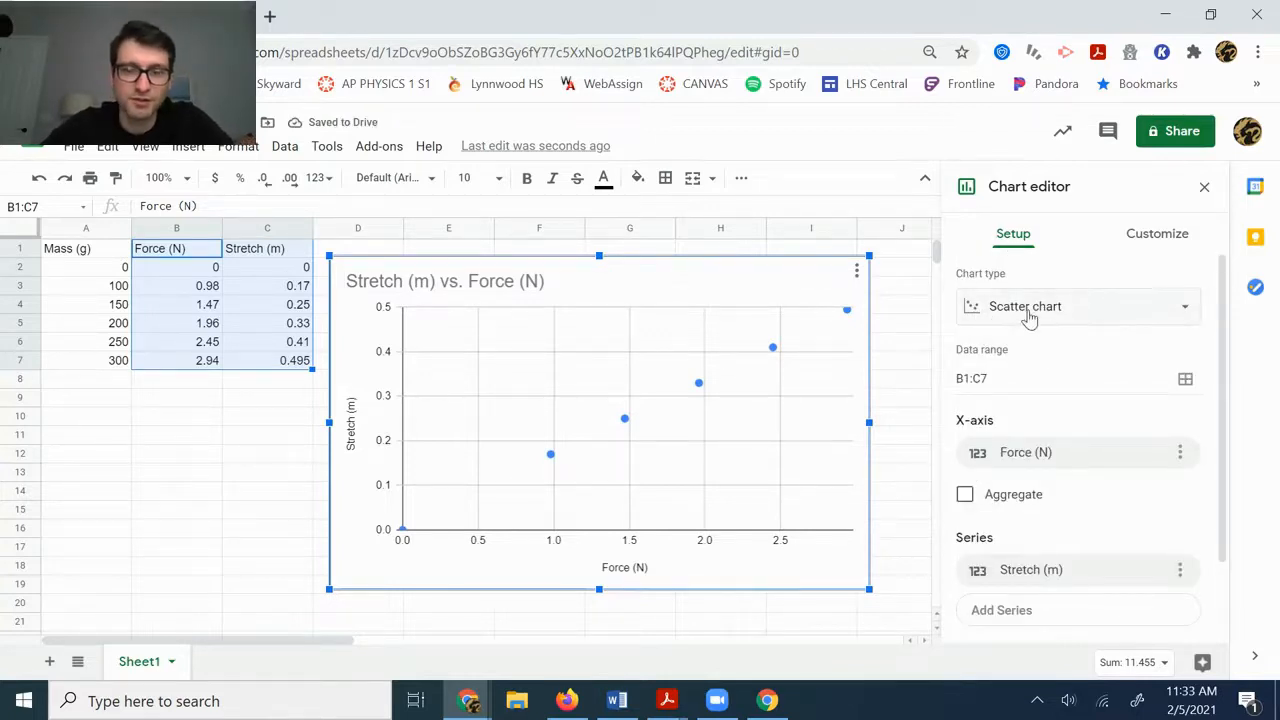
{"action": "left_click", "coordinate": [1078, 306]}
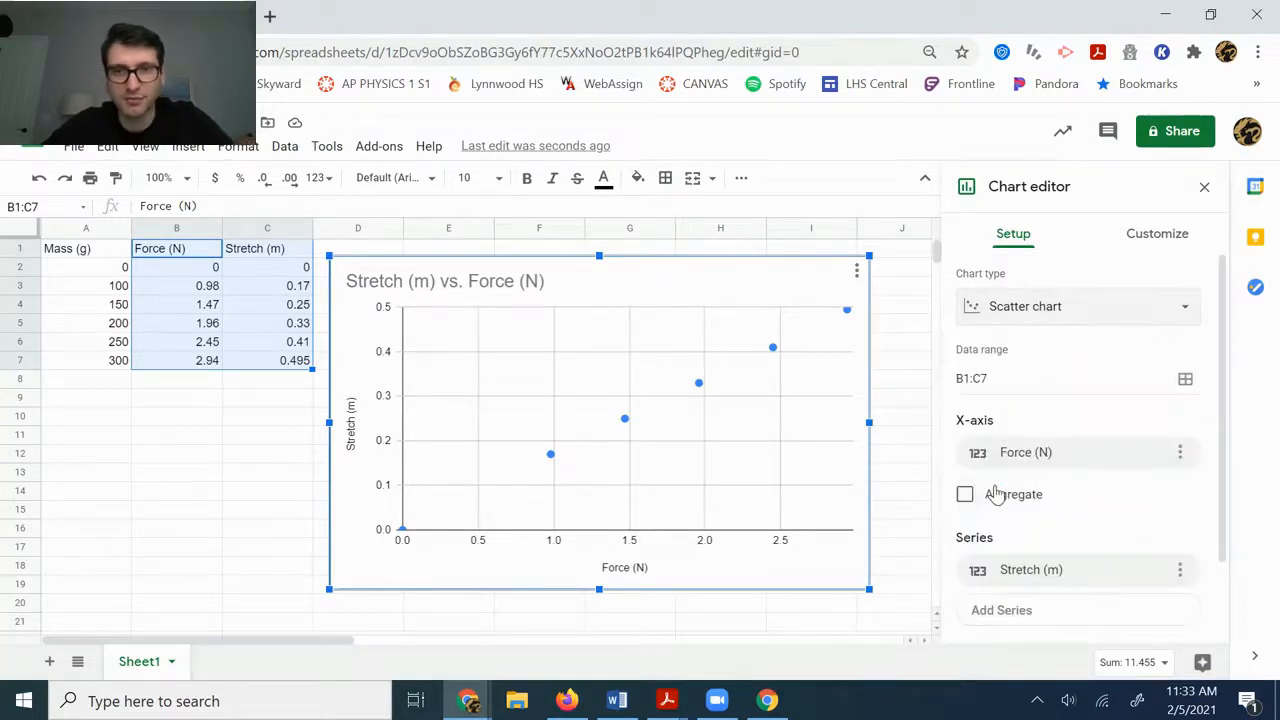
{"action": "mouse_move", "coordinate": [585, 410]}
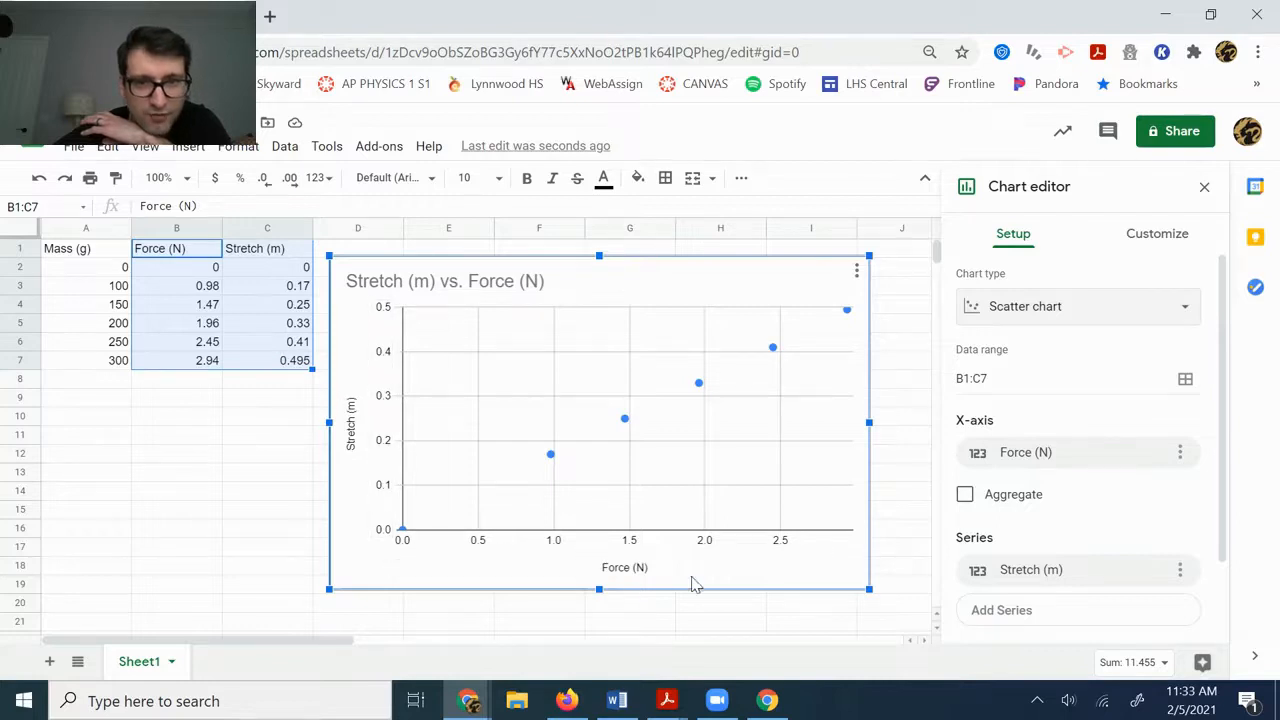
{"action": "mouse_move", "coordinate": [668, 557]}
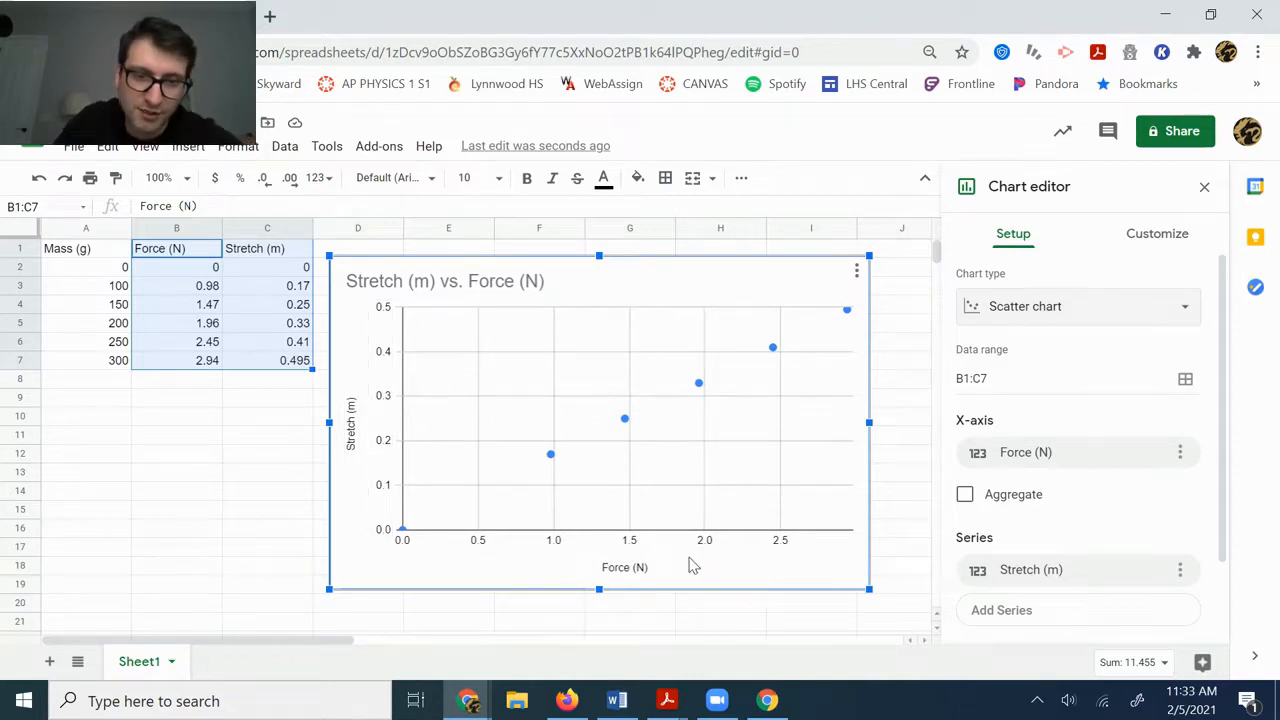
{"action": "mouse_move", "coordinate": [362, 398]}
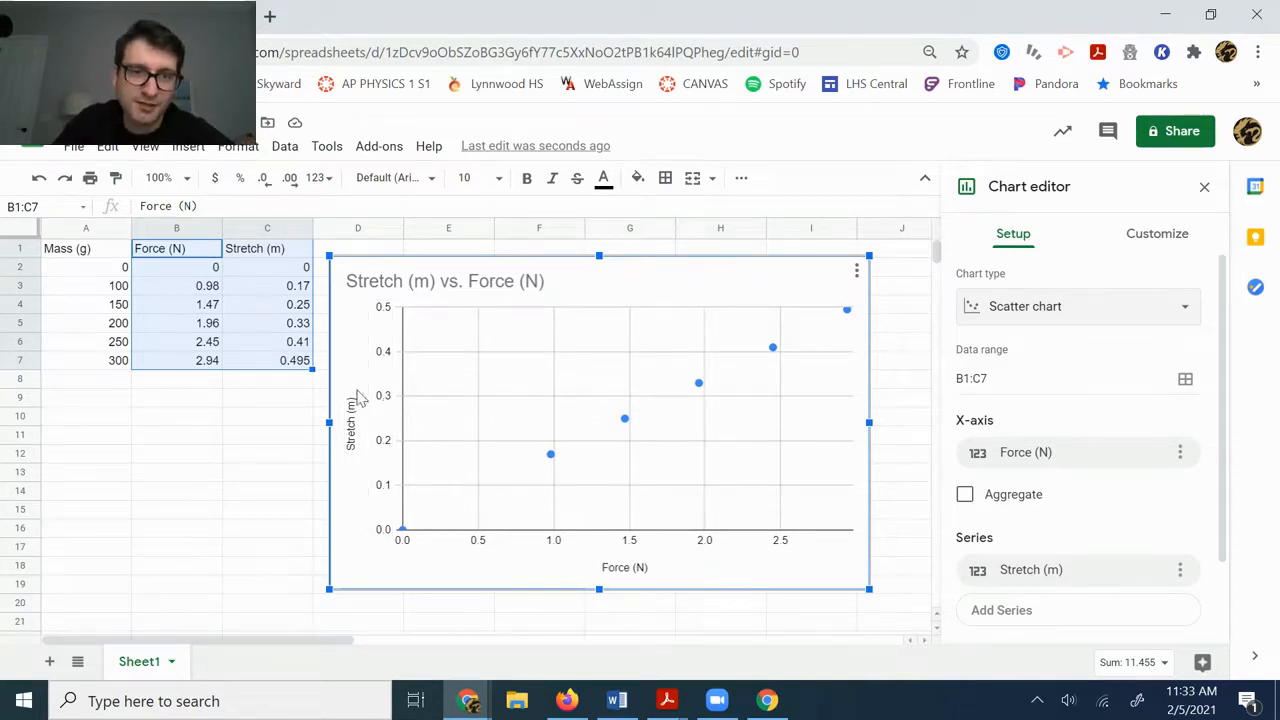
{"action": "mouse_move", "coordinate": [260, 280]}
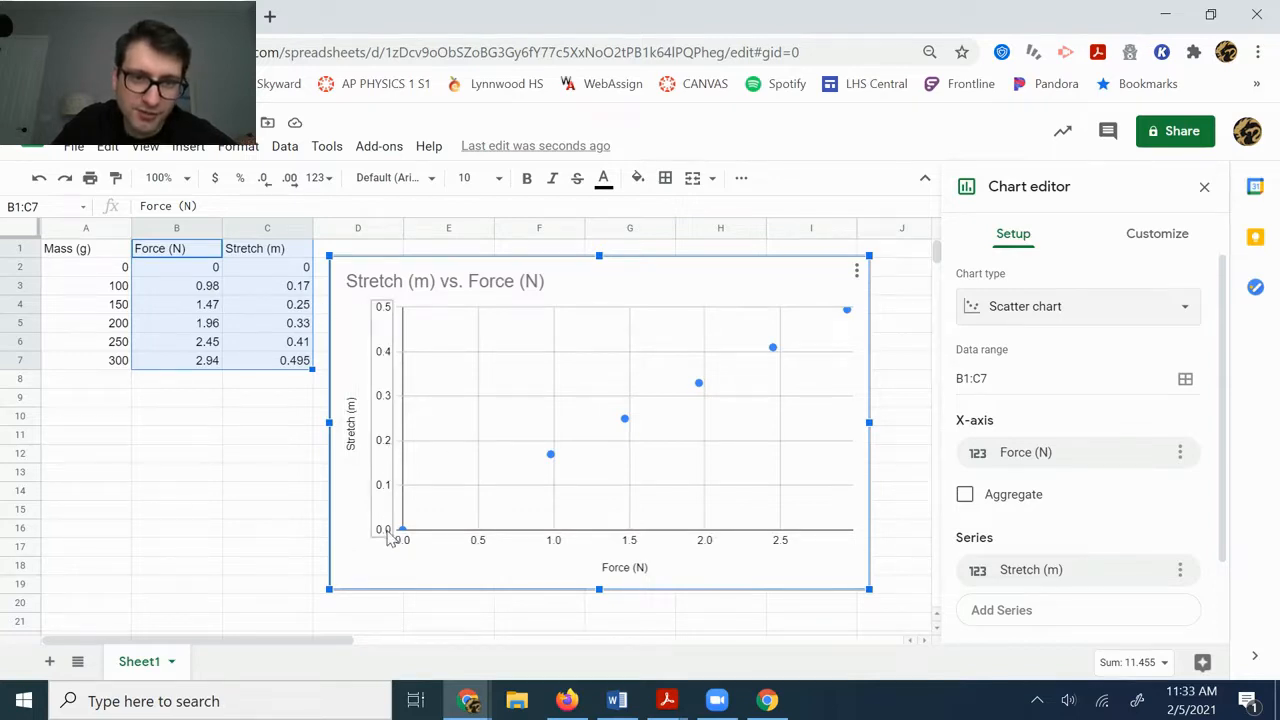
{"action": "mouse_move", "coordinate": [385, 408]}
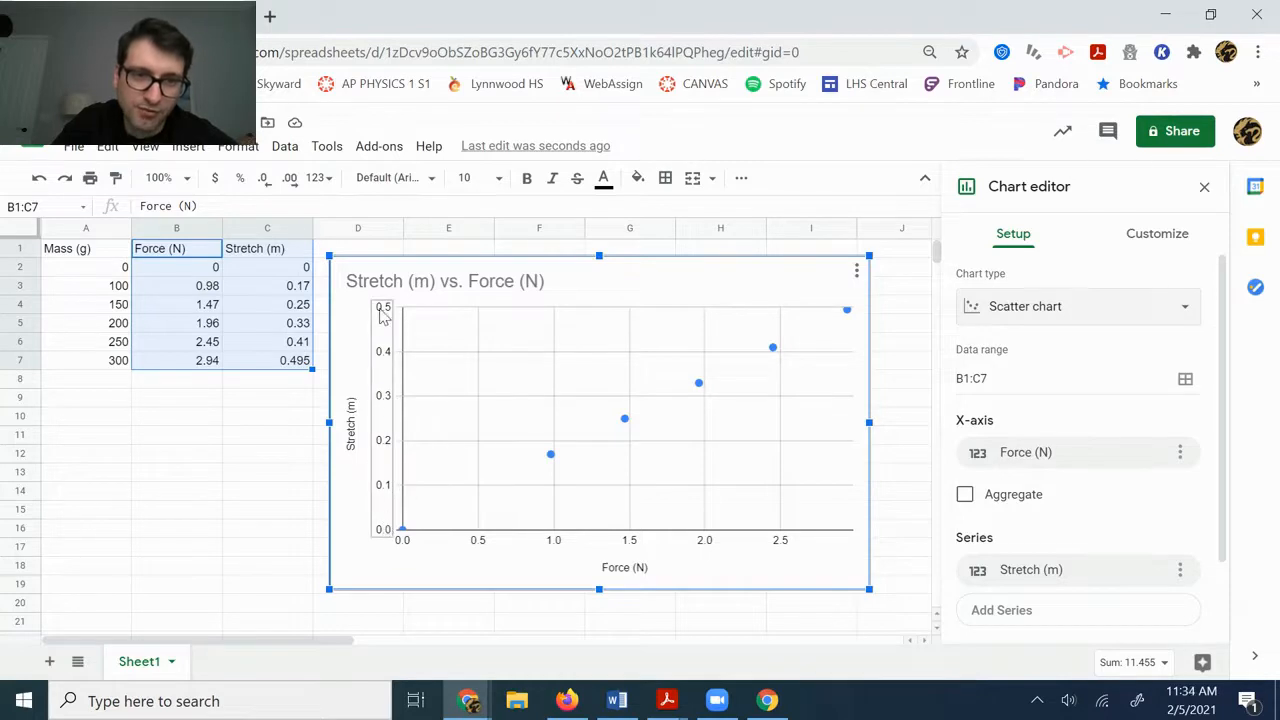
{"action": "mouse_move", "coordinate": [267, 374]}
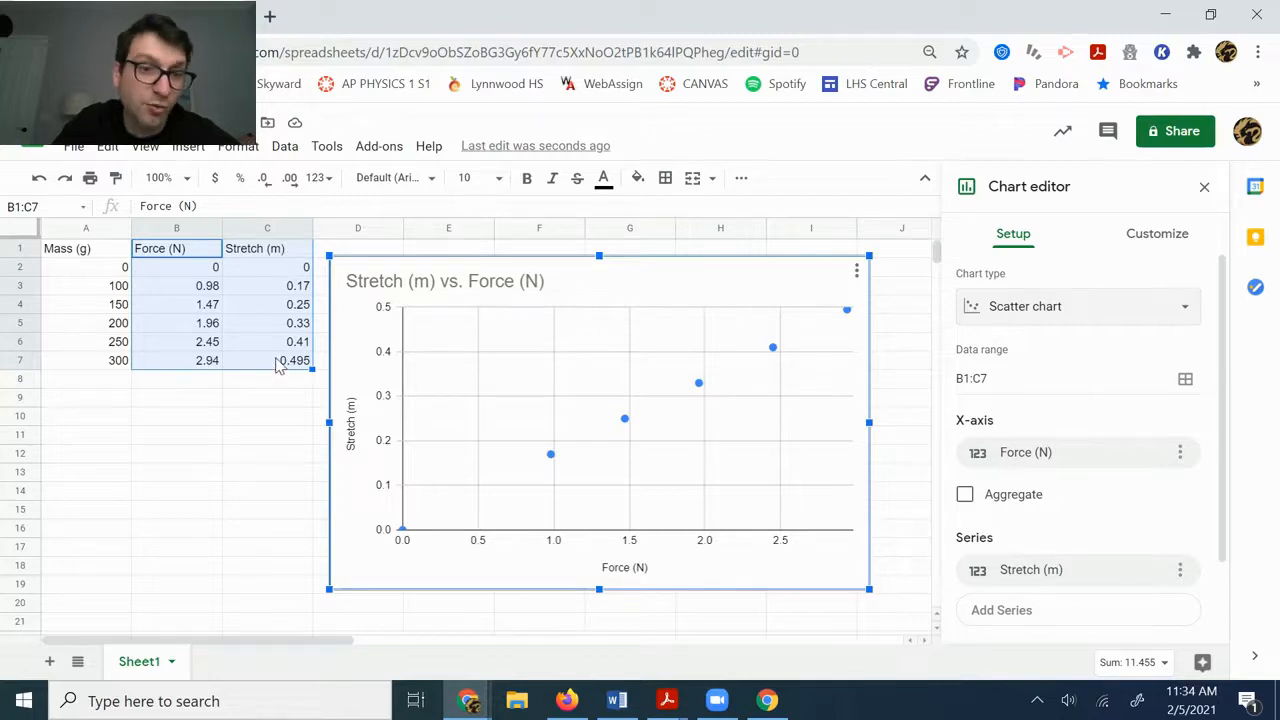
{"action": "mouse_move", "coordinate": [400, 550]}
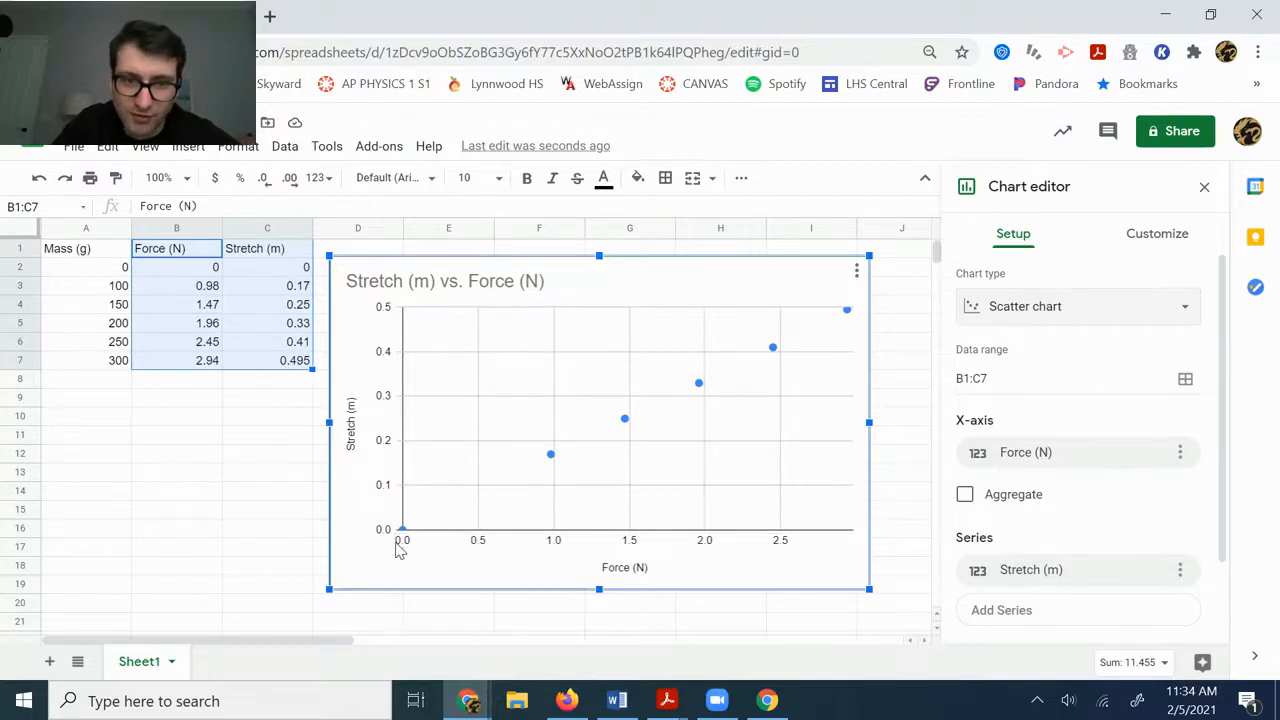
{"action": "mouse_move", "coordinate": [812, 558]}
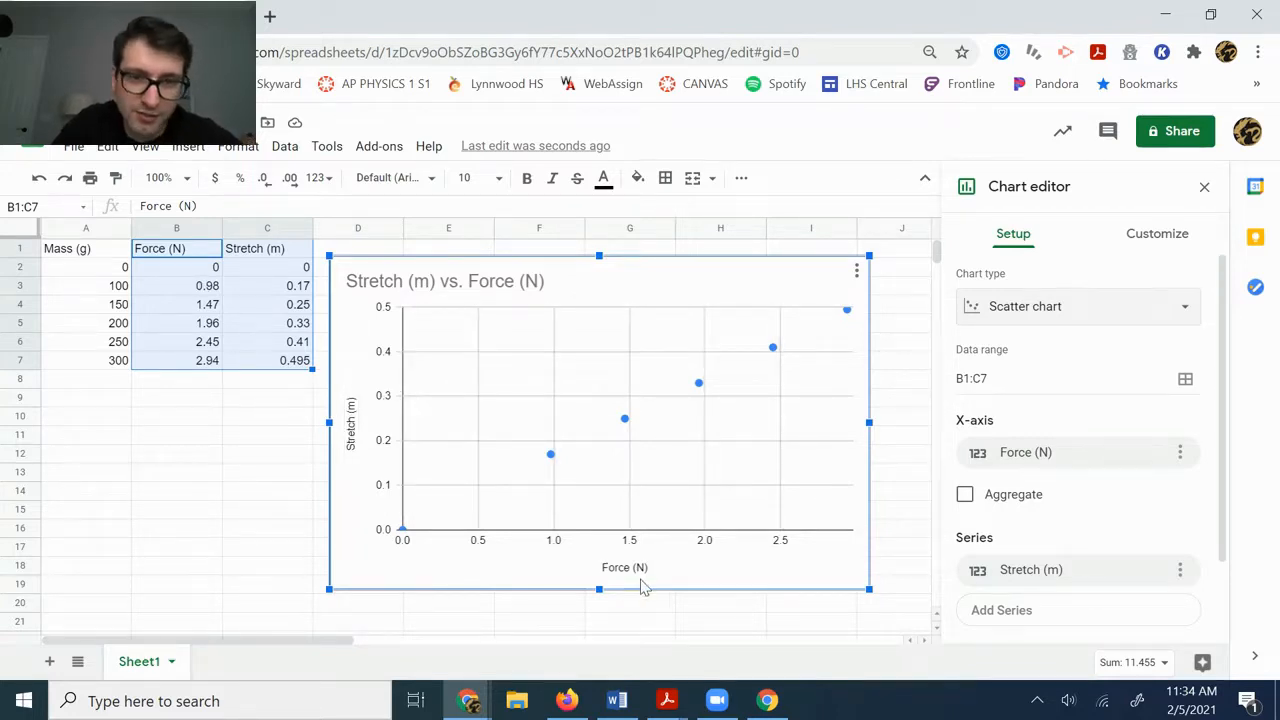
{"action": "left_click", "coordinate": [624, 567]}
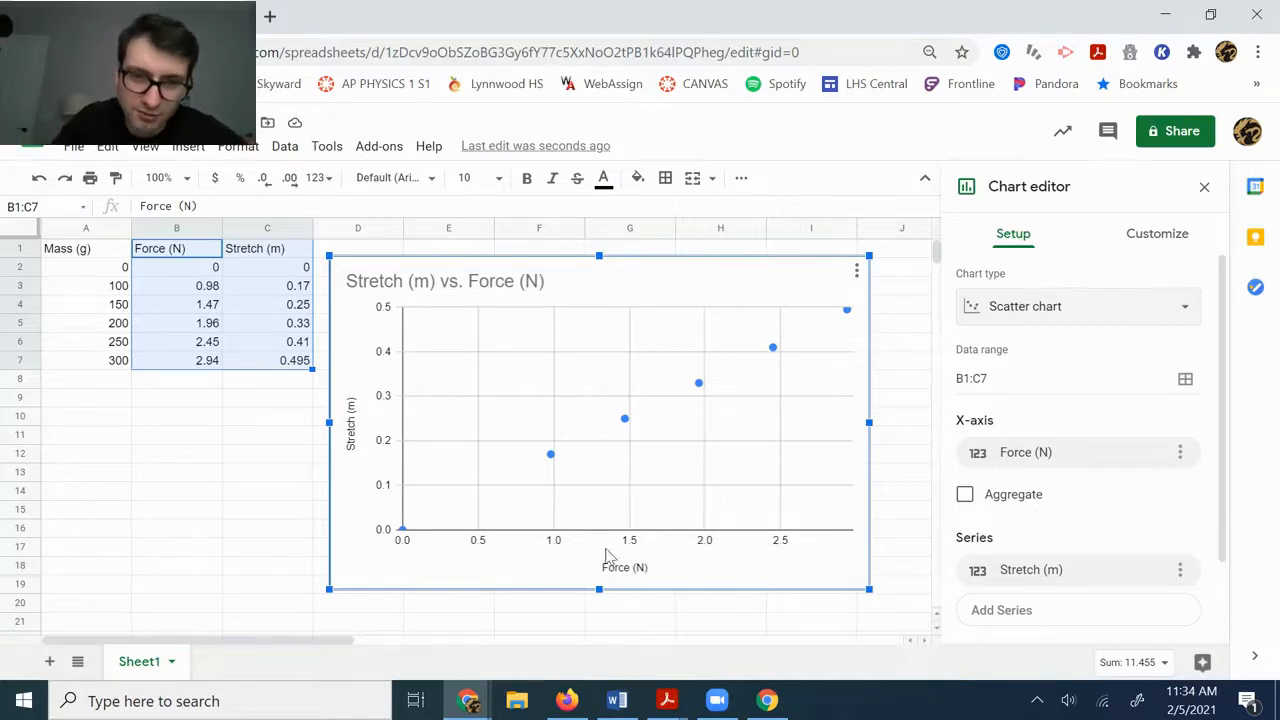
{"action": "mouse_move", "coordinate": [150, 270]}
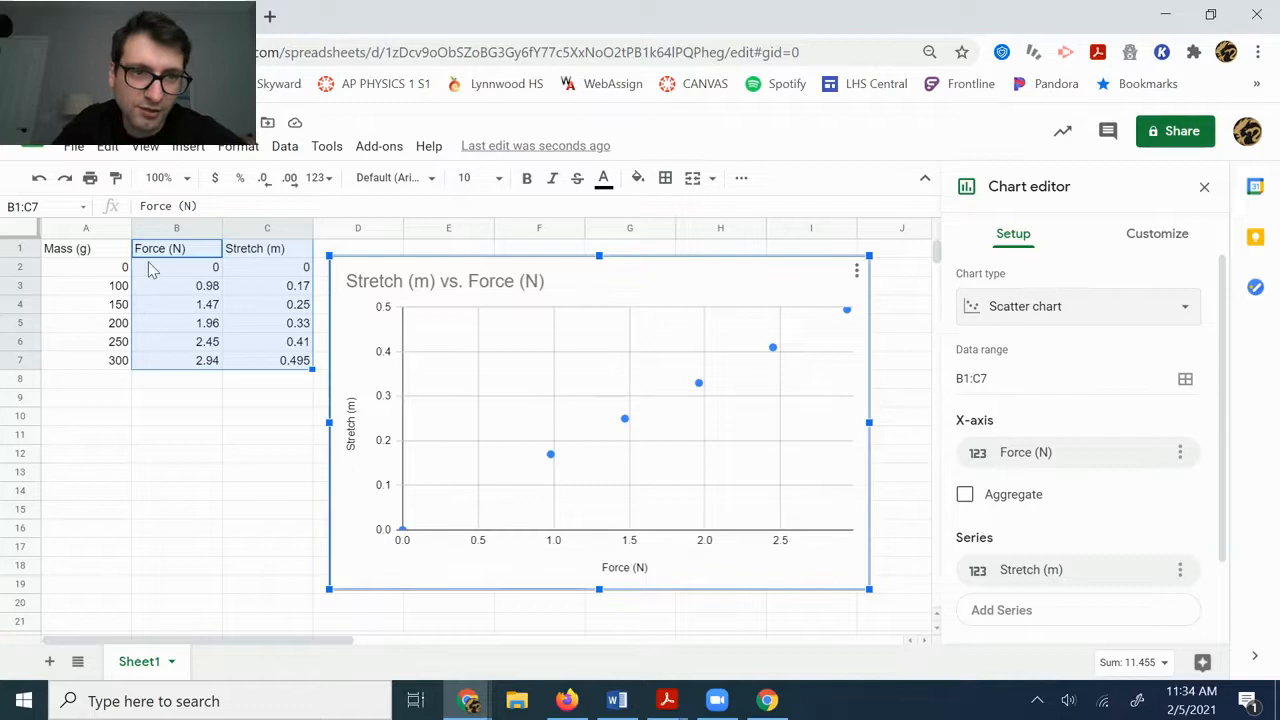
{"action": "mouse_move", "coordinate": [540, 420]}
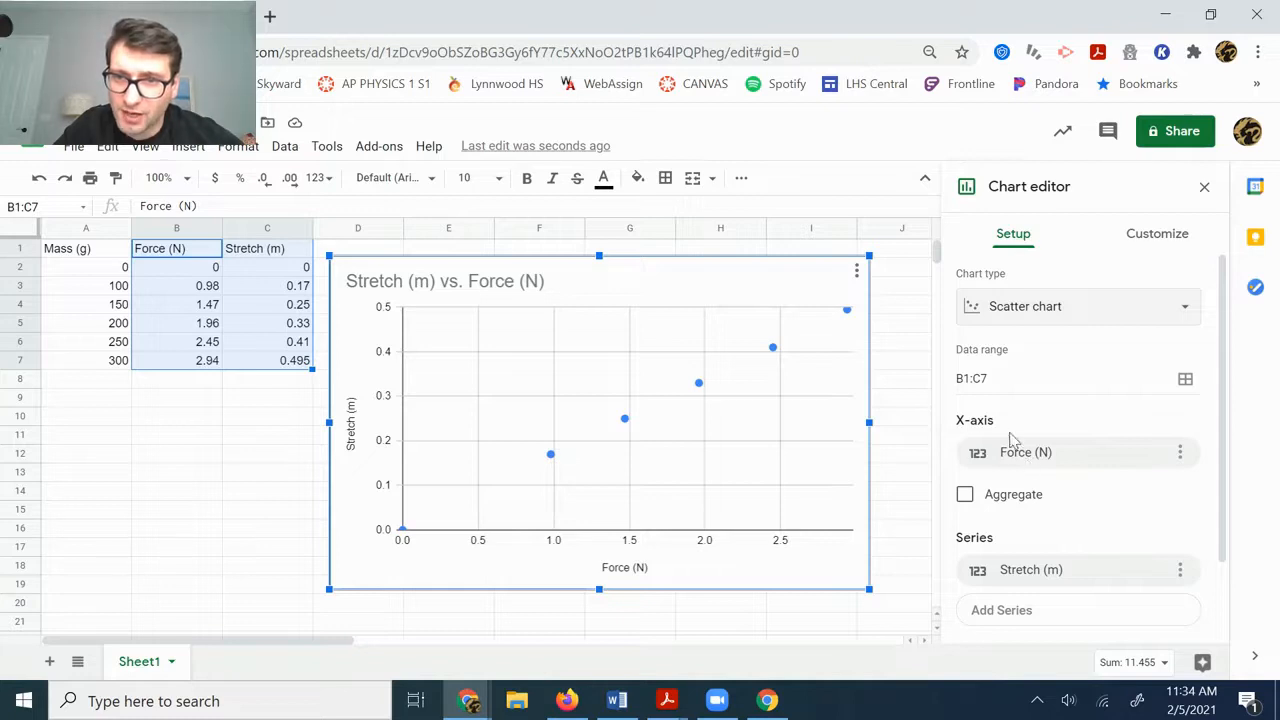
{"action": "mouse_move", "coordinate": [1025, 460]}
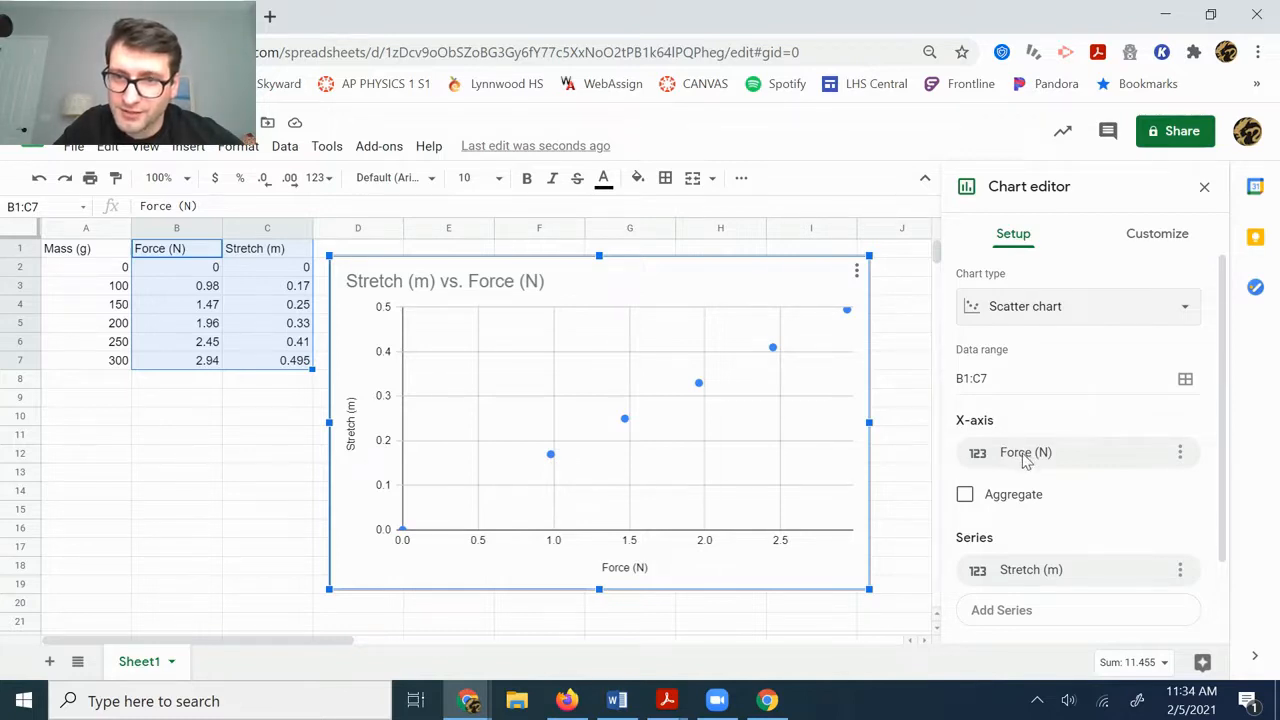
Choose Stretch (m) from the Chart editor's X-axis dropdown
{"action": "left_click", "coordinate": [1025, 452]}
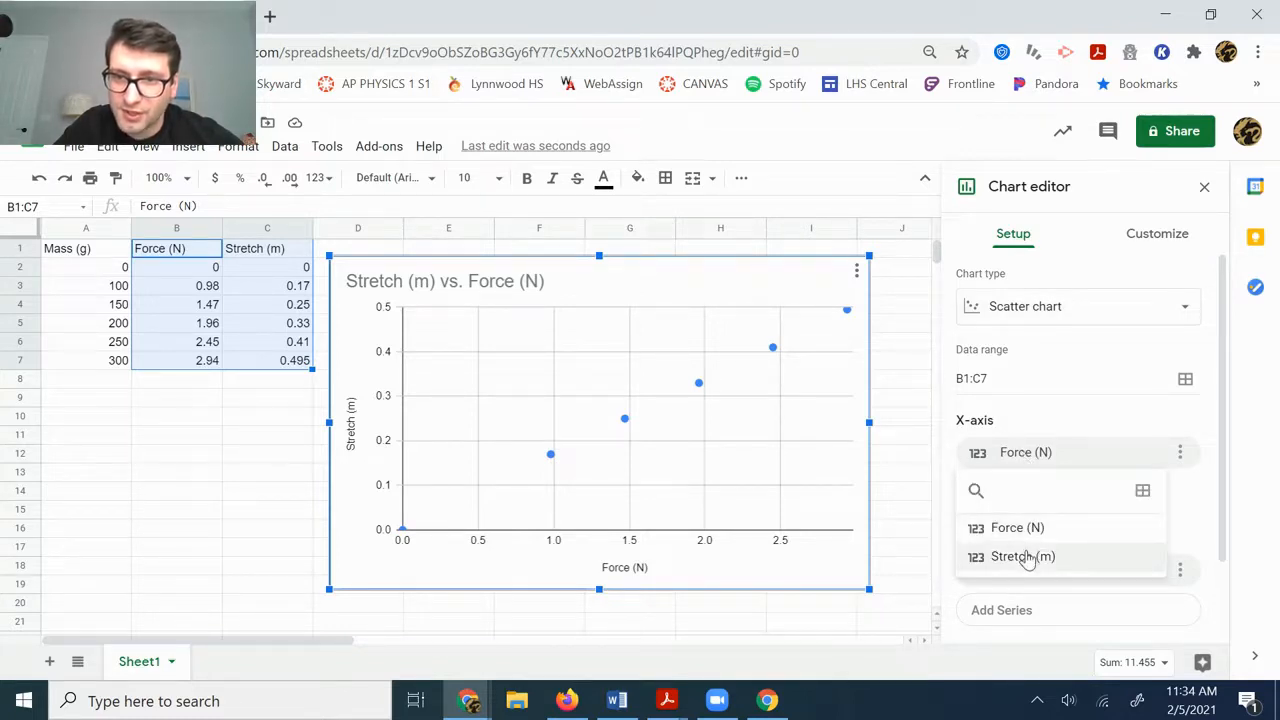
{"action": "left_click", "coordinate": [1022, 556]}
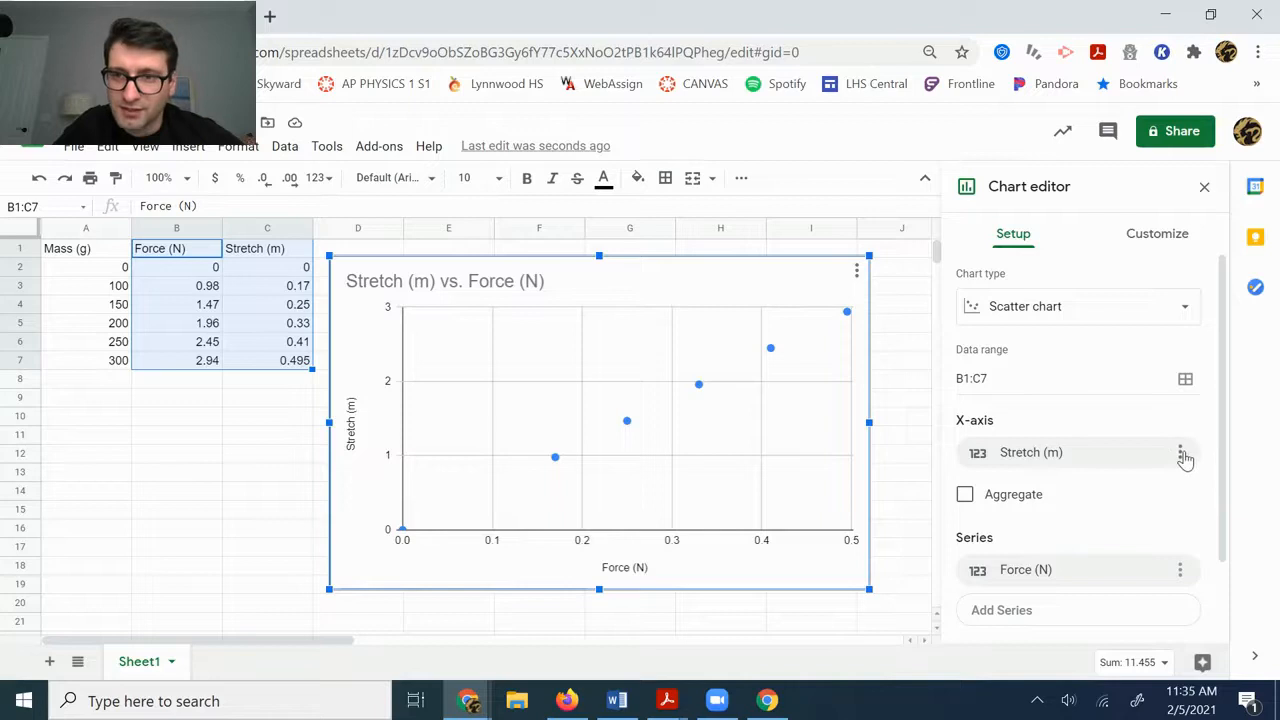
{"action": "left_click", "coordinate": [1030, 452]}
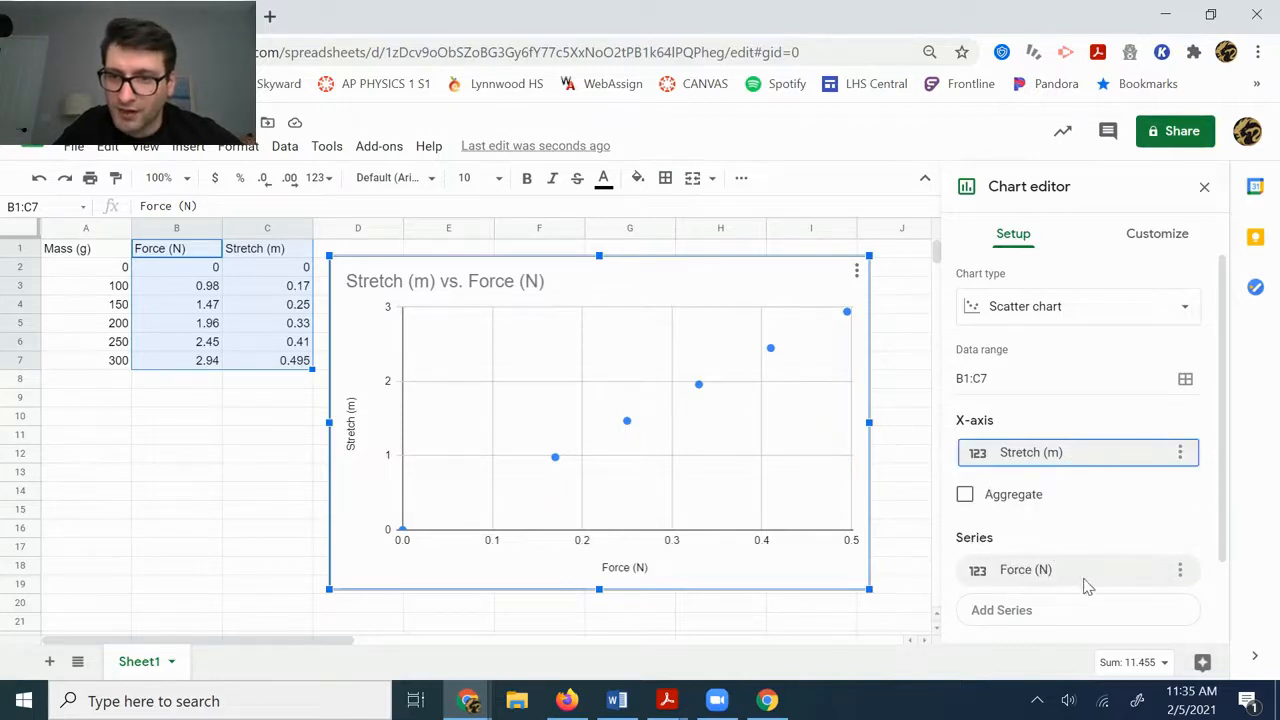
{"action": "left_click", "coordinate": [1180, 452]}
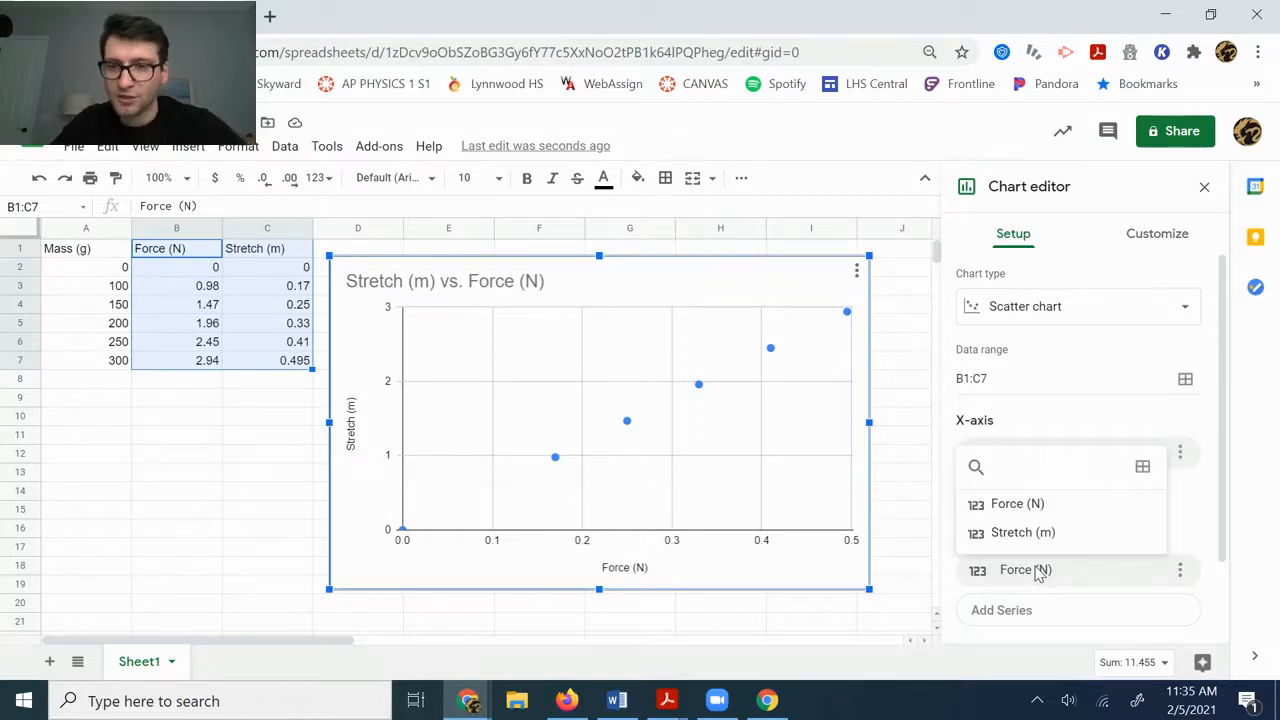
{"action": "left_click", "coordinate": [1023, 532]}
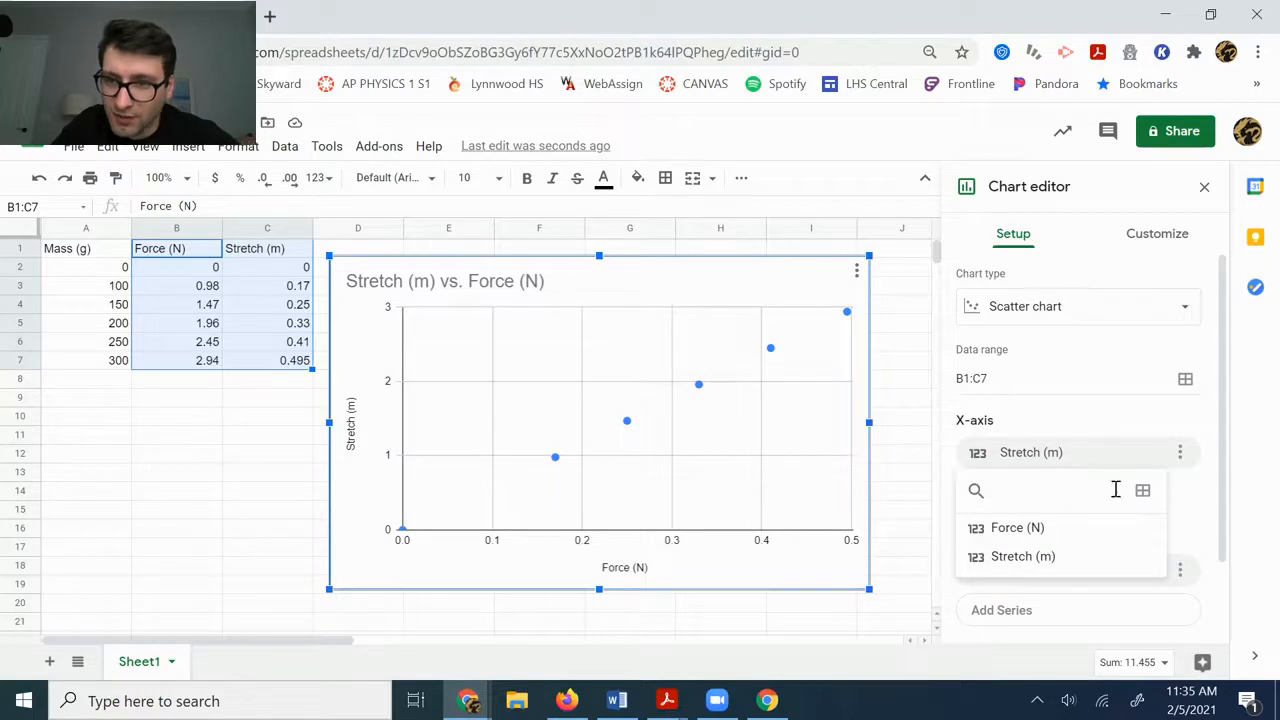
{"action": "mouse_move", "coordinate": [1143, 490]}
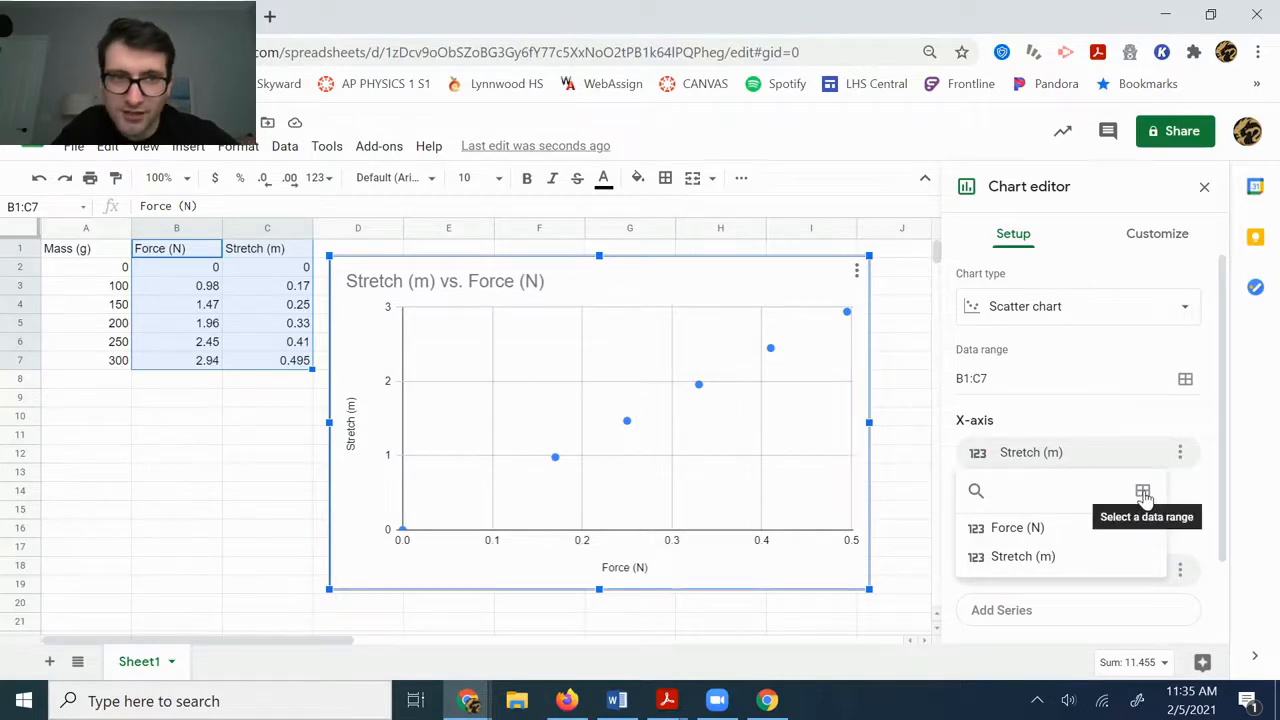
Set the horizontal data range to Sheet1!C1:C7 and the series range to Sheet1!B1:B7
{"action": "left_click", "coordinate": [1142, 490]}
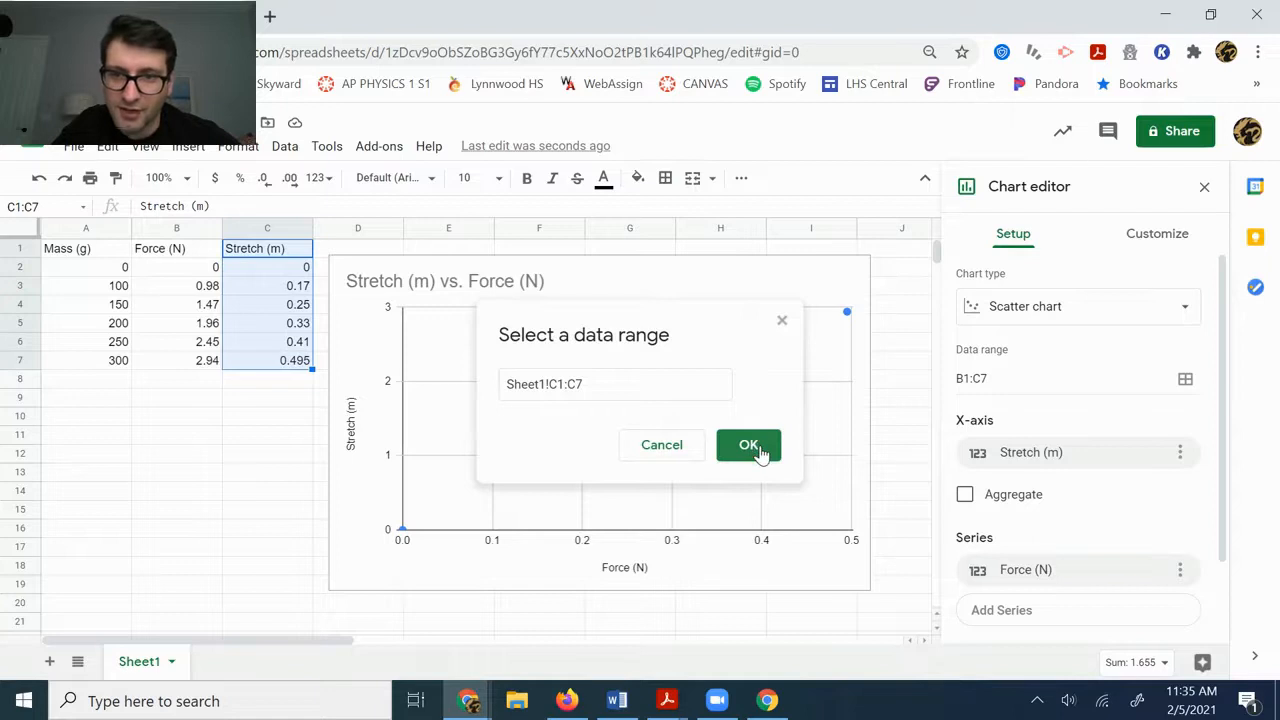
{"action": "left_click", "coordinate": [748, 445]}
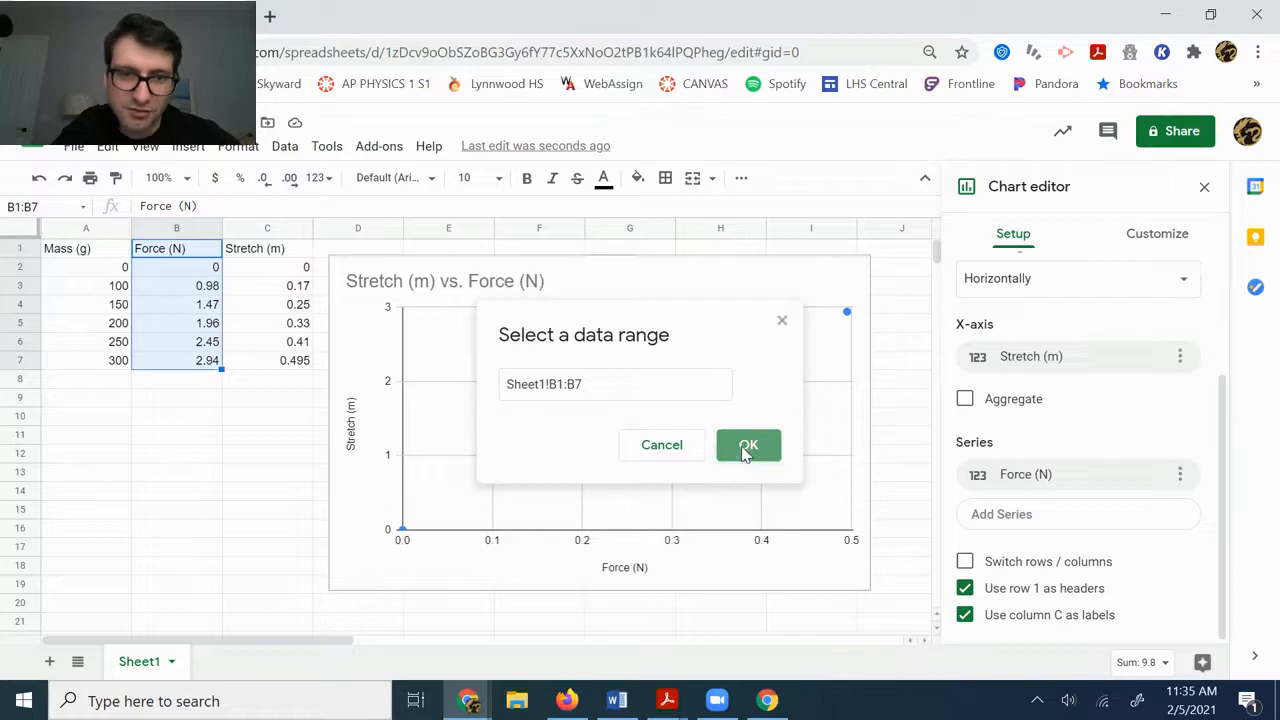
{"action": "left_click", "coordinate": [748, 445]}
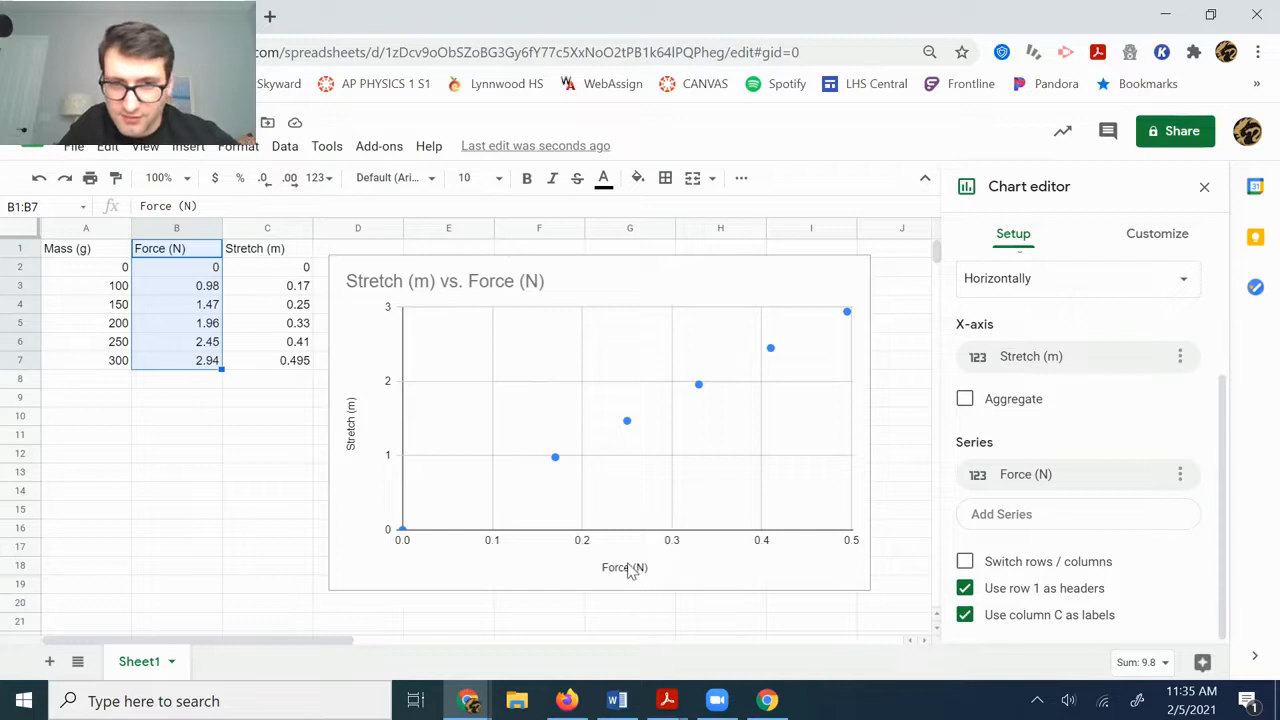
Change the horizontal axis title to Stretch (m) and close the Chart editor
{"action": "left_click", "coordinate": [625, 567]}
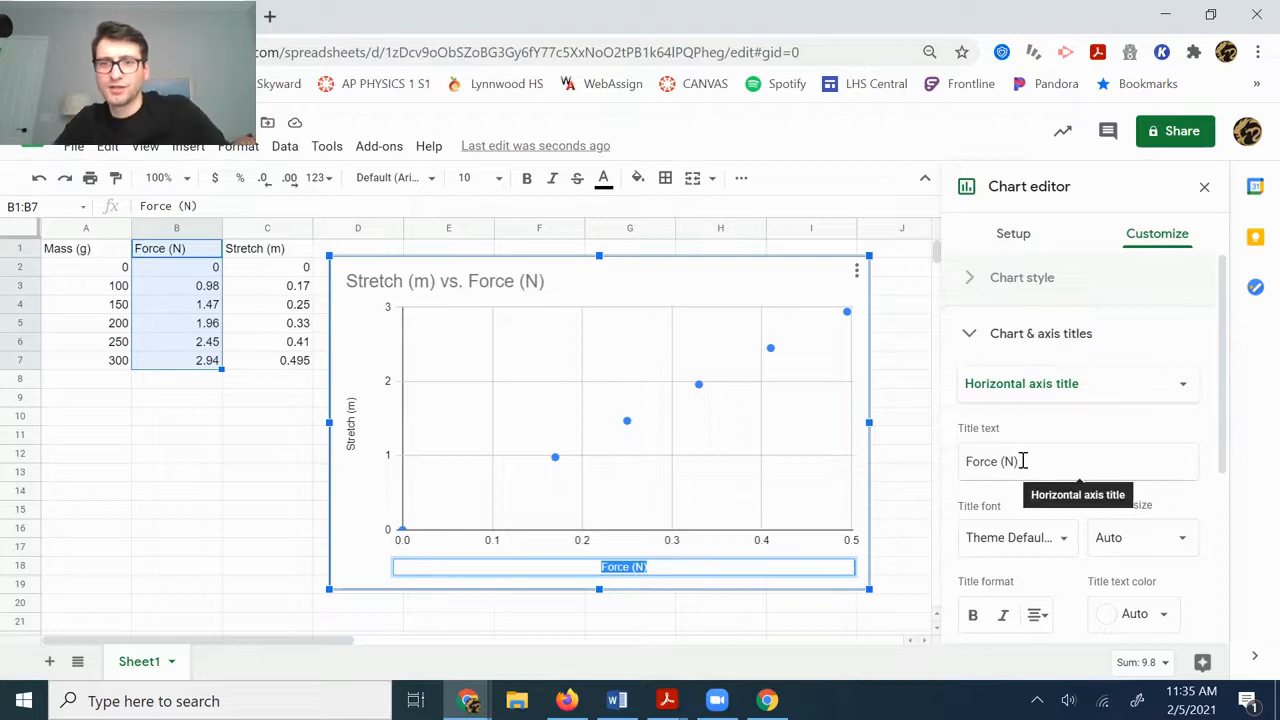
{"action": "type", "text": "Stretch"}
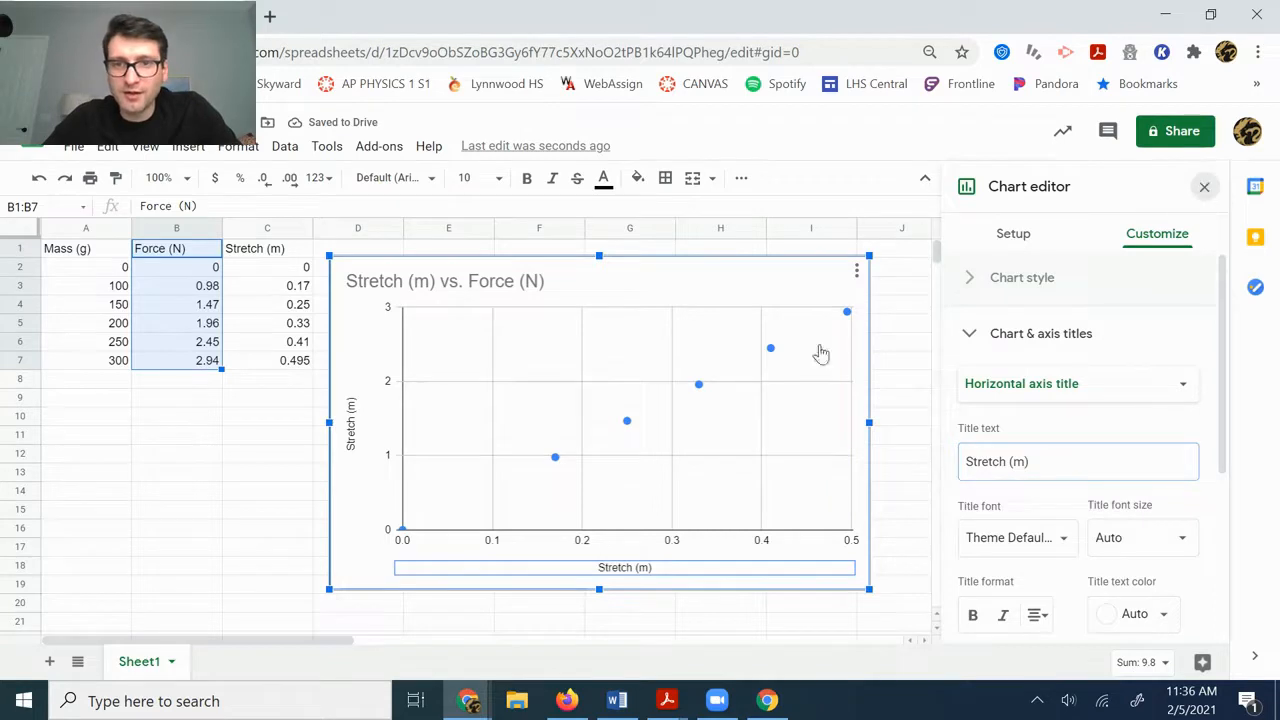
{"action": "left_click", "coordinate": [1205, 187]}
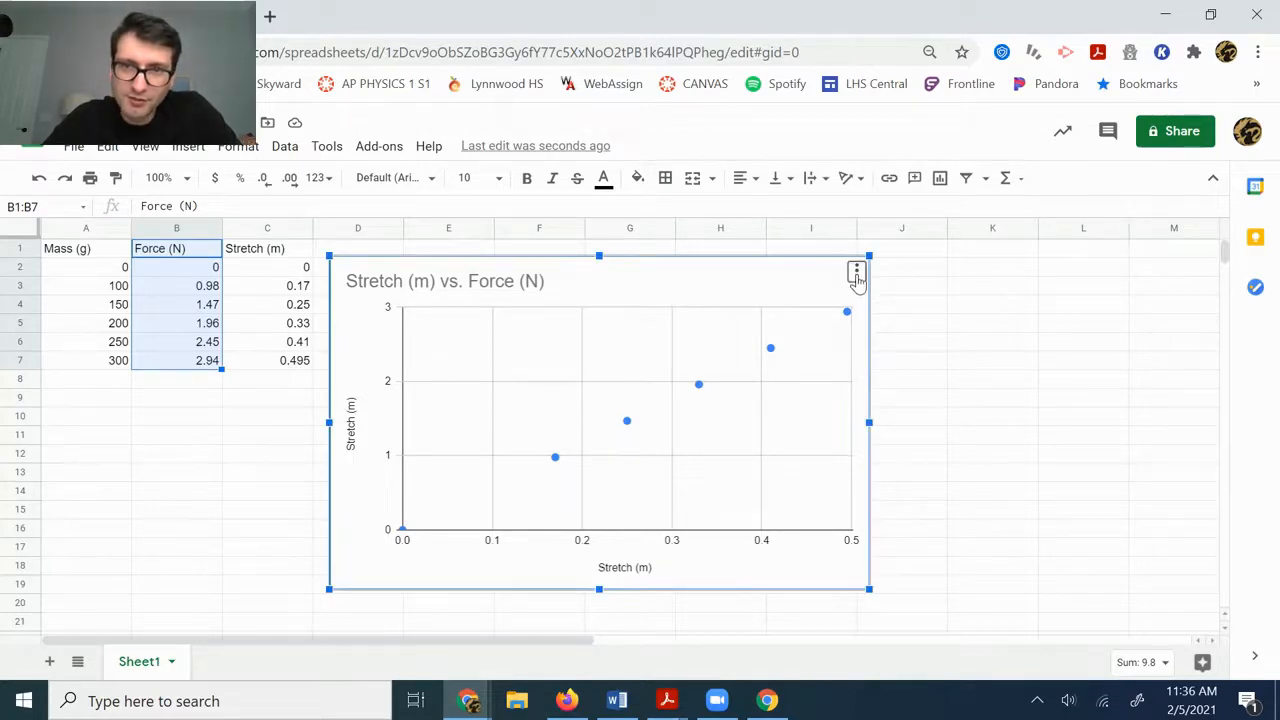
Reopen the chart editor and set the vertical axis title to Forces (N)
{"action": "left_click", "coordinate": [856, 271]}
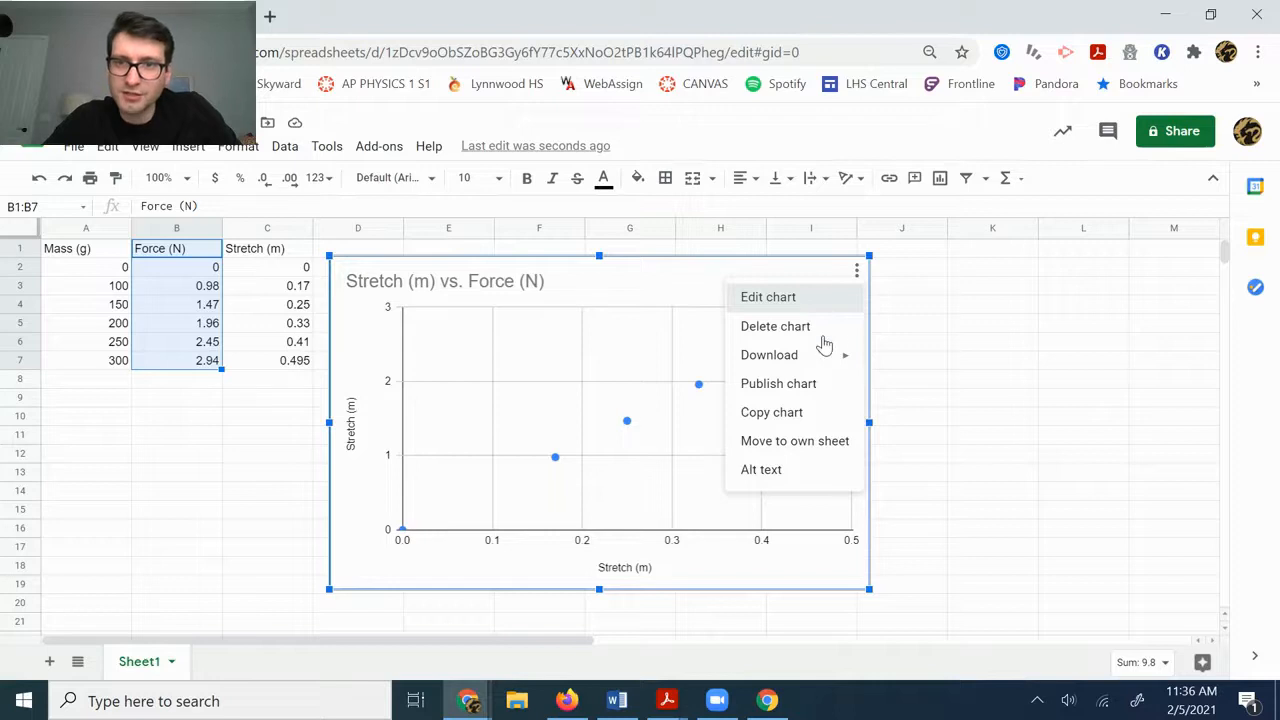
{"action": "left_click", "coordinate": [768, 296]}
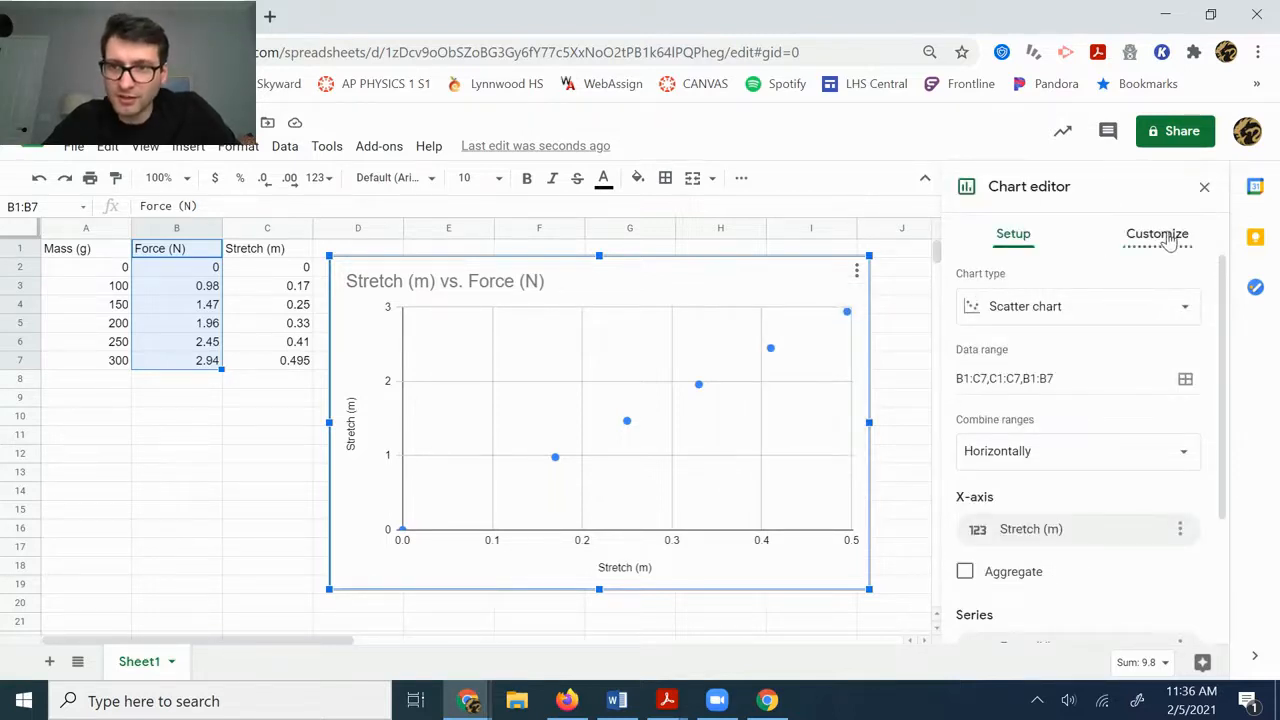
{"action": "left_click", "coordinate": [1157, 233]}
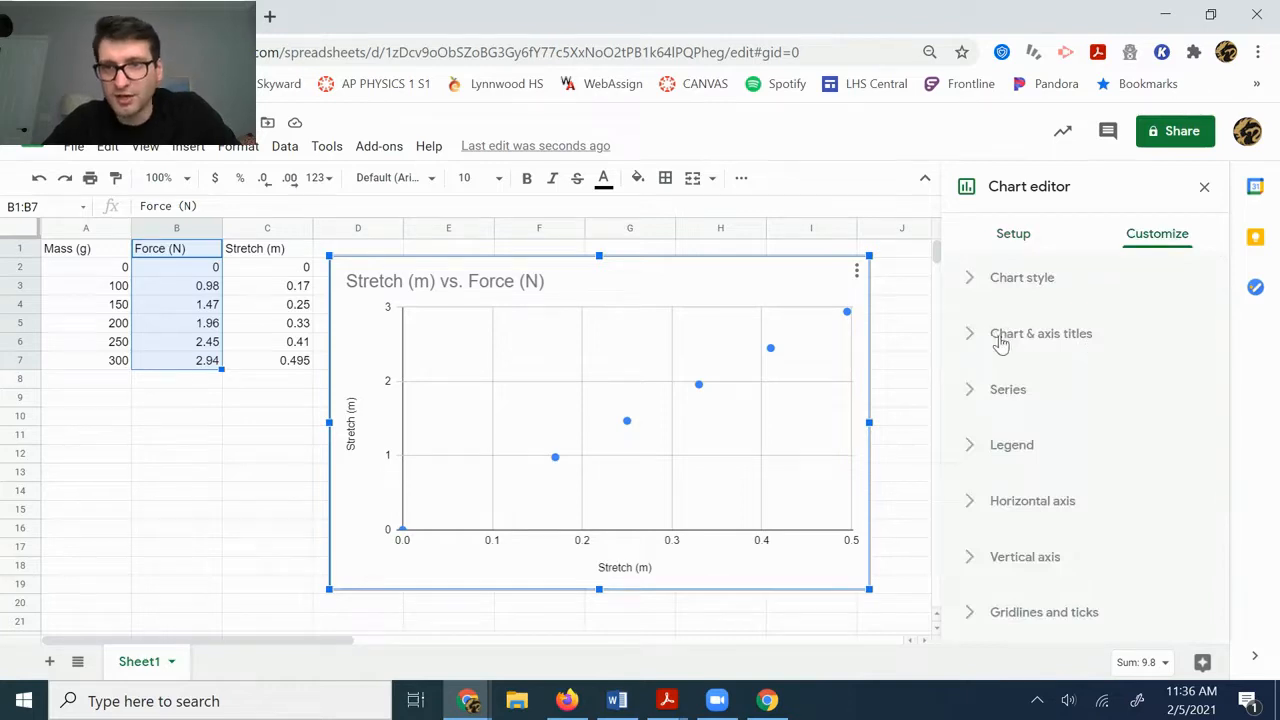
{"action": "left_click", "coordinate": [1041, 333]}
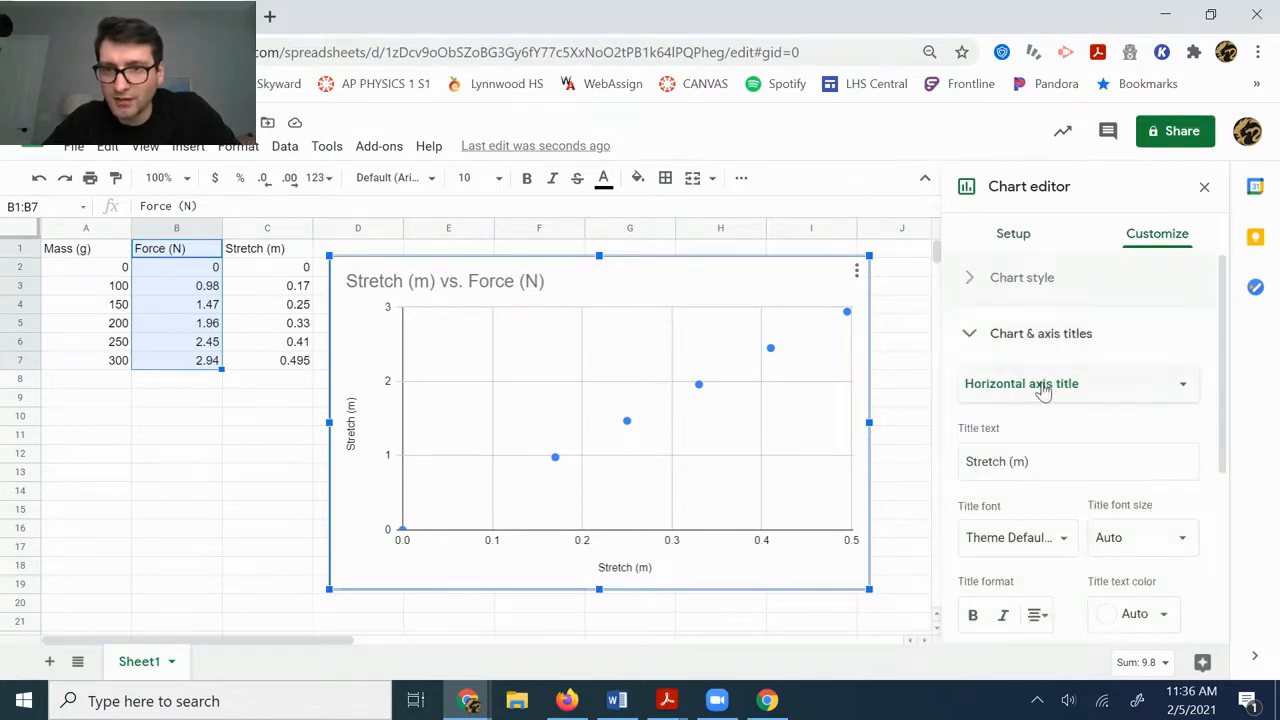
{"action": "mouse_move", "coordinate": [1040, 390]}
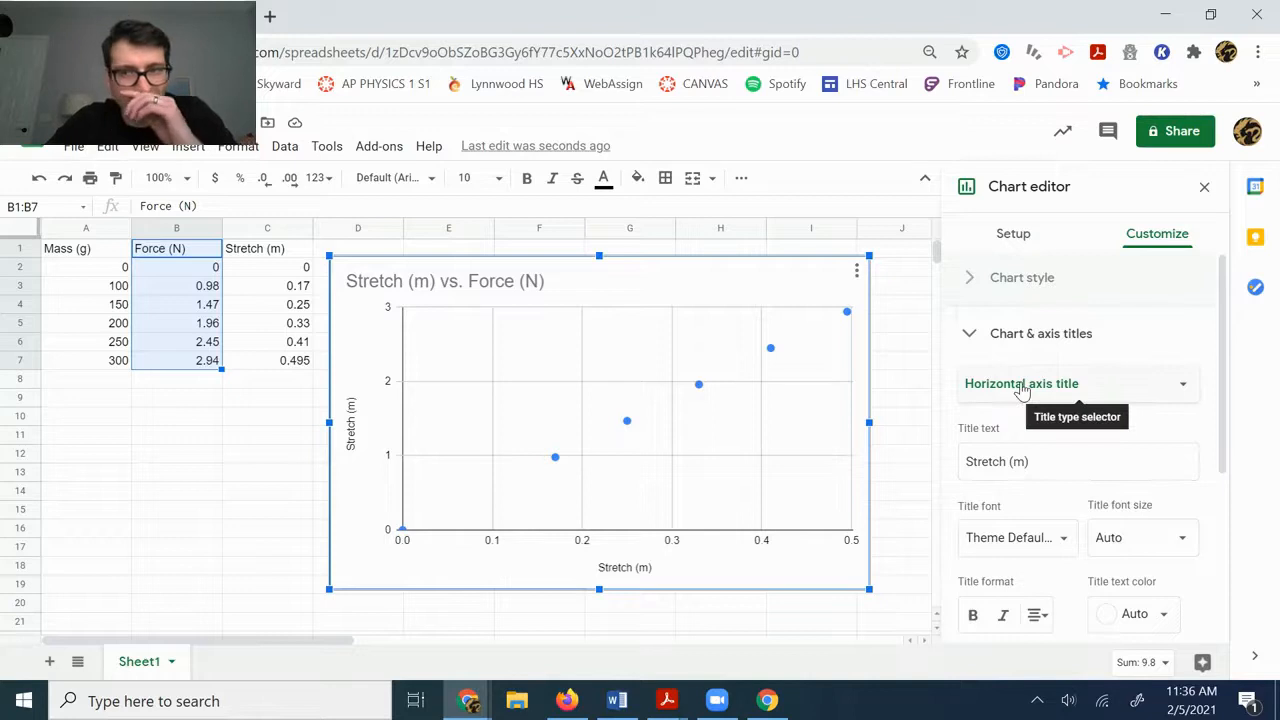
{"action": "left_click", "coordinate": [1077, 383]}
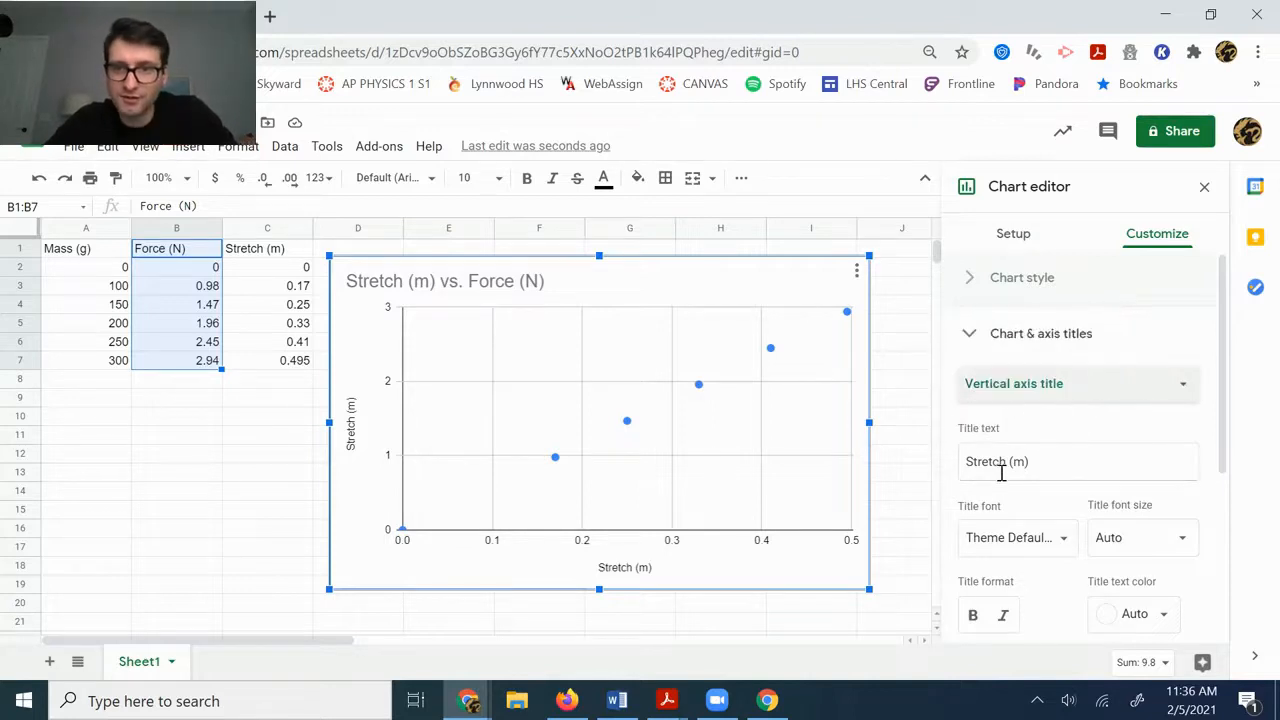
{"action": "type", "text": "Forces (N"}
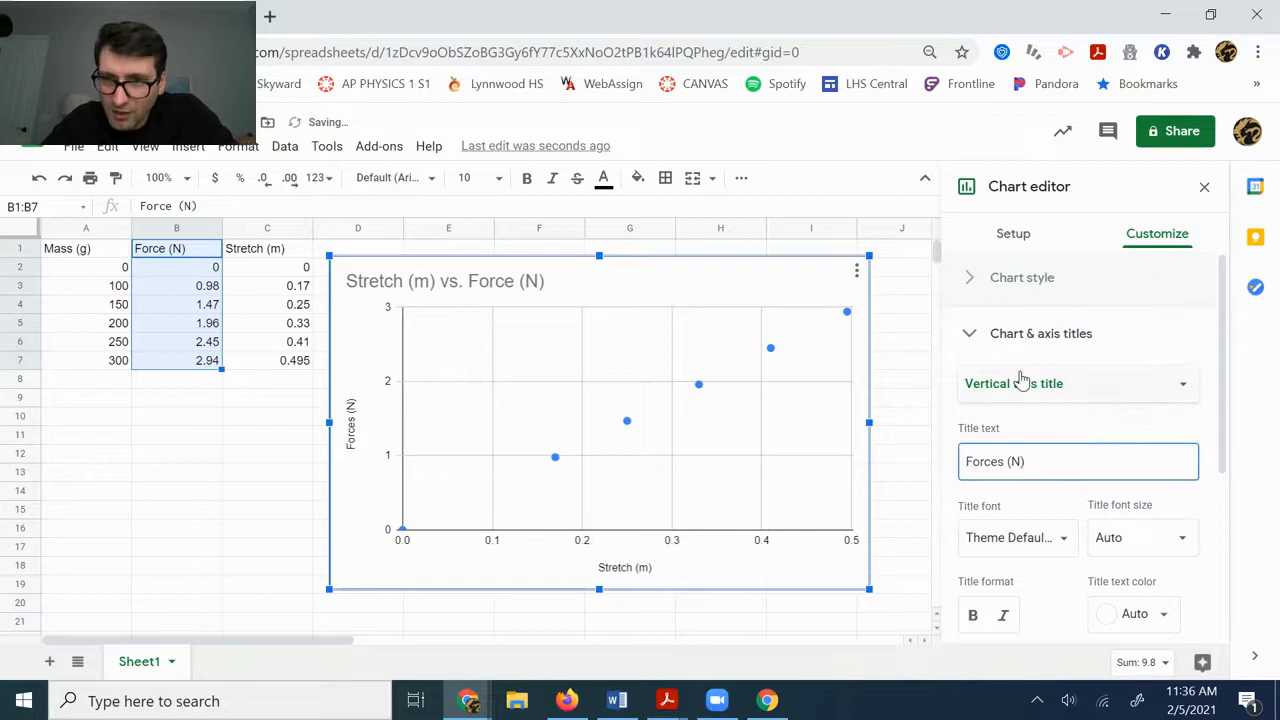
{"action": "left_click", "coordinate": [1078, 383]}
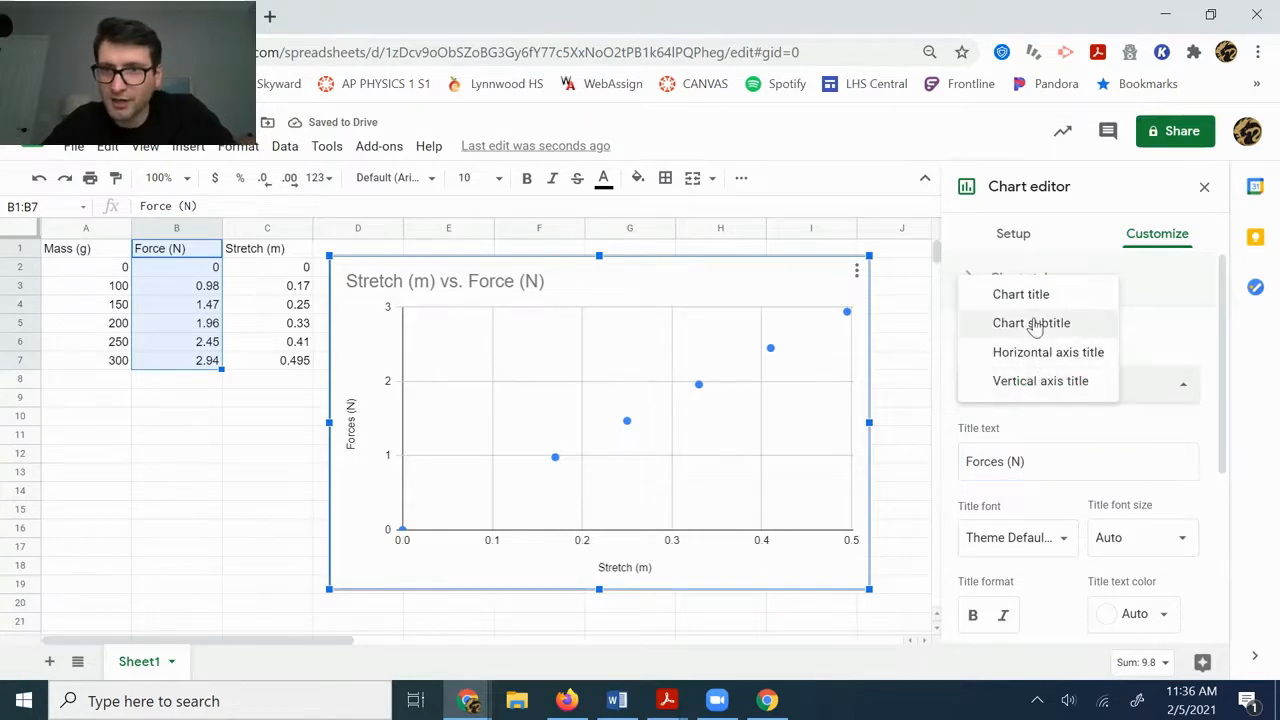
Switch to the Chart title and replace it with Hooke's Law Lab
{"action": "left_click", "coordinate": [1020, 294]}
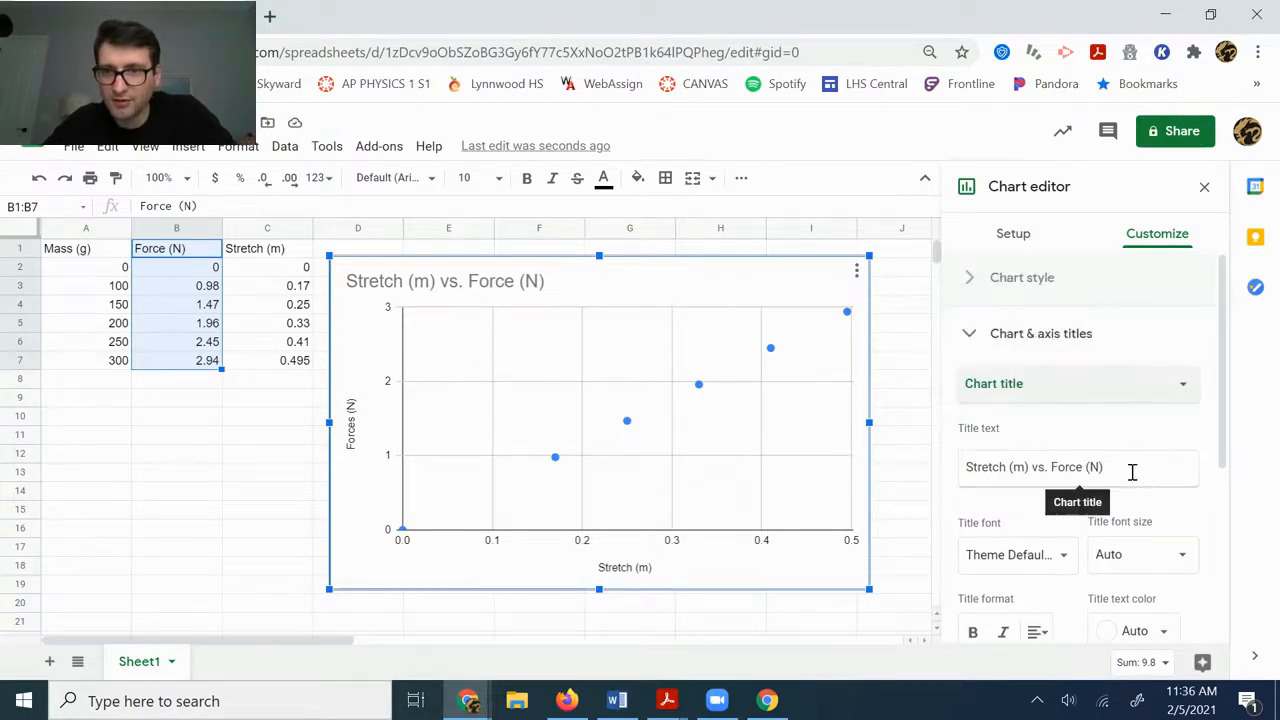
{"action": "type", "text": "Hooke"}
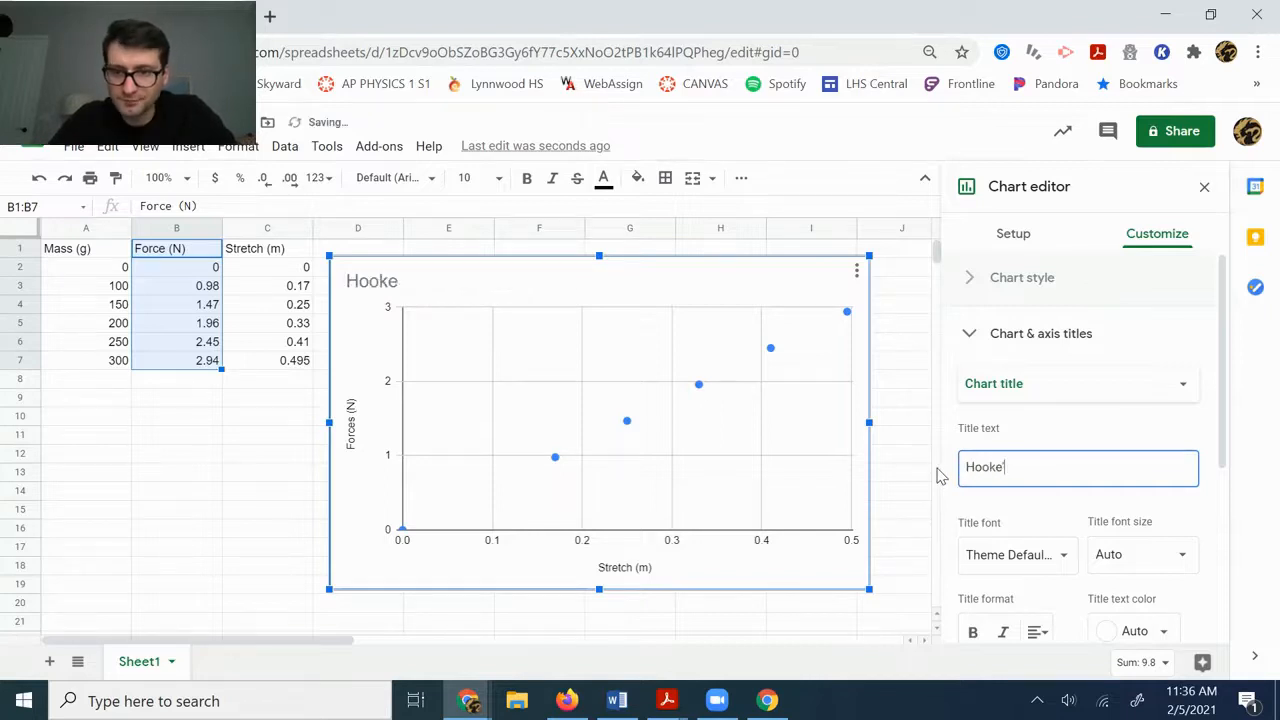
{"action": "type", "text": "s Law"}
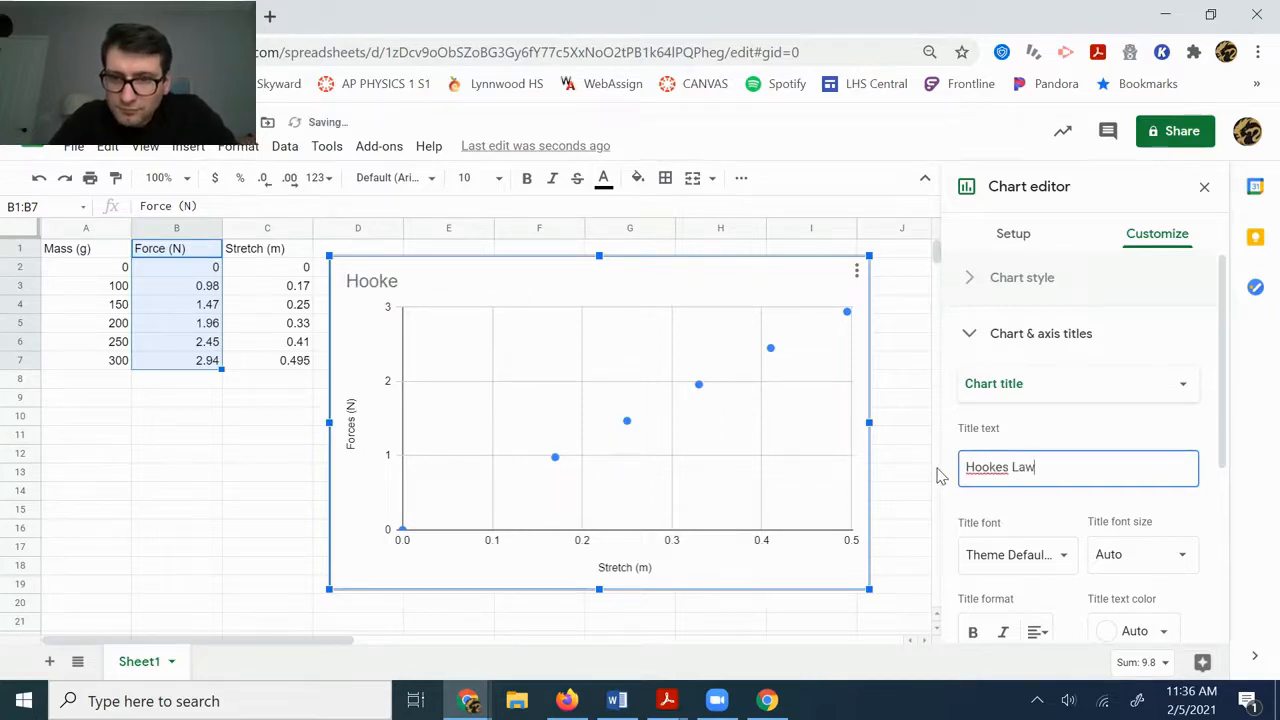
{"action": "type", "text": "Lab"}
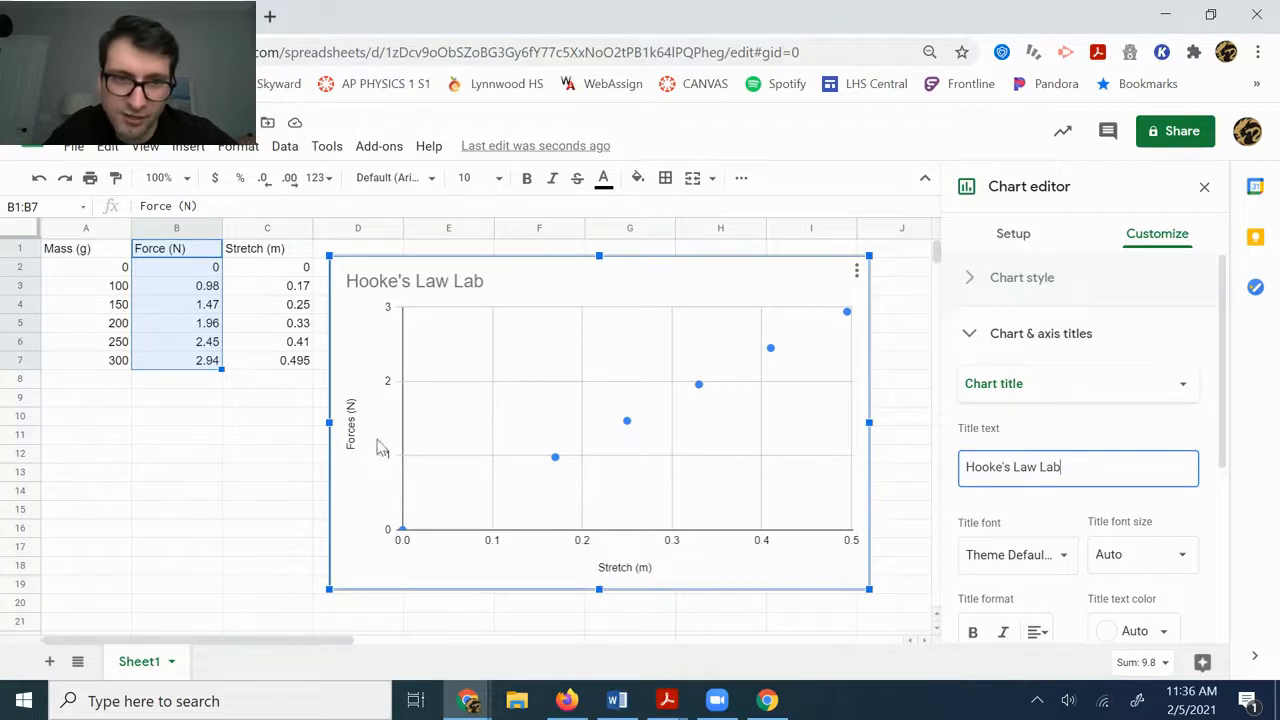
{"action": "mouse_move", "coordinate": [383, 300]}
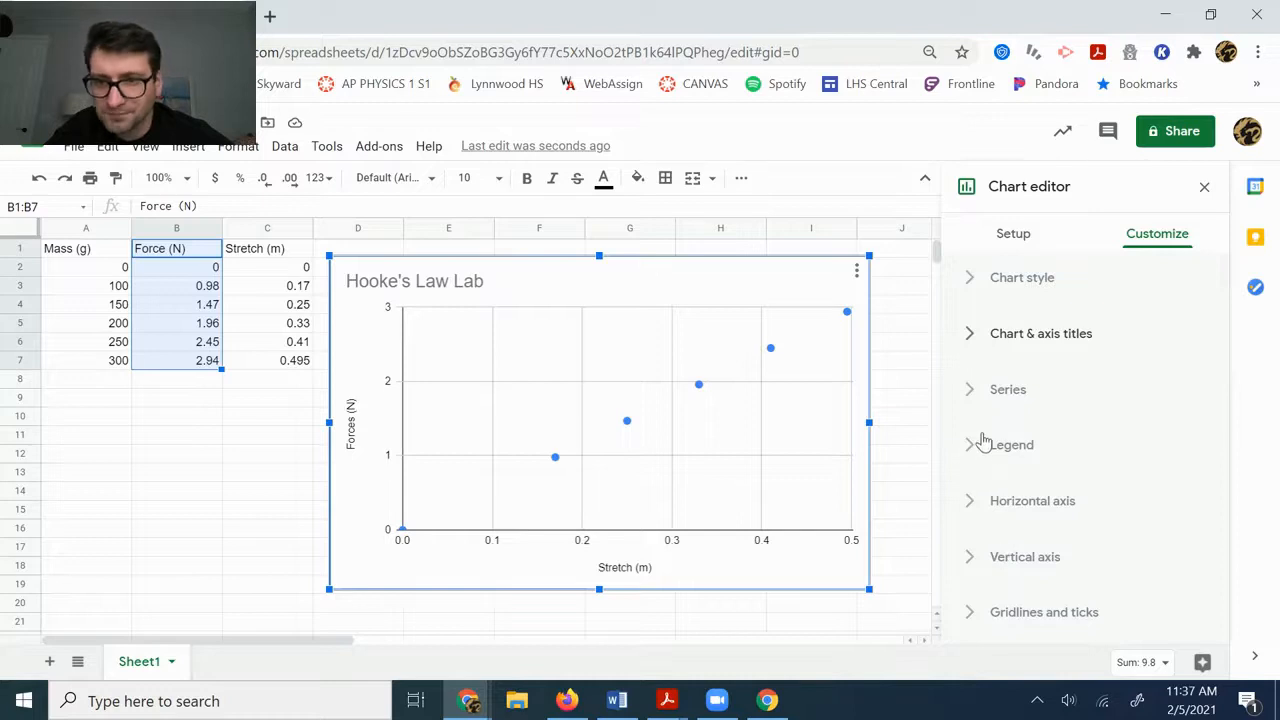
{"action": "mouse_move", "coordinate": [969, 392]}
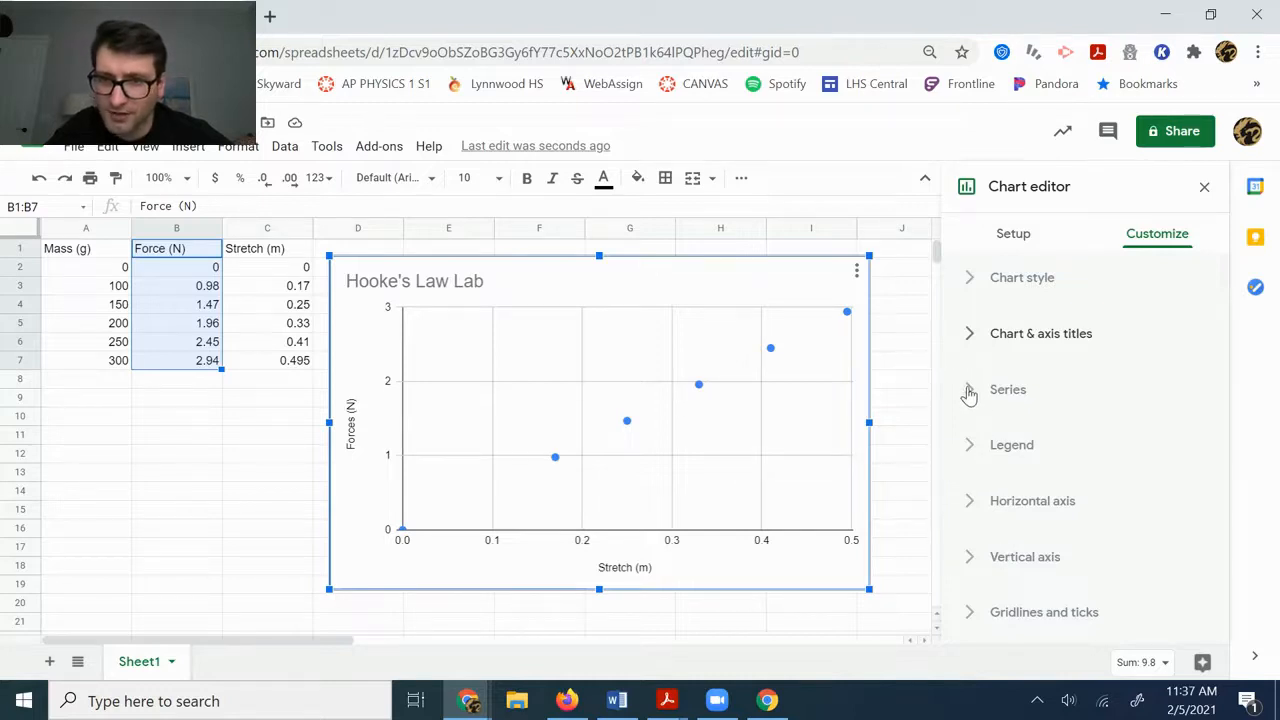
Enable the Trendline option for the Force (N) series under Customize > Series
{"action": "left_click", "coordinate": [1008, 389]}
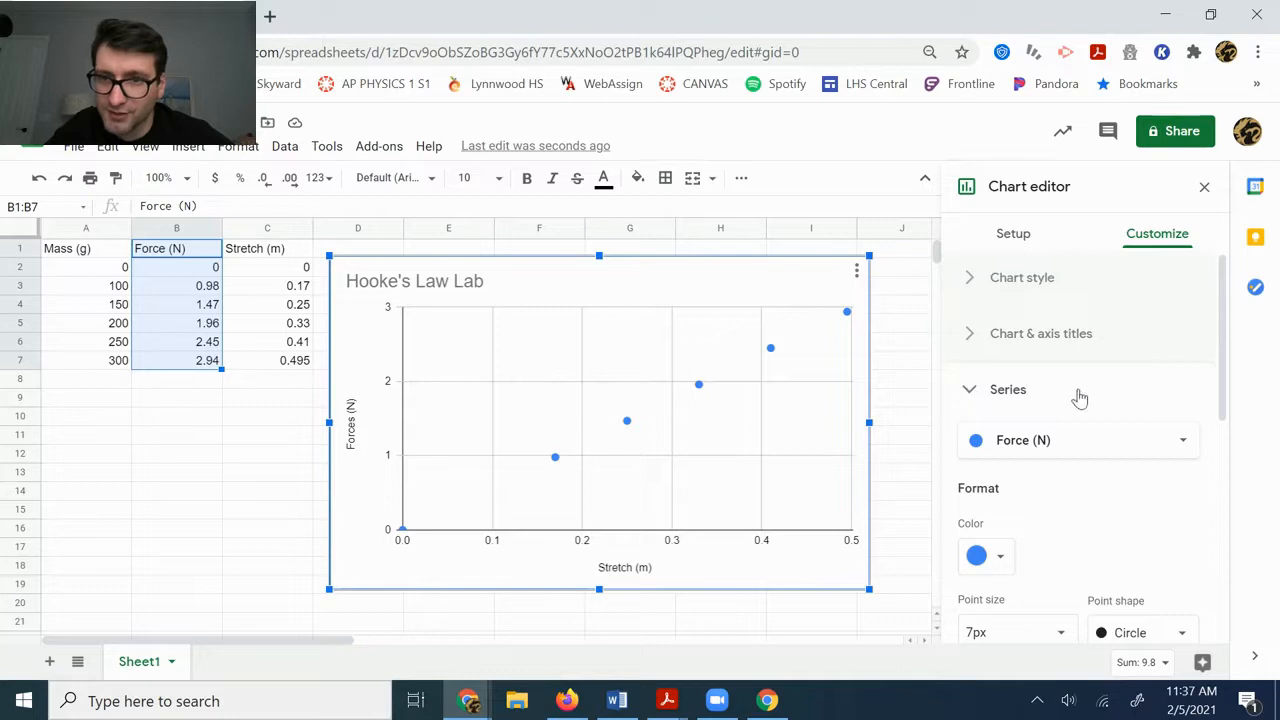
{"action": "scroll", "scroll_direction": "down", "scroll_amount": 3}
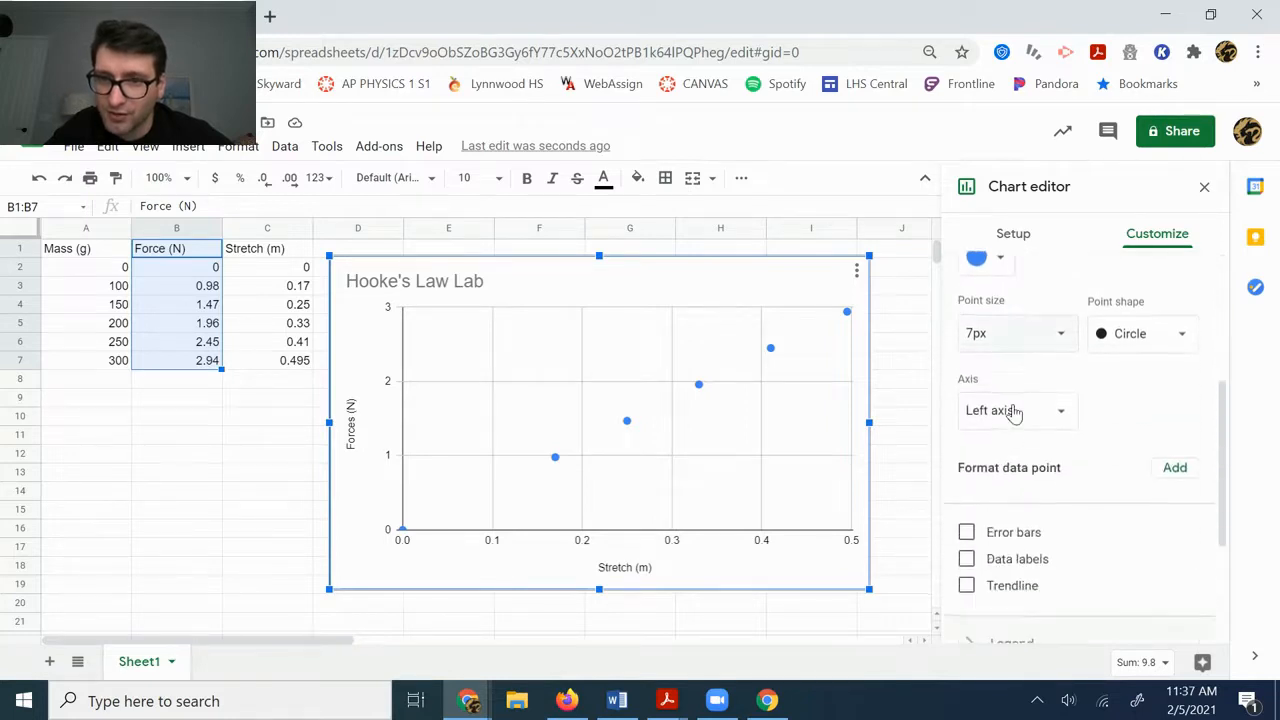
{"action": "scroll", "scroll_direction": "down", "scroll_amount": 3}
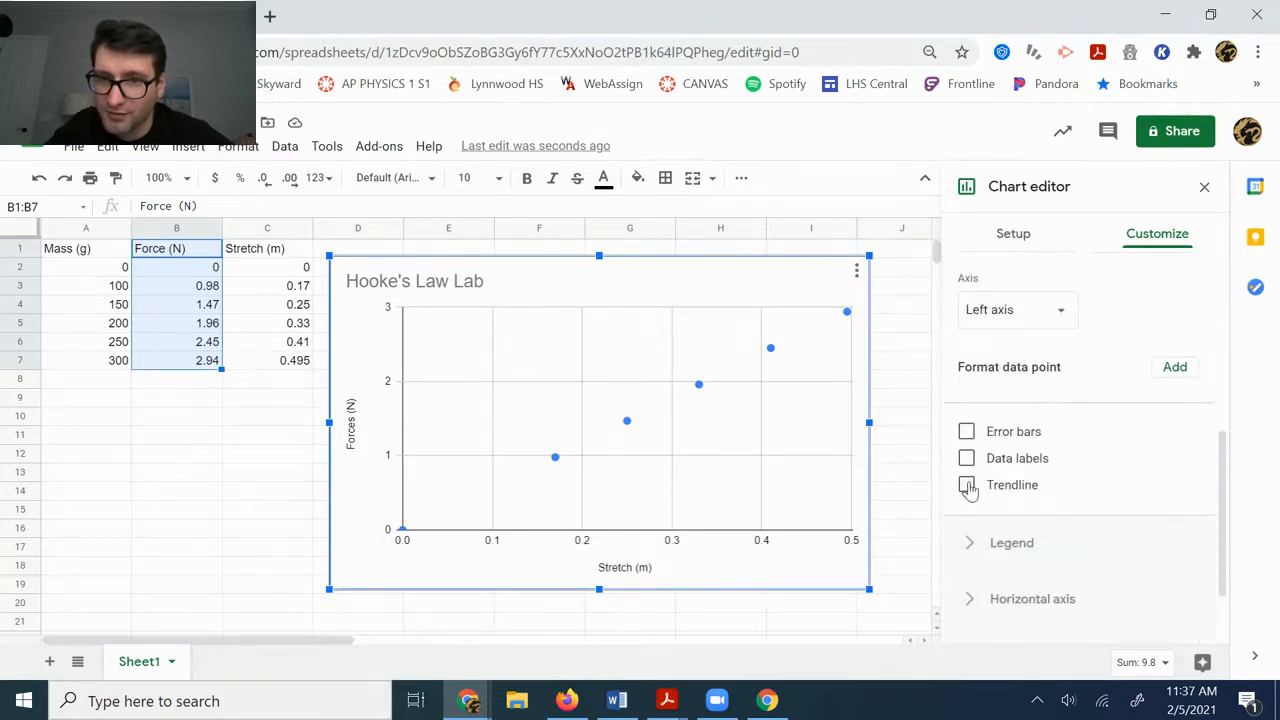
{"action": "left_click", "coordinate": [966, 485]}
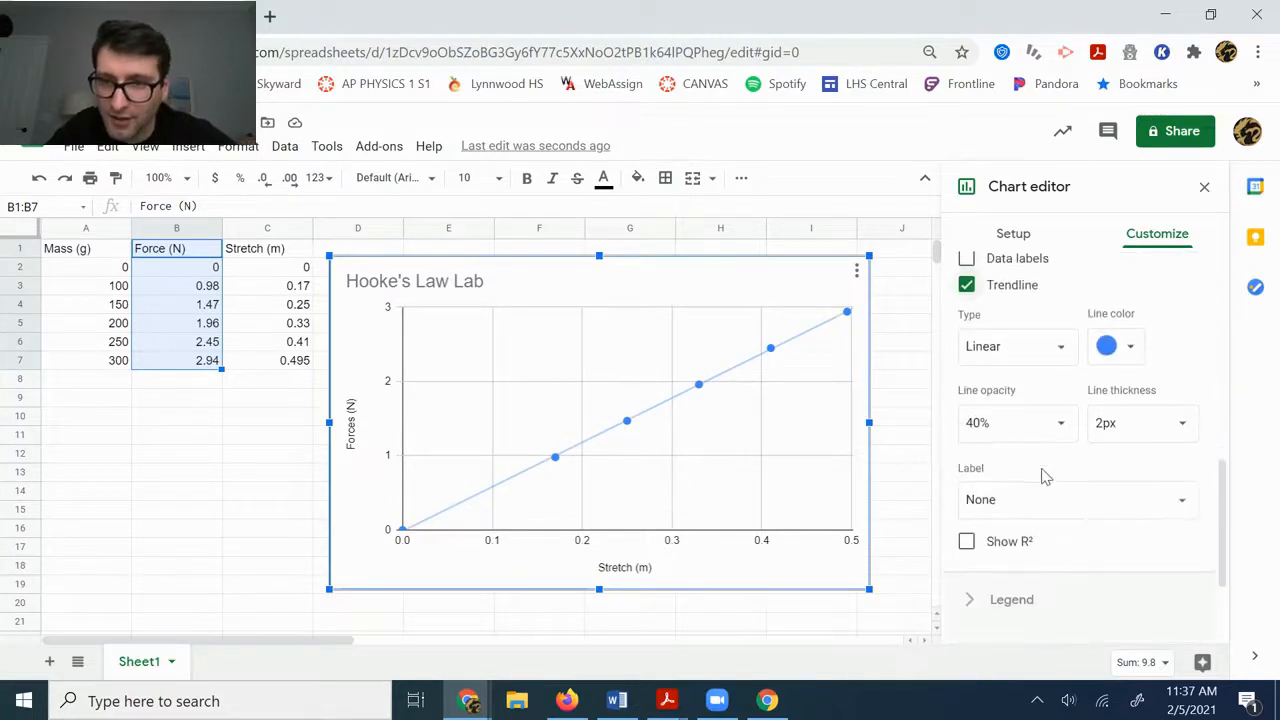
{"action": "mouse_move", "coordinate": [1120, 500]}
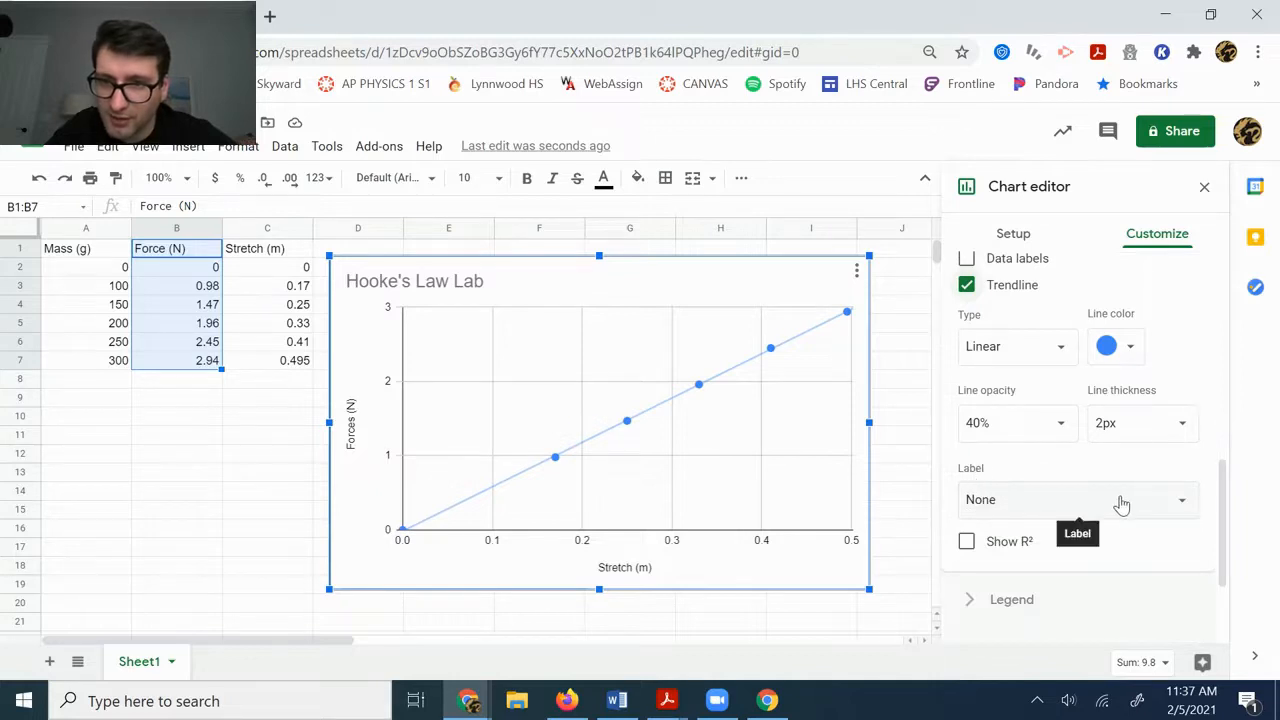
{"action": "left_click", "coordinate": [1078, 499]}
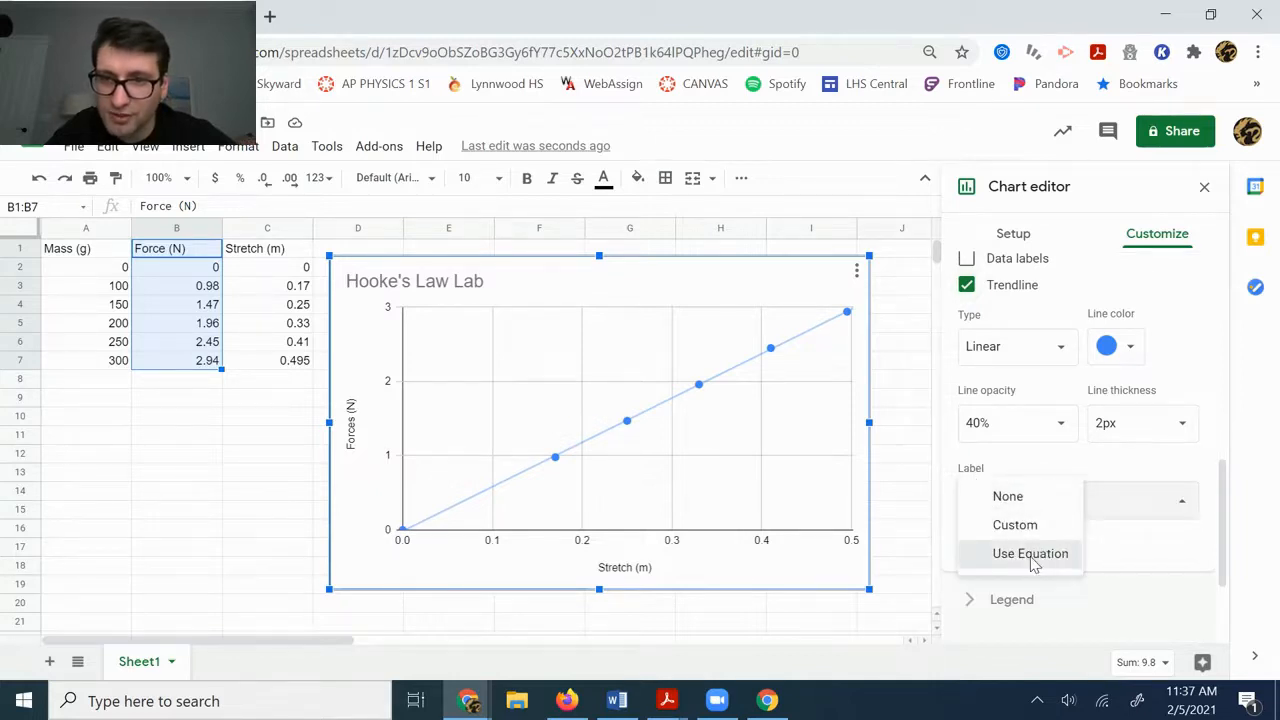
Set the trendline label to Use Equation, showing 5.97*x + -0.0147 in the legend
{"action": "left_click", "coordinate": [1030, 553]}
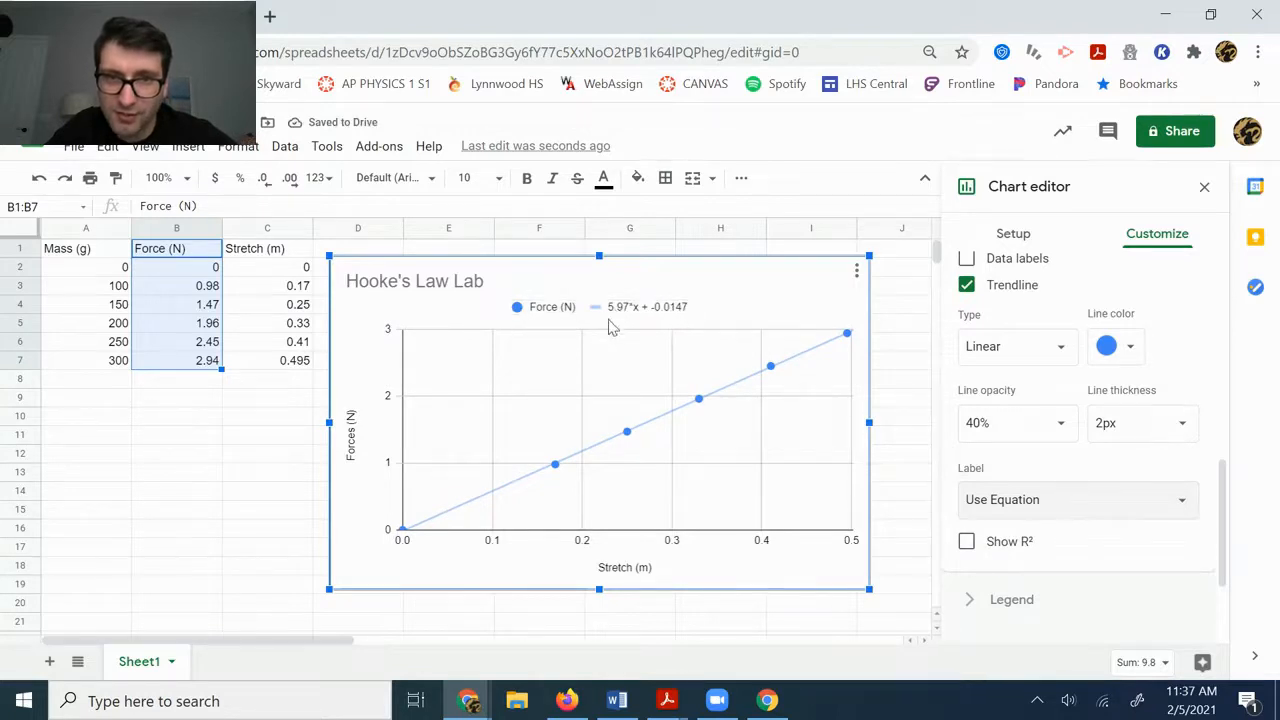
{"action": "mouse_move", "coordinate": [660, 332]}
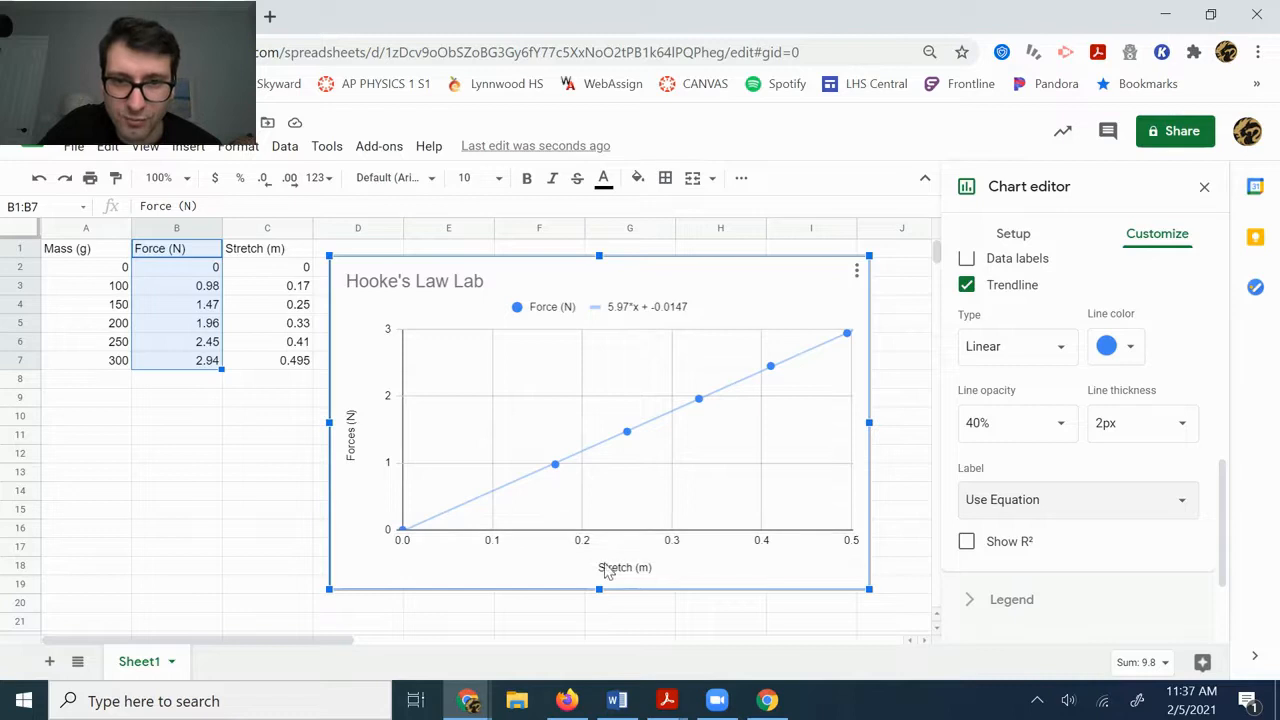
{"action": "left_click", "coordinate": [624, 567]}
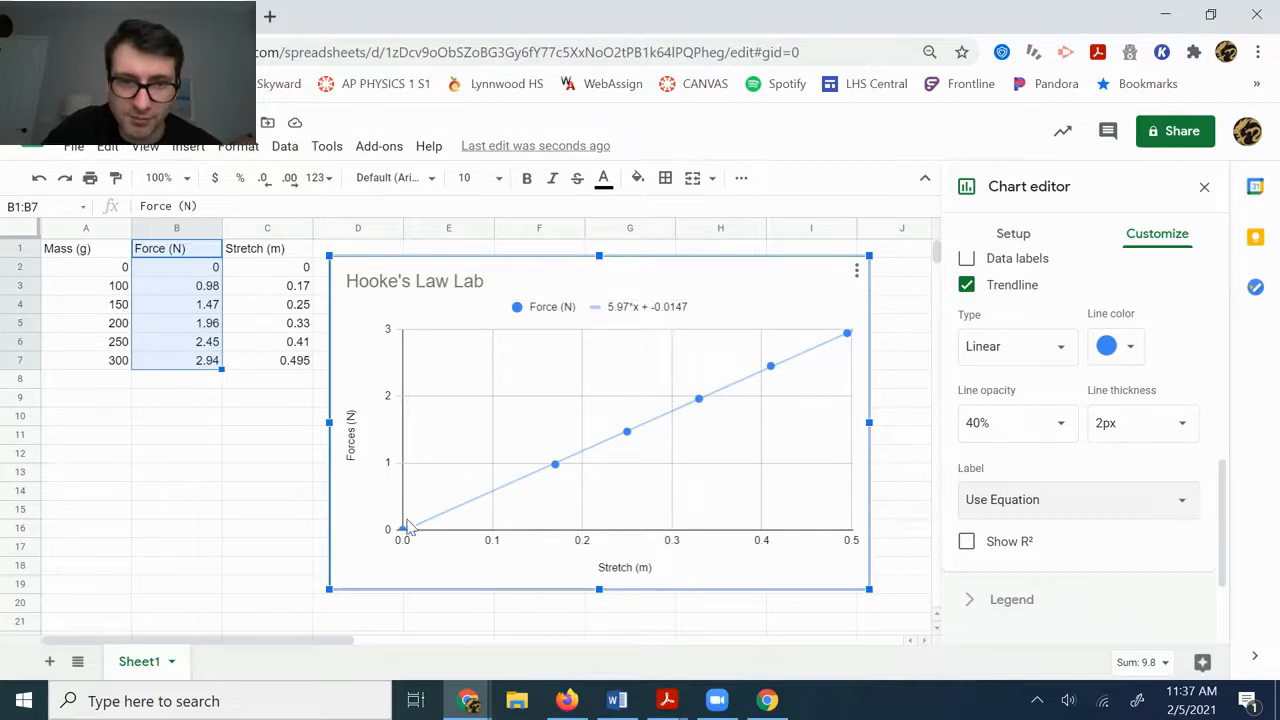
{"action": "mouse_move", "coordinate": [403, 528]}
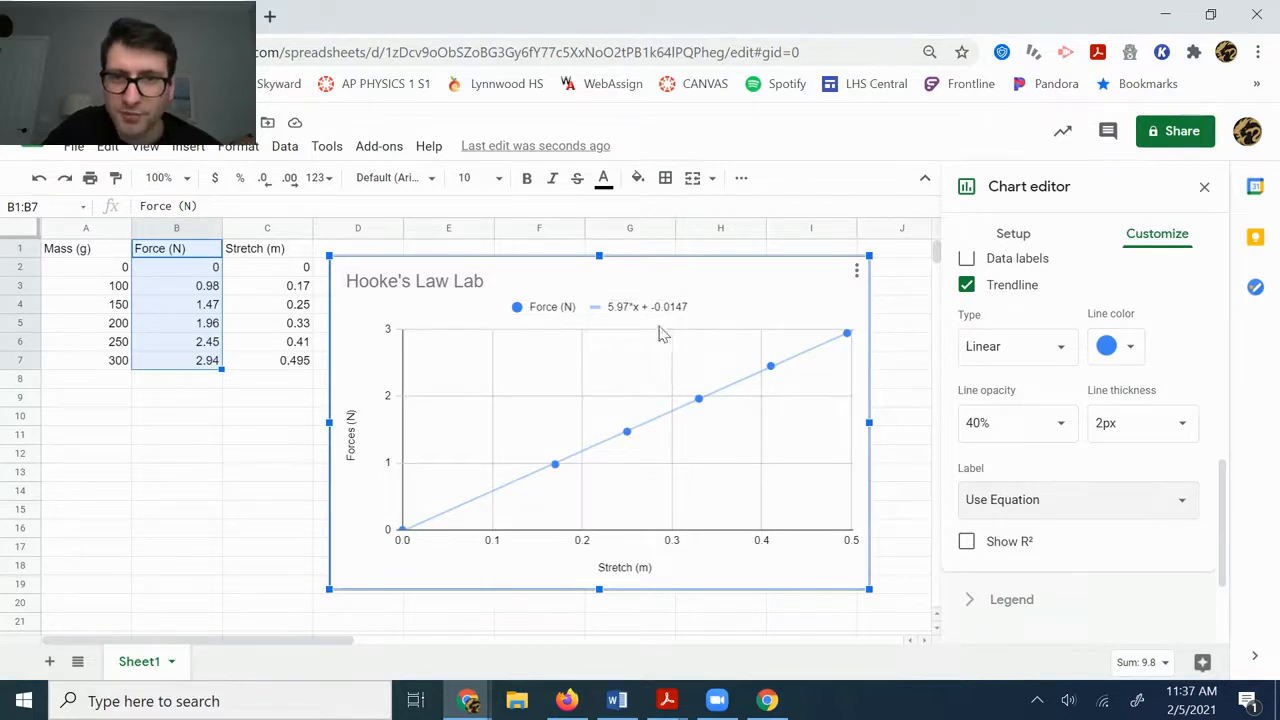
{"action": "mouse_move", "coordinate": [670, 333]}
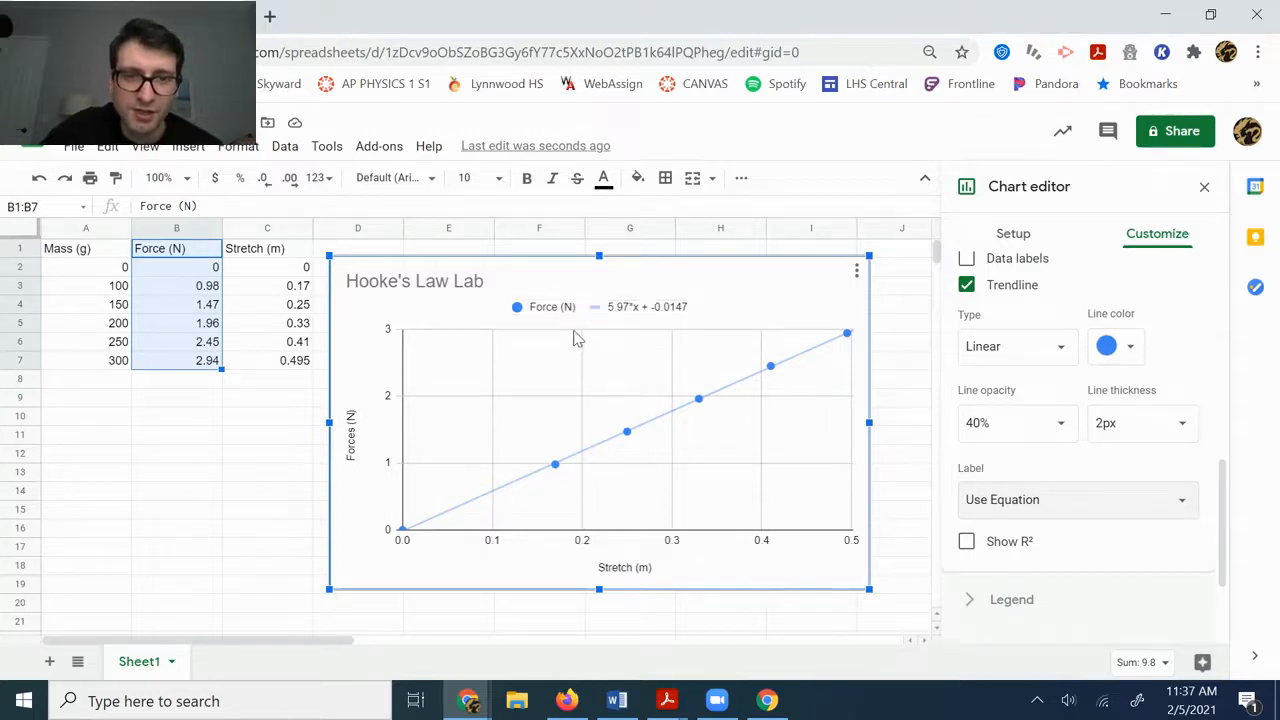
{"action": "mouse_move", "coordinate": [368, 403]}
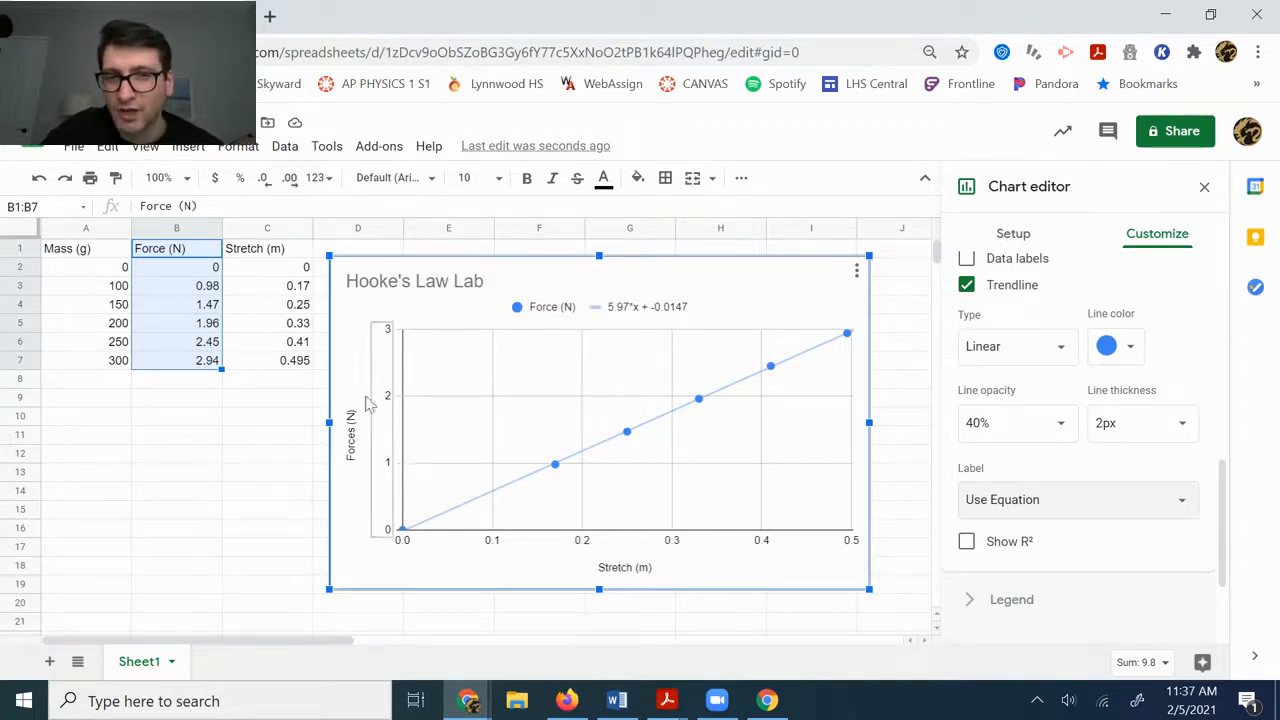
{"action": "mouse_move", "coordinate": [362, 447]}
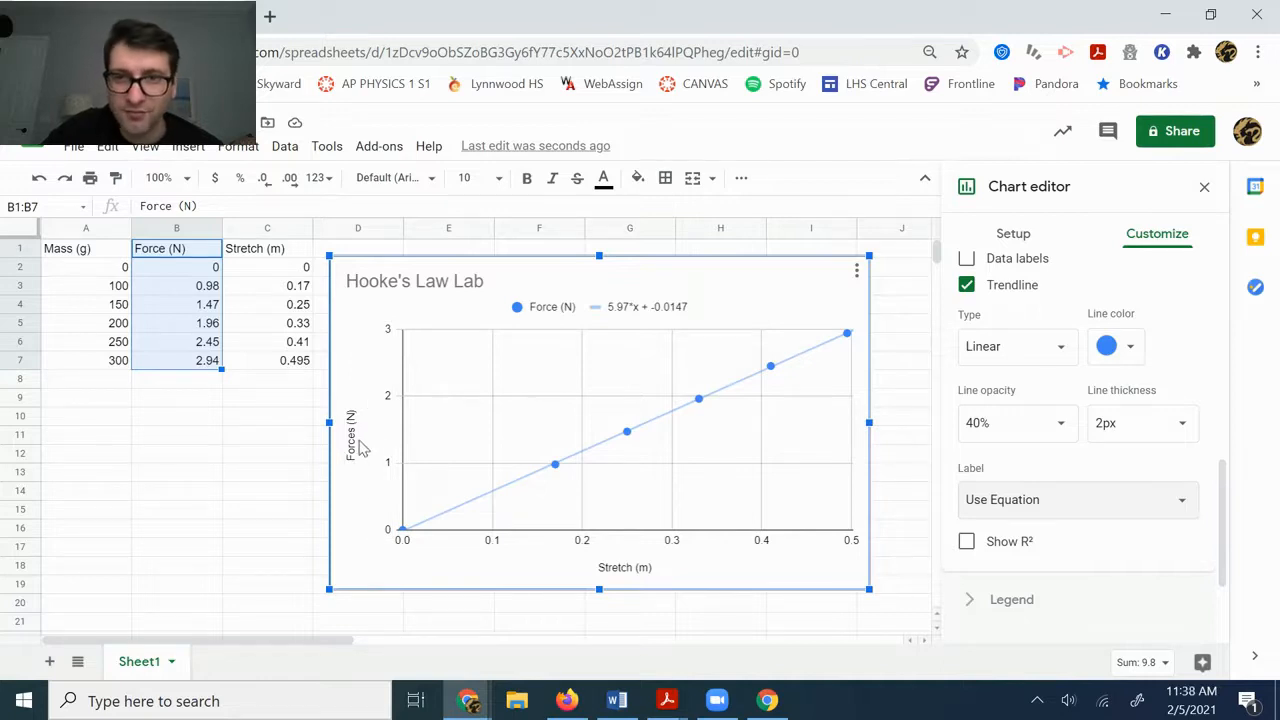
{"action": "mouse_move", "coordinate": [603, 303]}
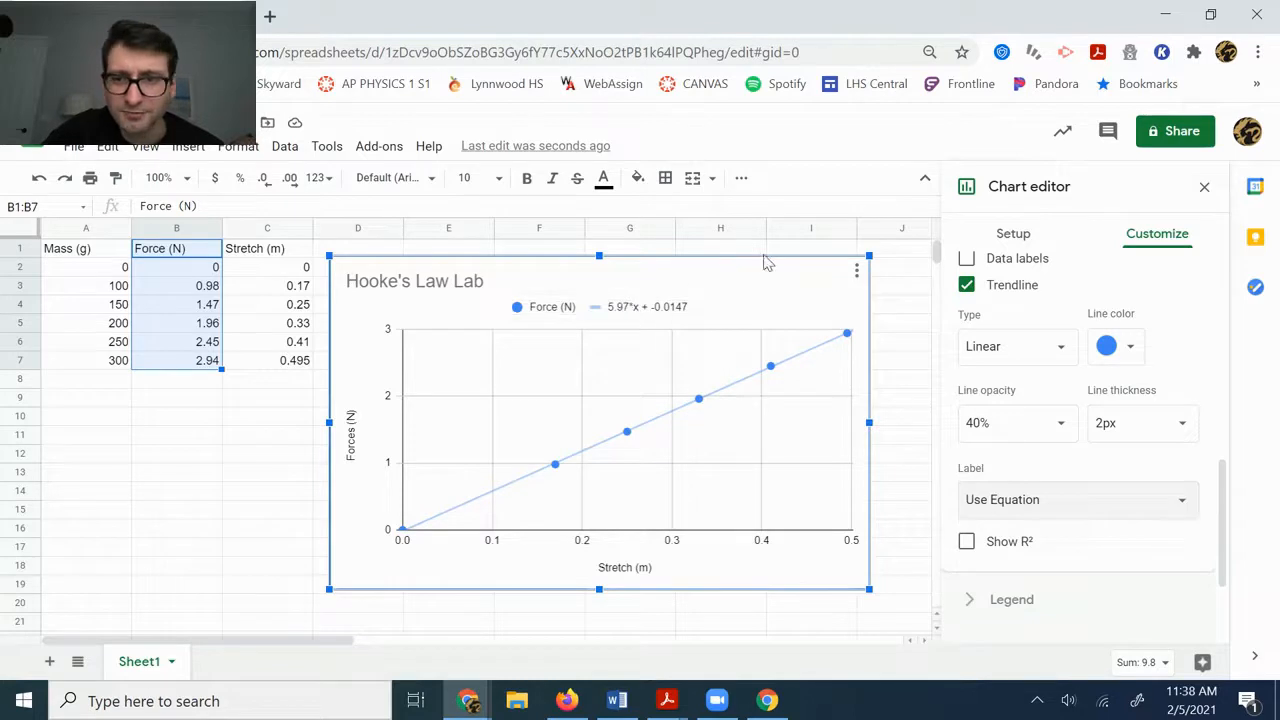
{"action": "mouse_move", "coordinate": [643, 351]}
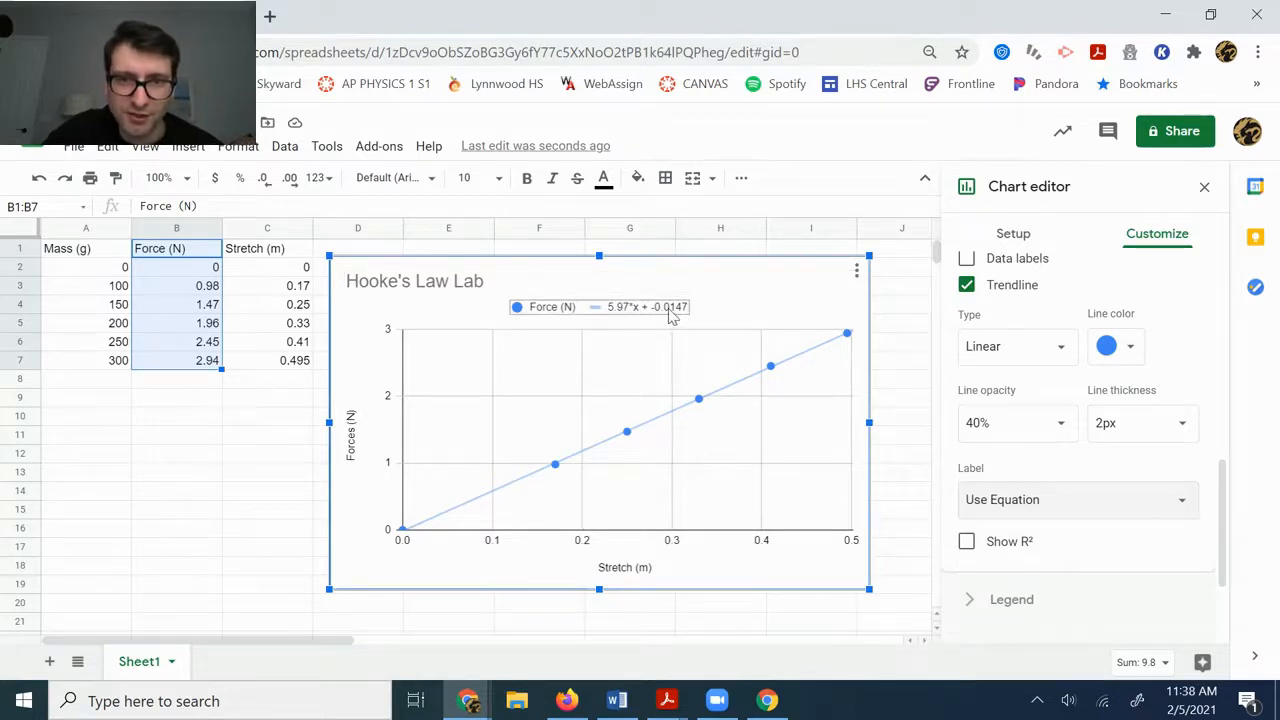
{"action": "mouse_move", "coordinate": [543, 328]}
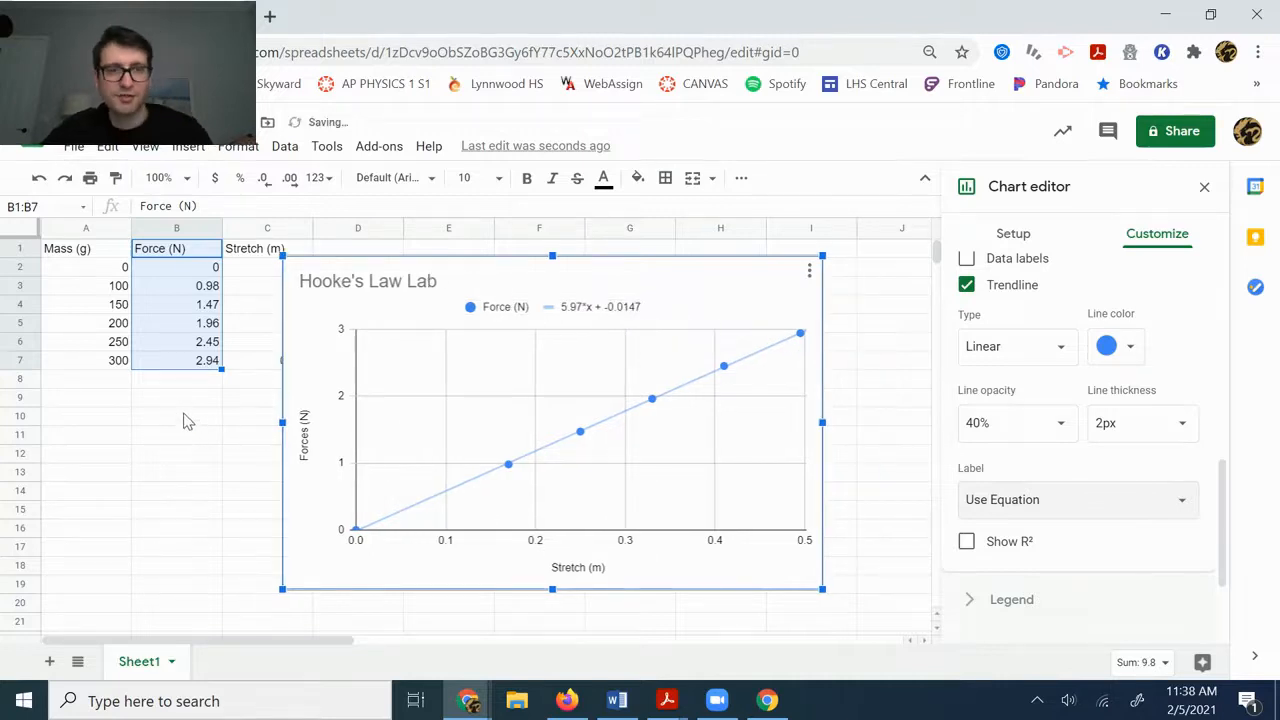
Enter F=5.97x in cell B10 below the data table
{"action": "left_click", "coordinate": [177, 415]}
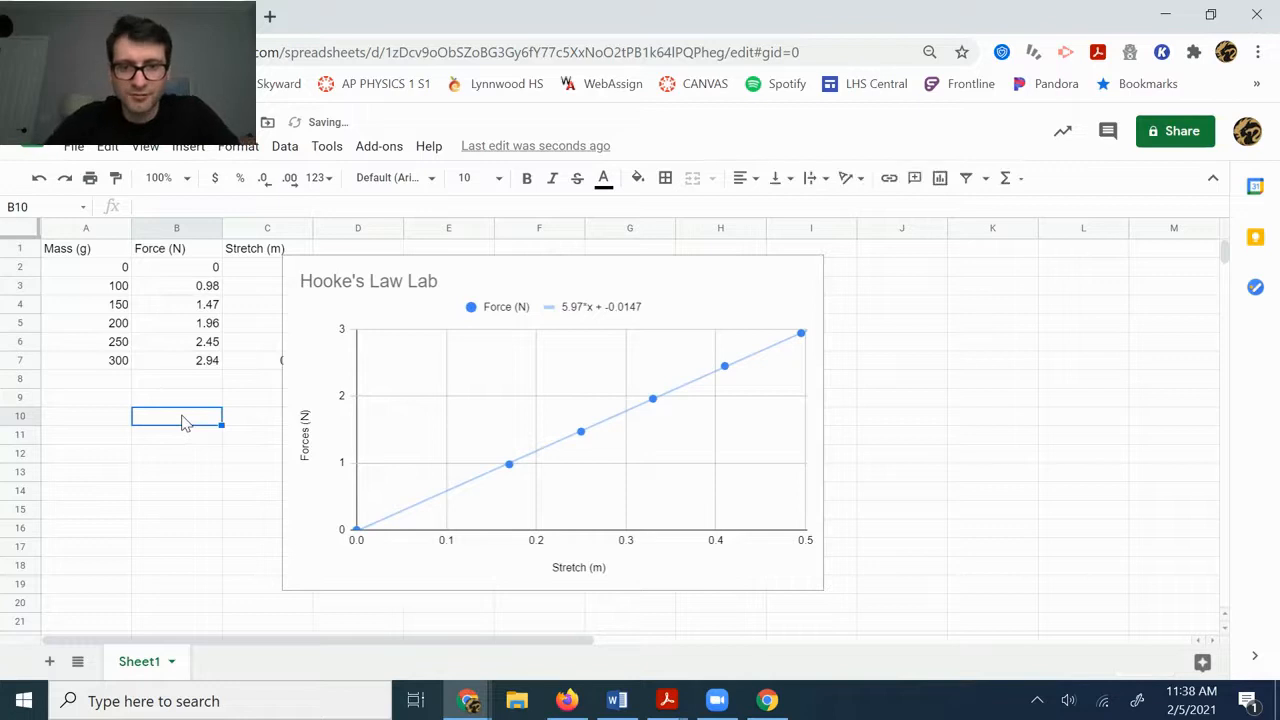
{"action": "type", "text": "F="}
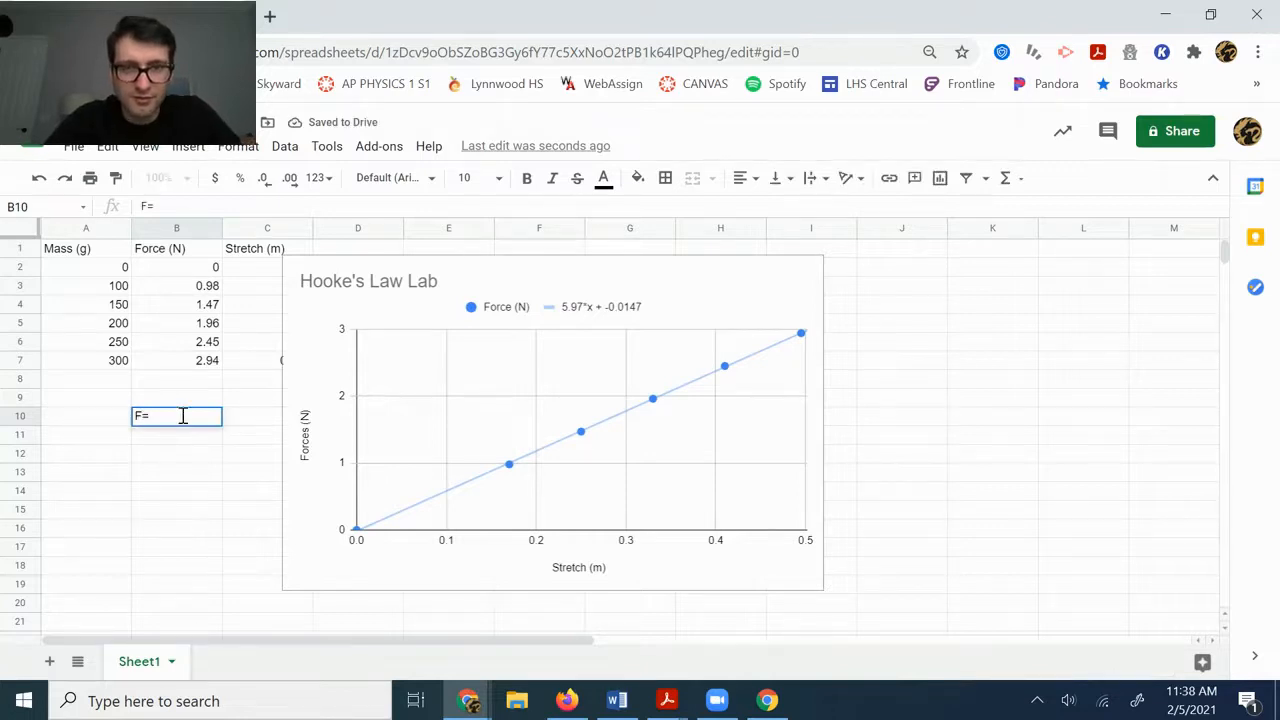
{"action": "type", "text": "5.97x"}
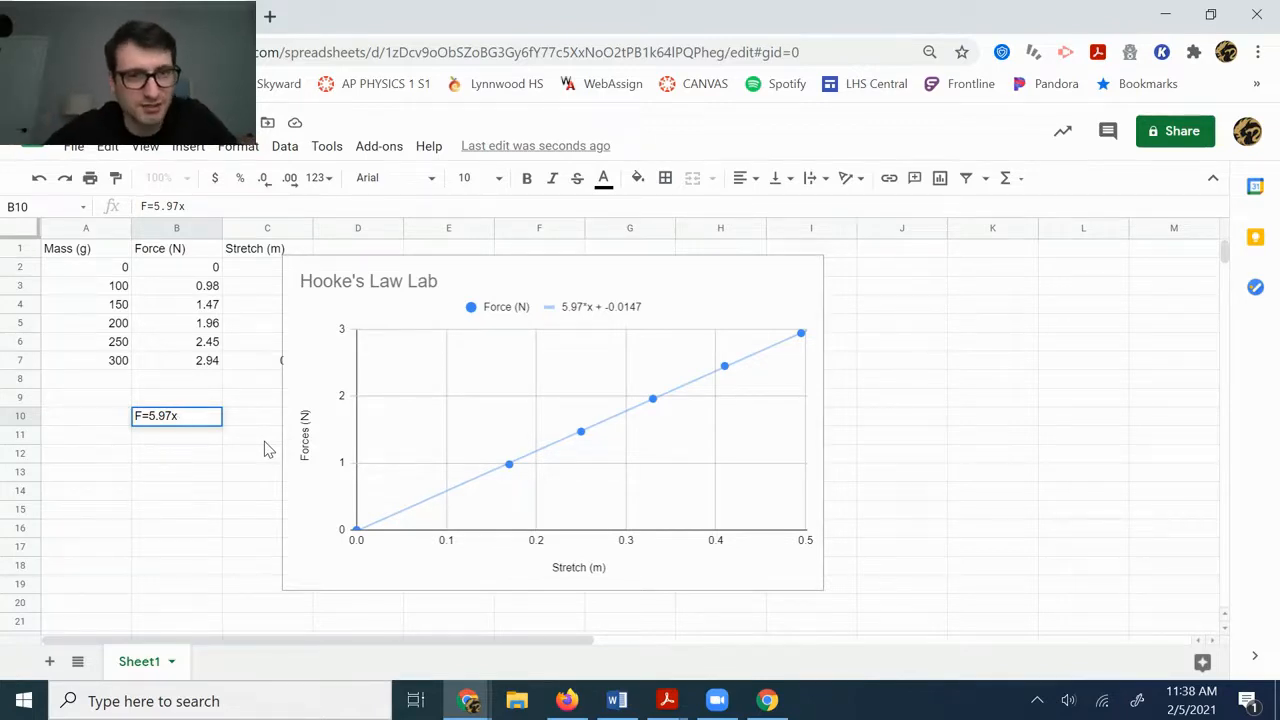
{"action": "mouse_move", "coordinate": [248, 424]}
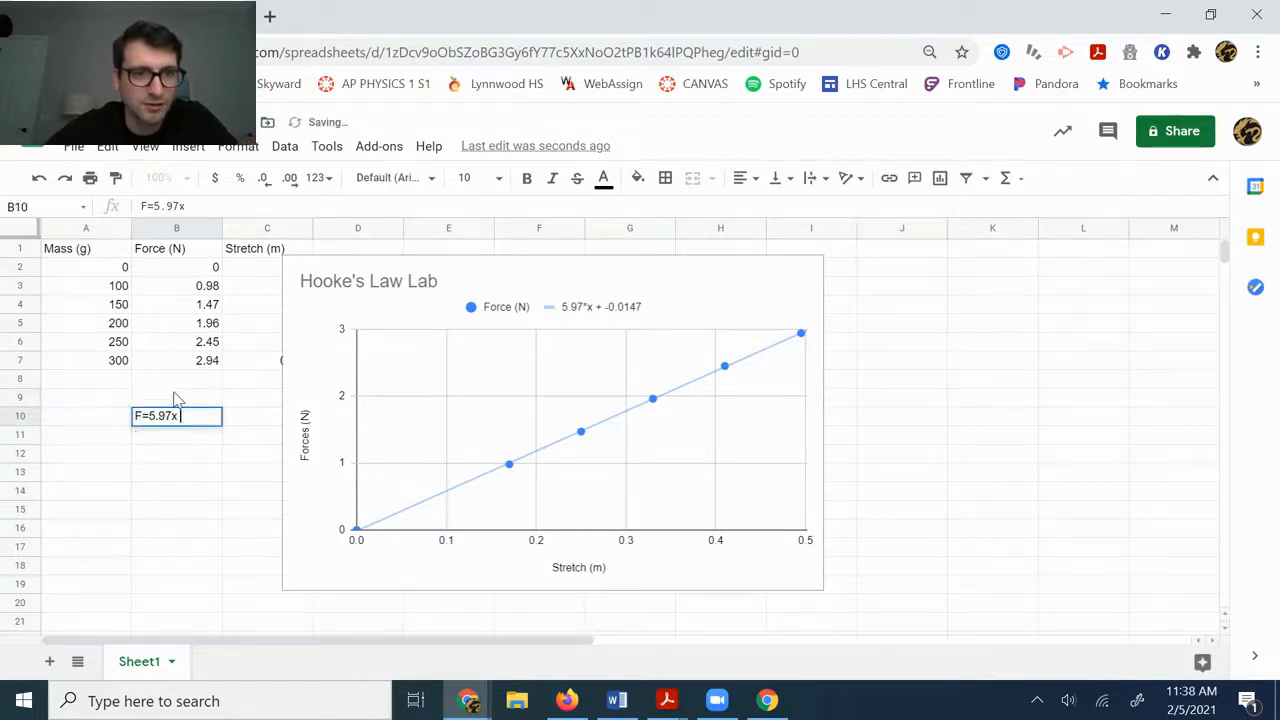
{"action": "key", "text": "enter"}
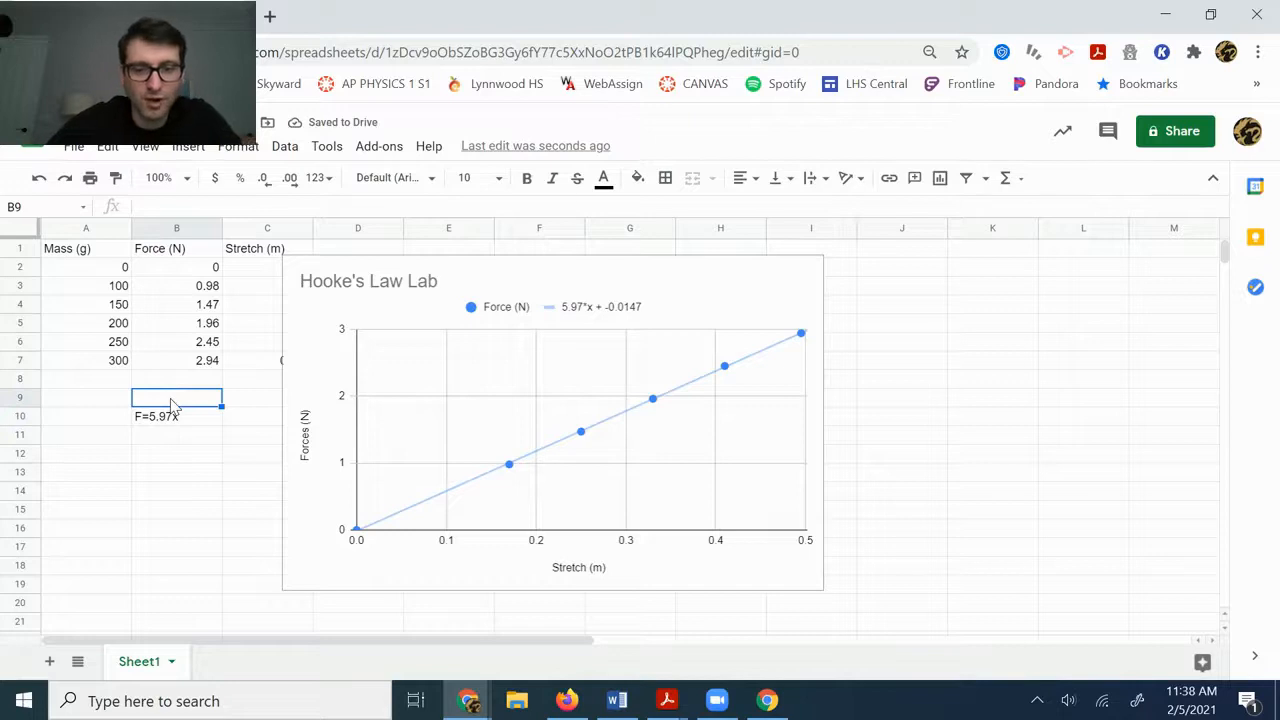
{"action": "type", "text": "y="}
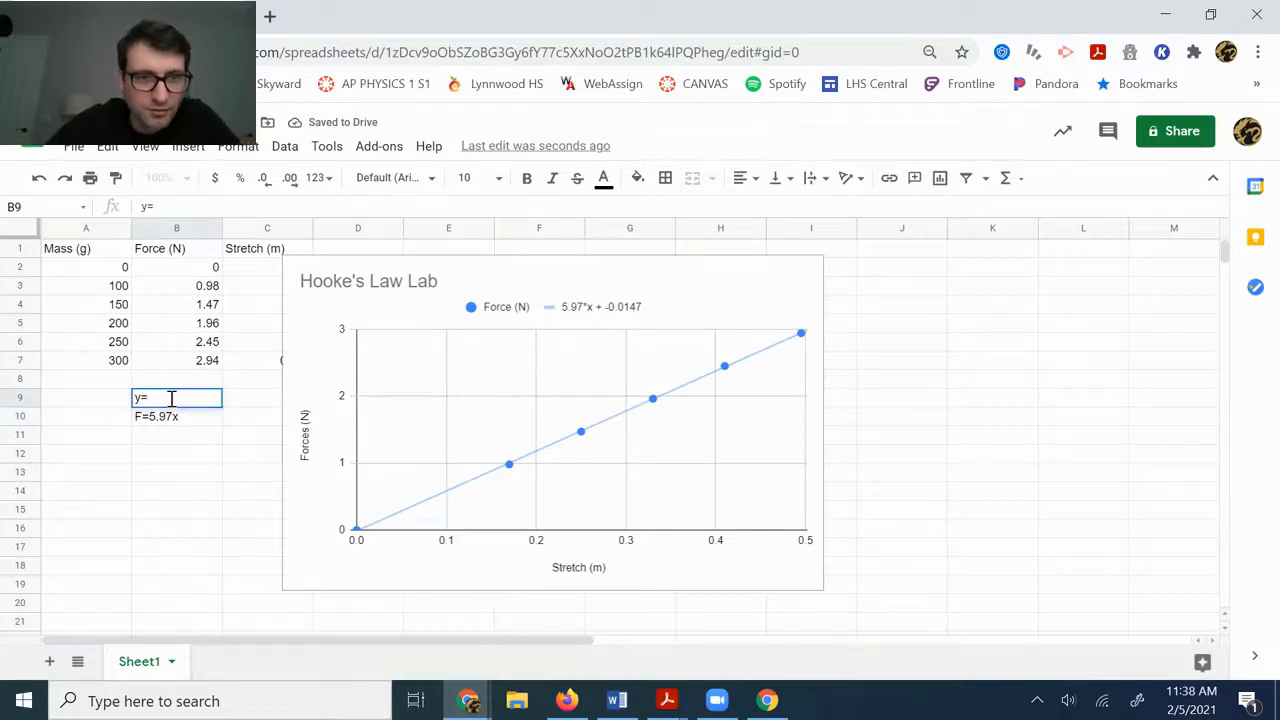
{"action": "type", "text": "5.97x"}
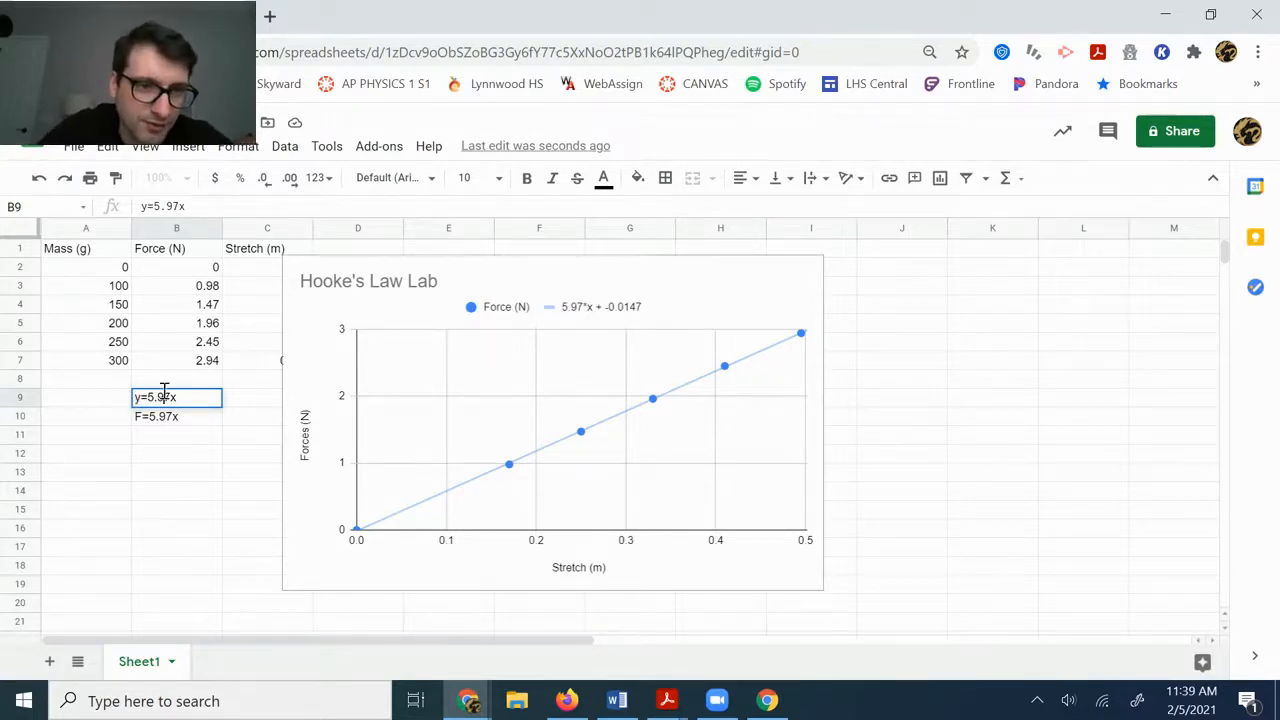
{"action": "key", "text": "Delete"}
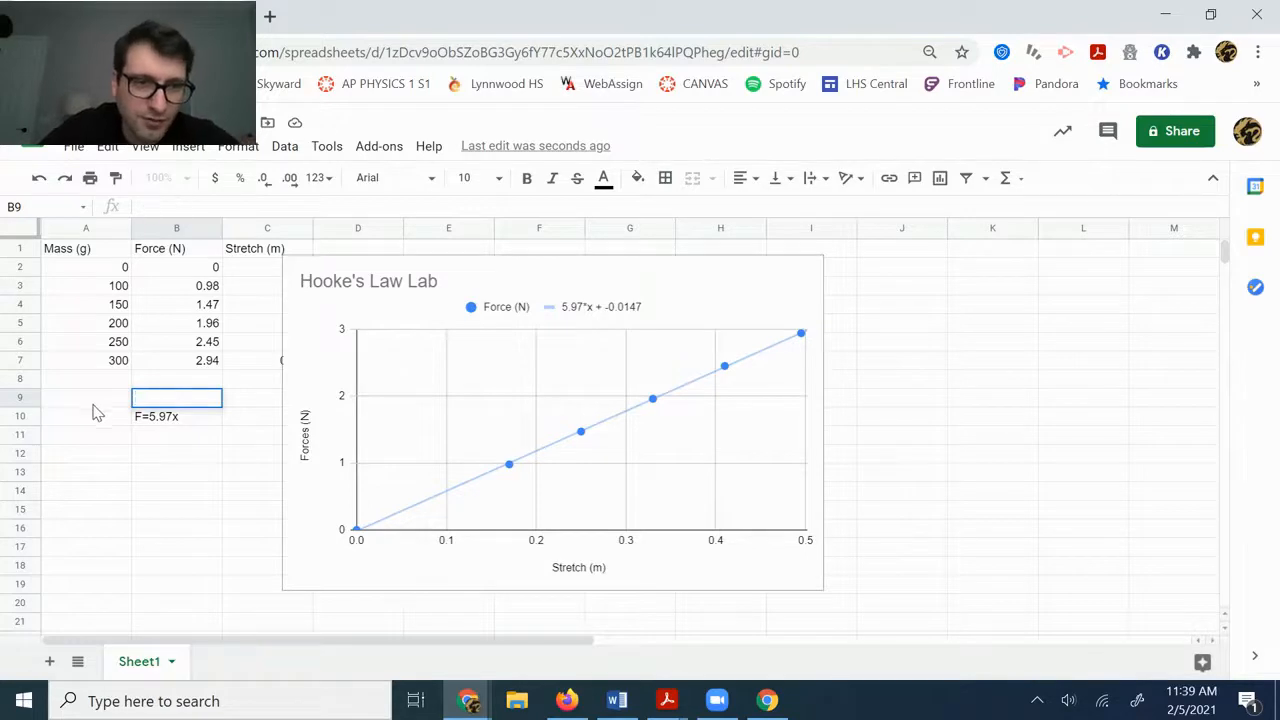
{"action": "left_click", "coordinate": [176, 416]}
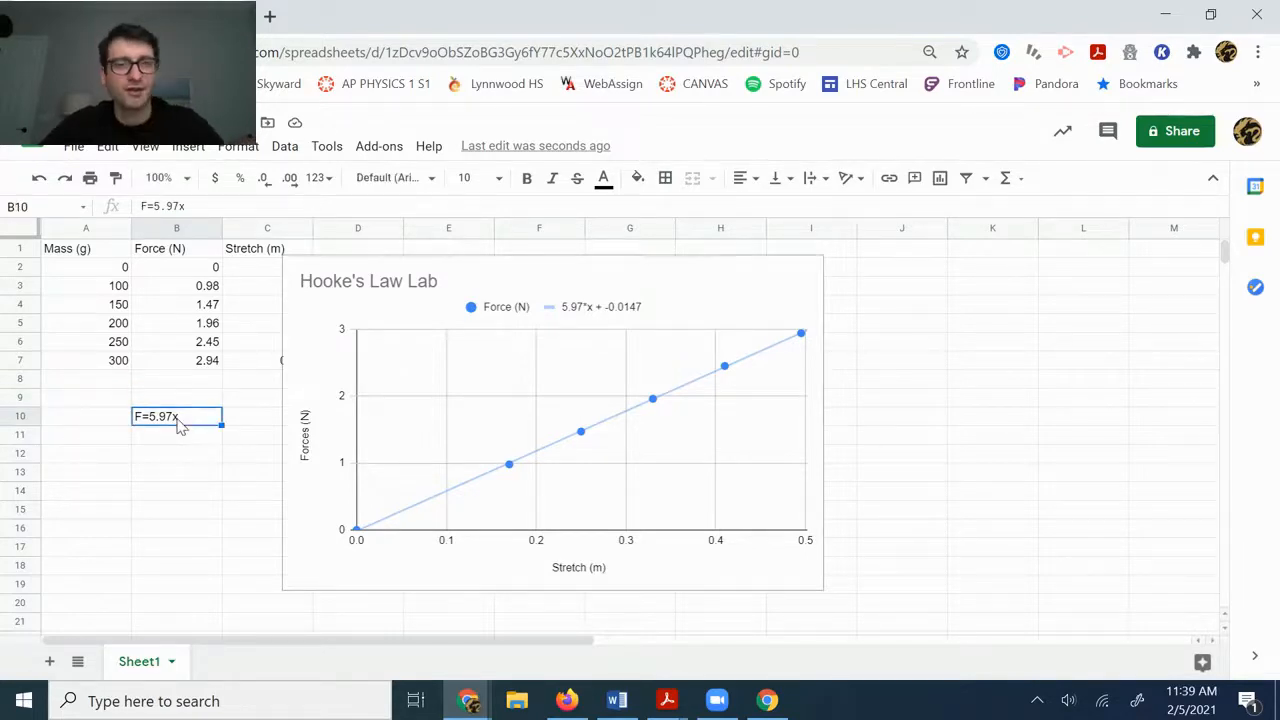